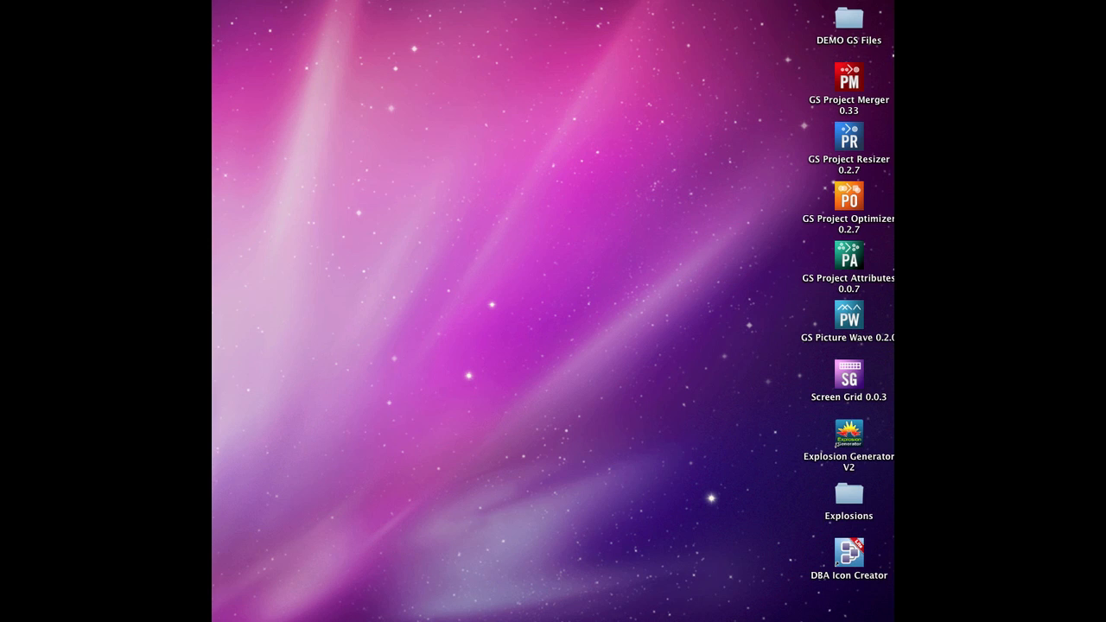
mouse_move(606, 609)
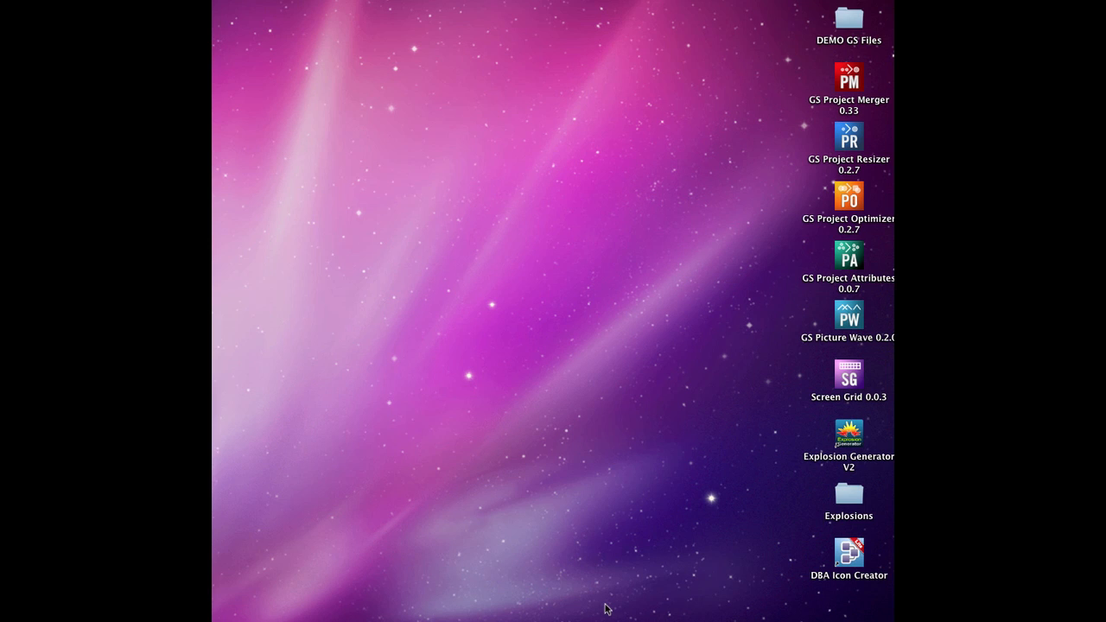
mouse_move(642, 609)
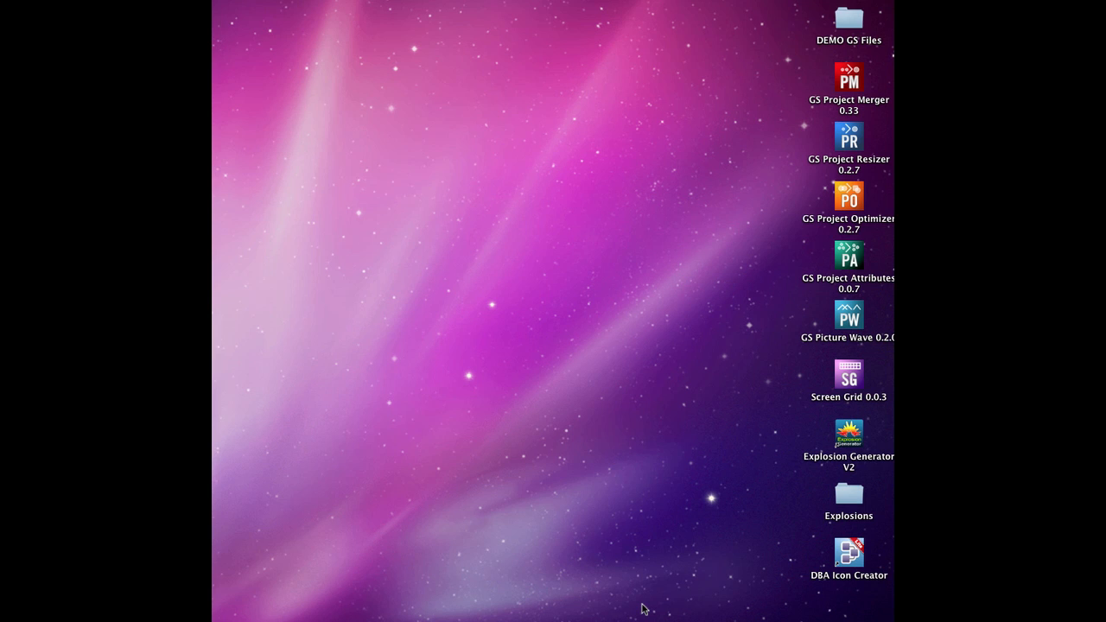
Launch DBA Icon Creator from its desktop icon.
double_click(848, 551)
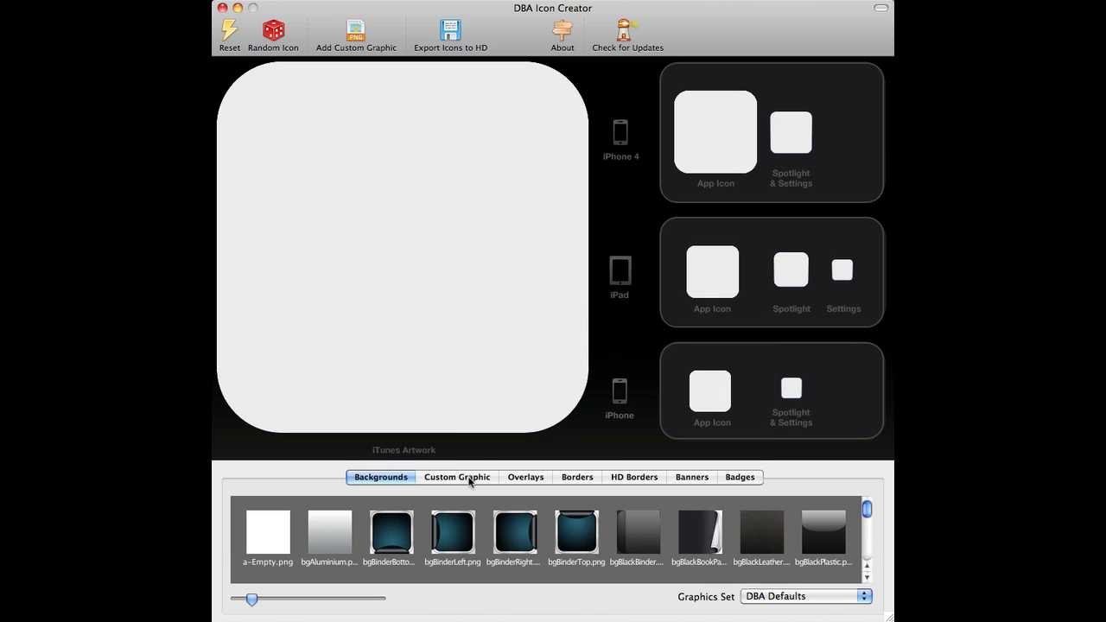
mouse_move(606, 475)
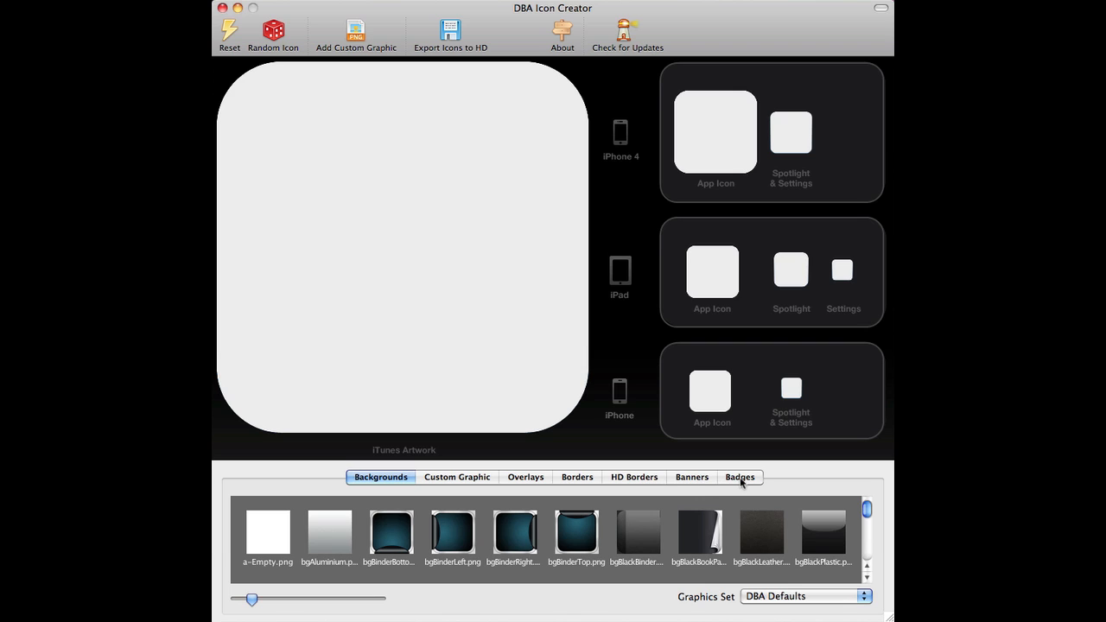
mouse_move(740, 482)
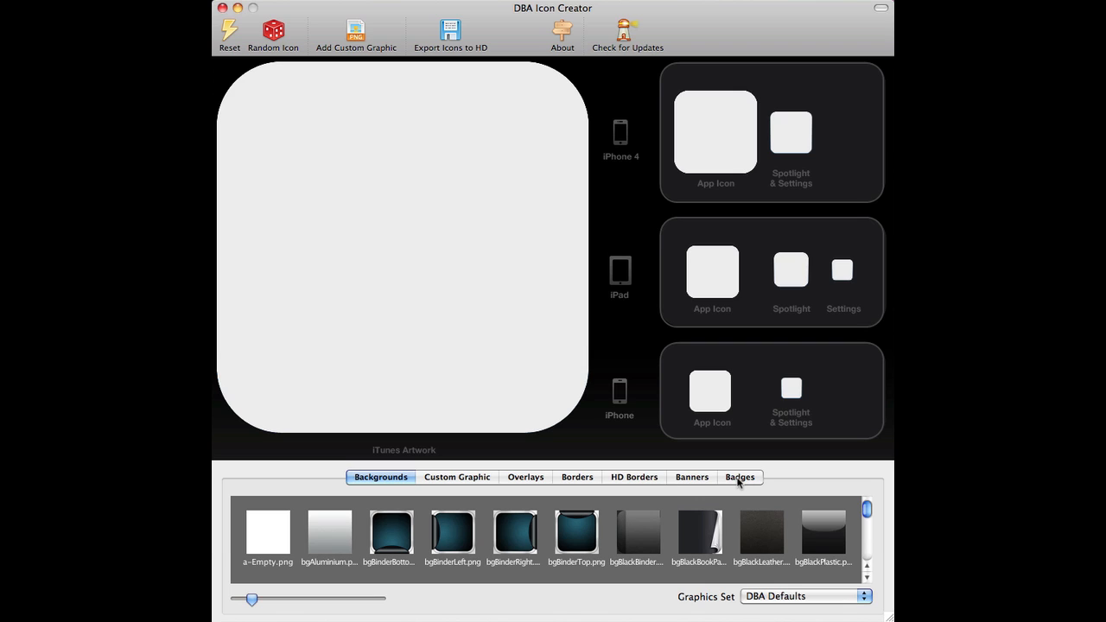
mouse_move(531, 537)
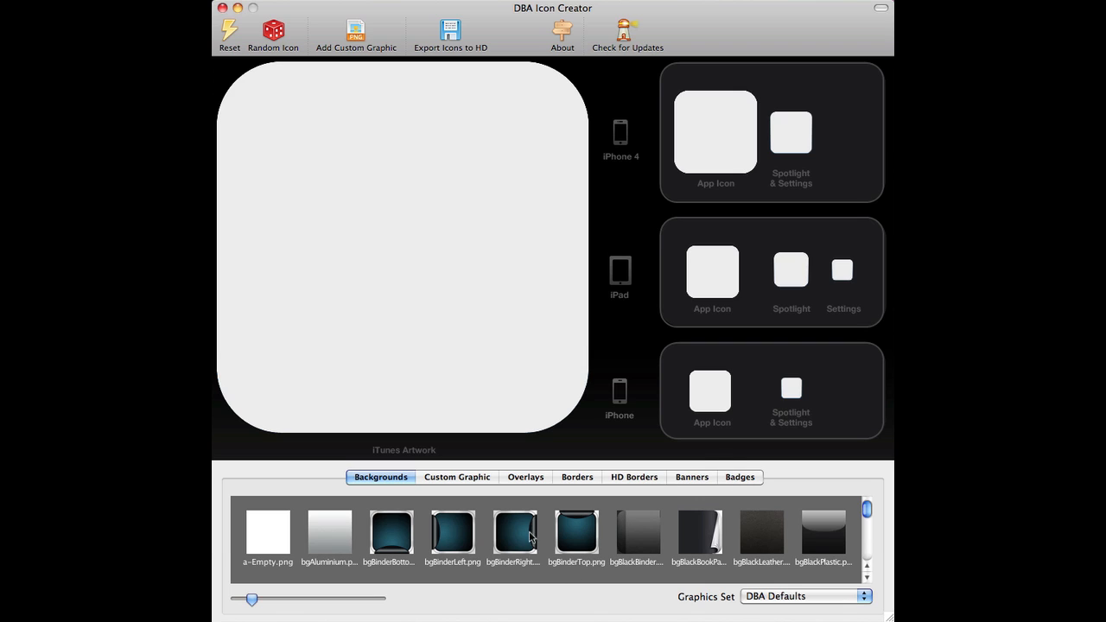
mouse_move(784, 384)
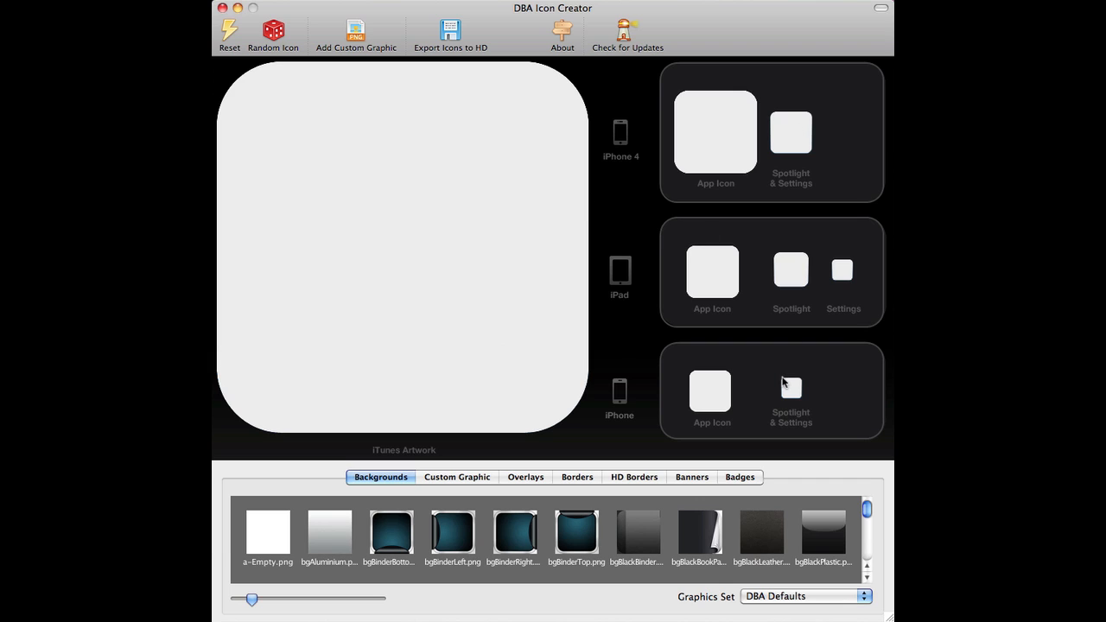
mouse_move(715, 129)
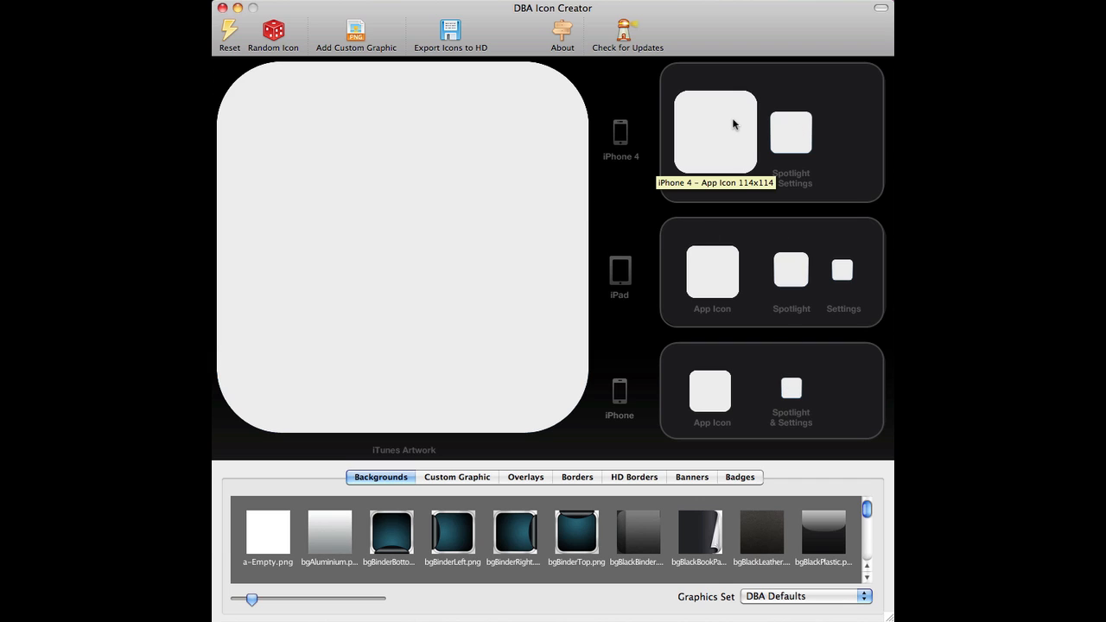
mouse_move(850, 131)
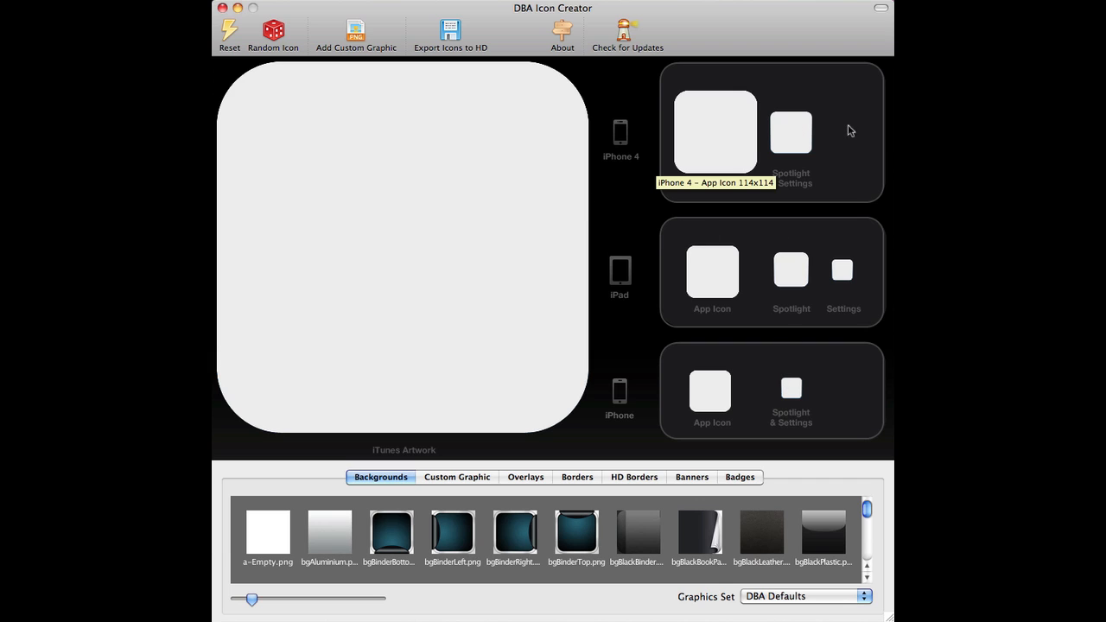
mouse_move(791, 269)
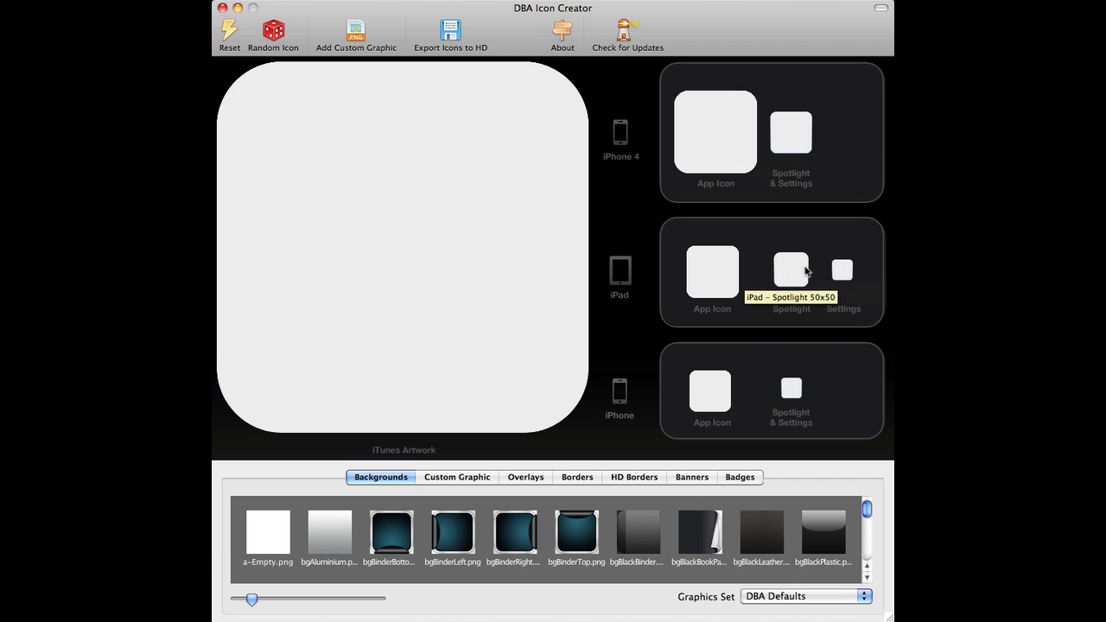
mouse_move(527, 298)
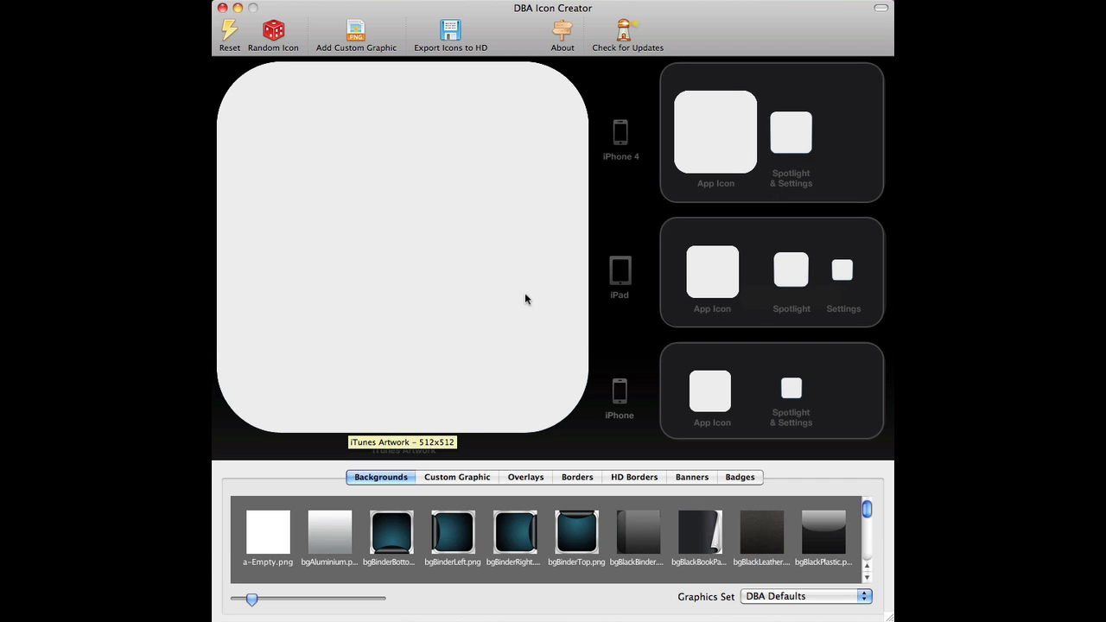
mouse_move(668, 348)
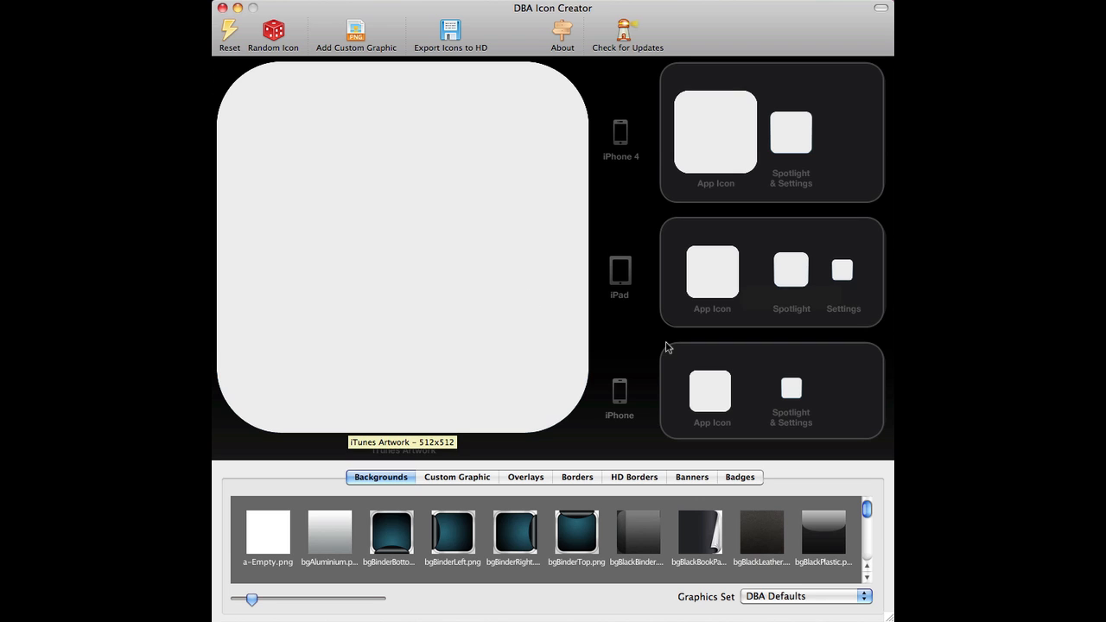
mouse_move(456, 528)
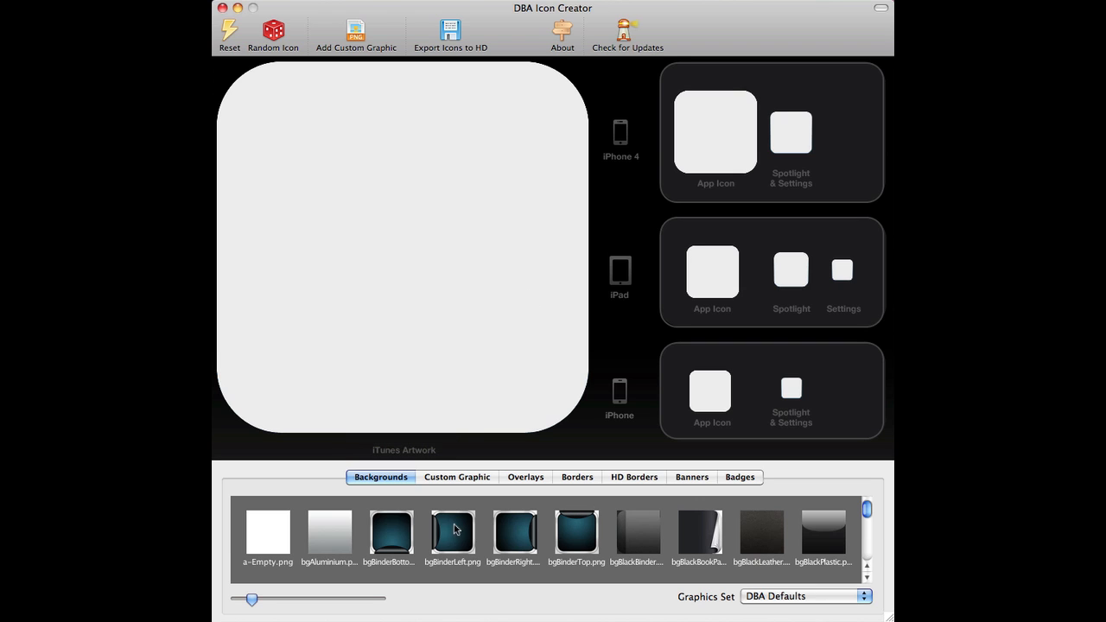
Apply the black leather background, trying Custom1 graphics before returning to DBA Defaults.
left_click(700, 531)
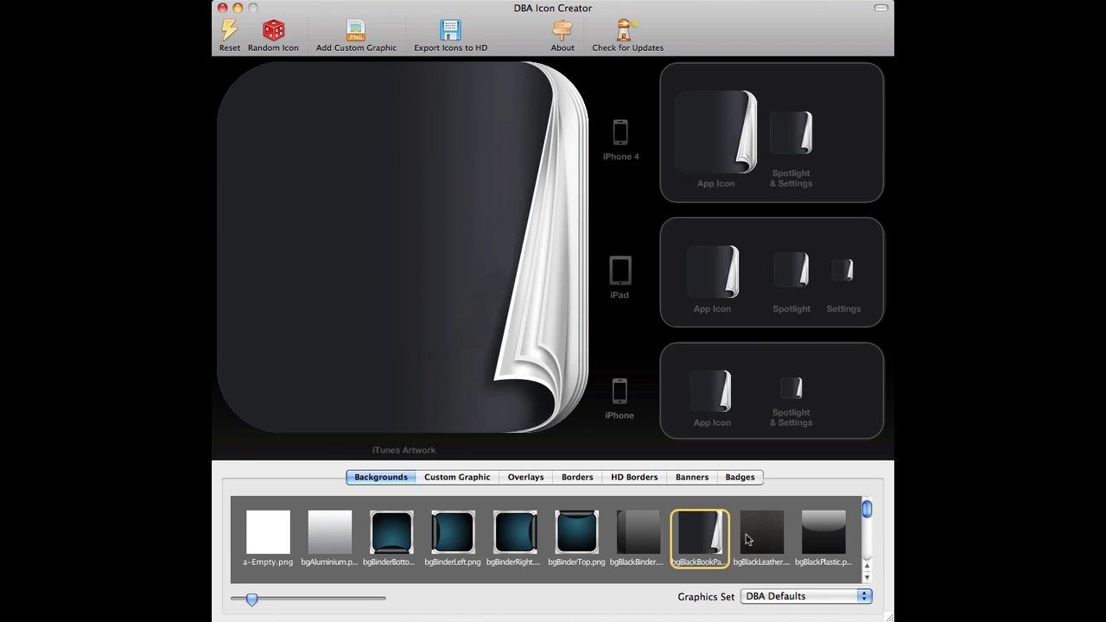
left_click(761, 531)
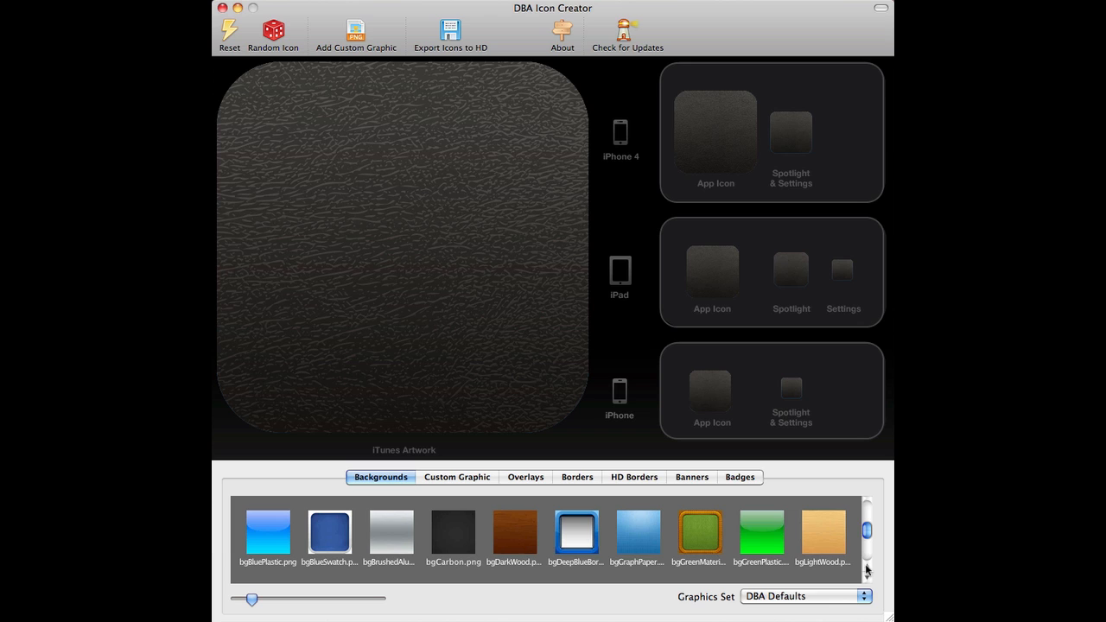
mouse_move(793, 598)
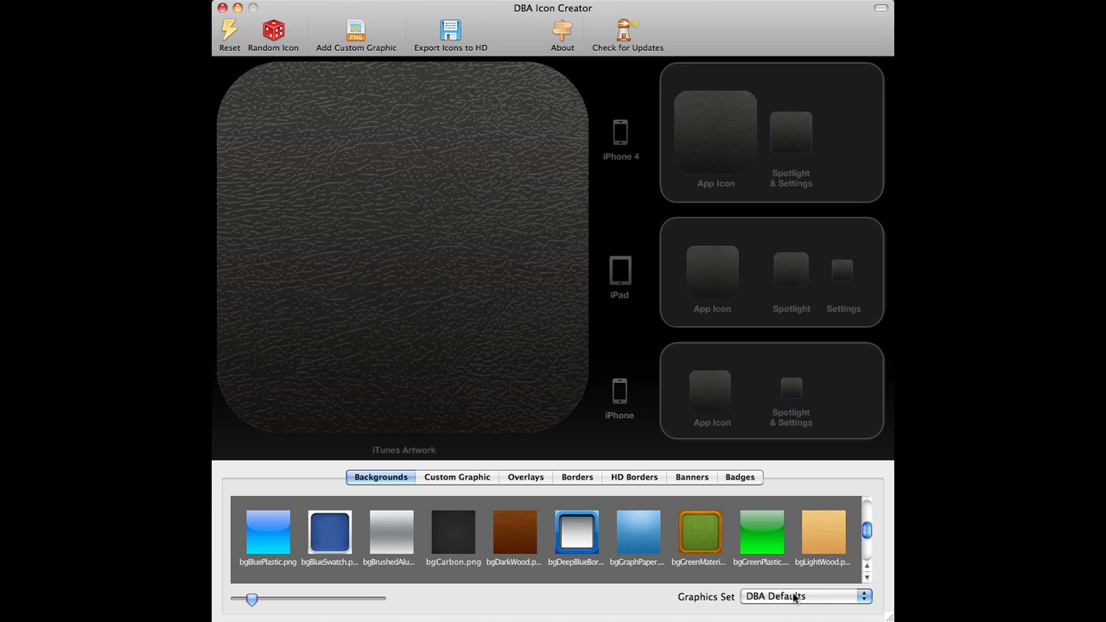
left_click(799, 596)
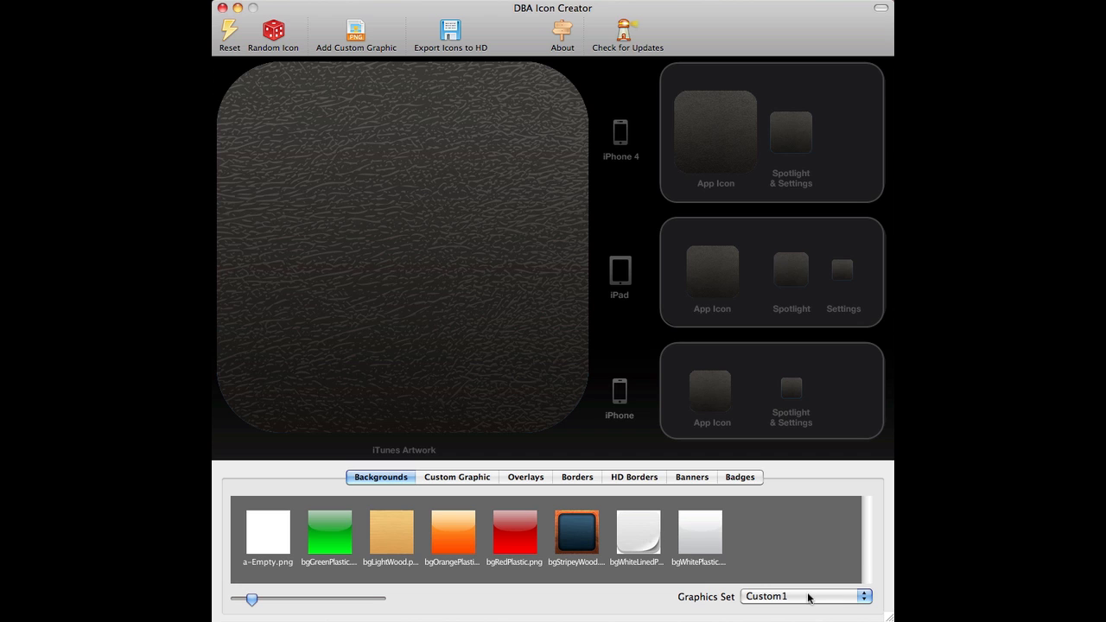
left_click(803, 596)
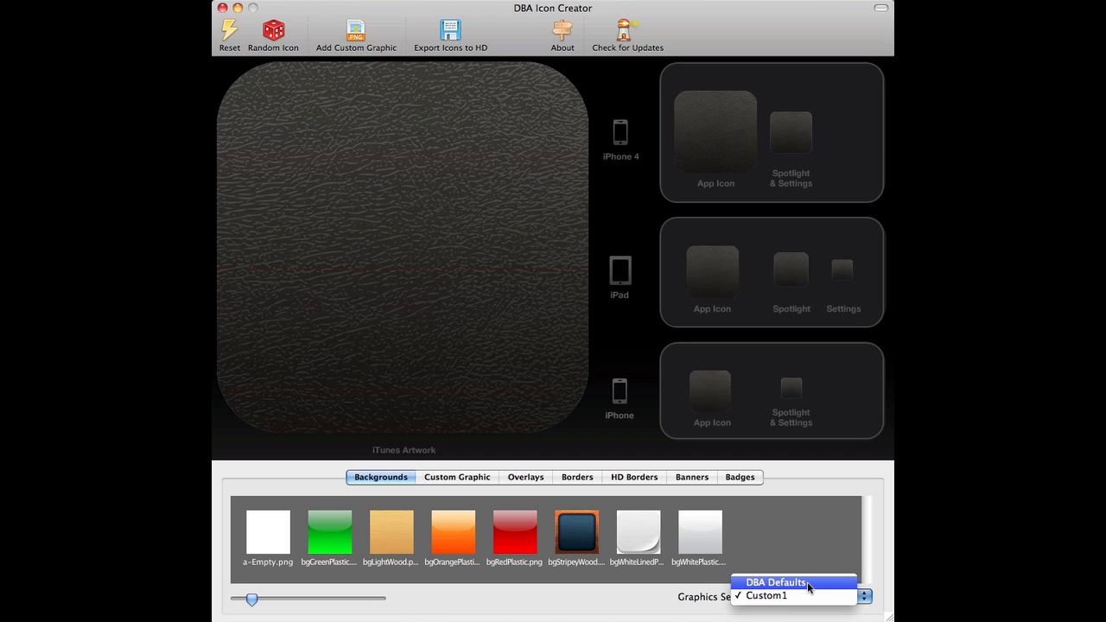
left_click(774, 581)
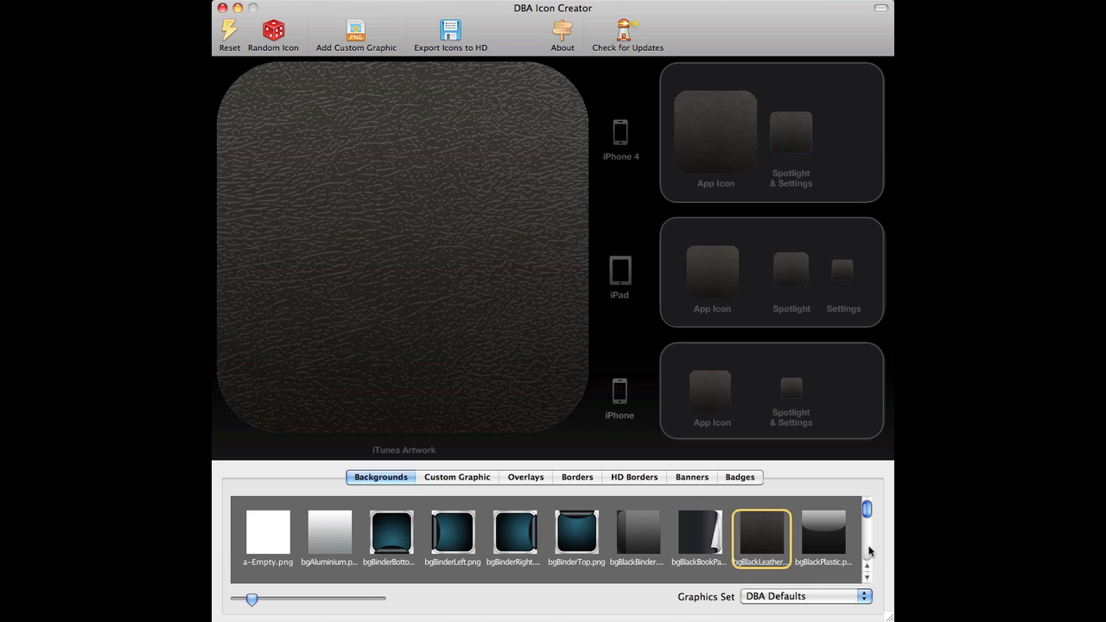
Try blue, dark wood and green rope backgrounds, then apply light wood grain.
left_click(868, 554)
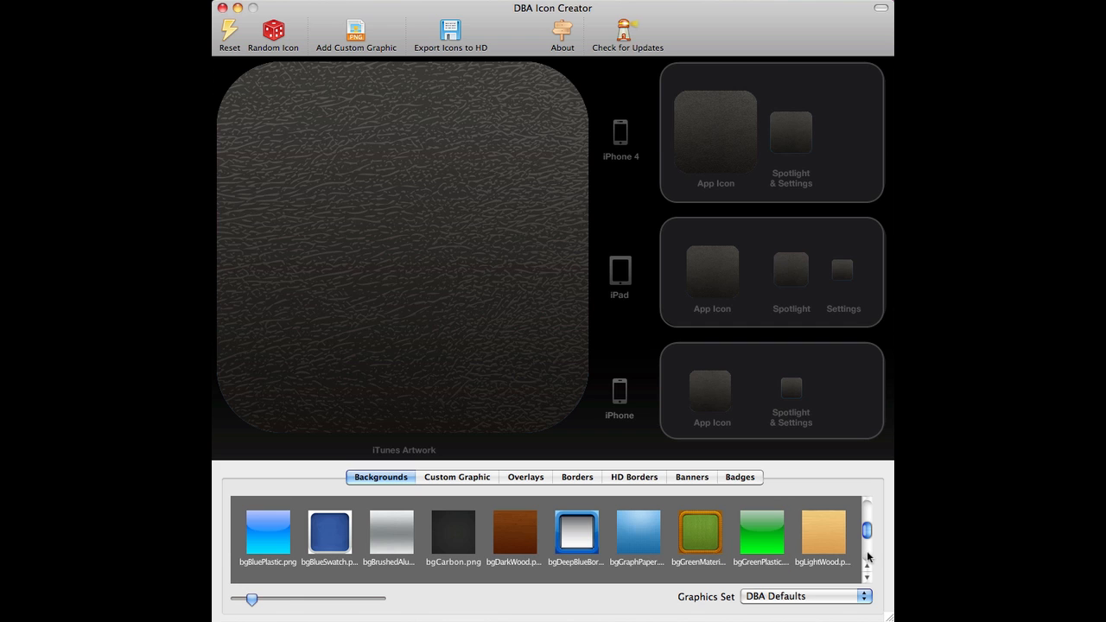
left_click(329, 532)
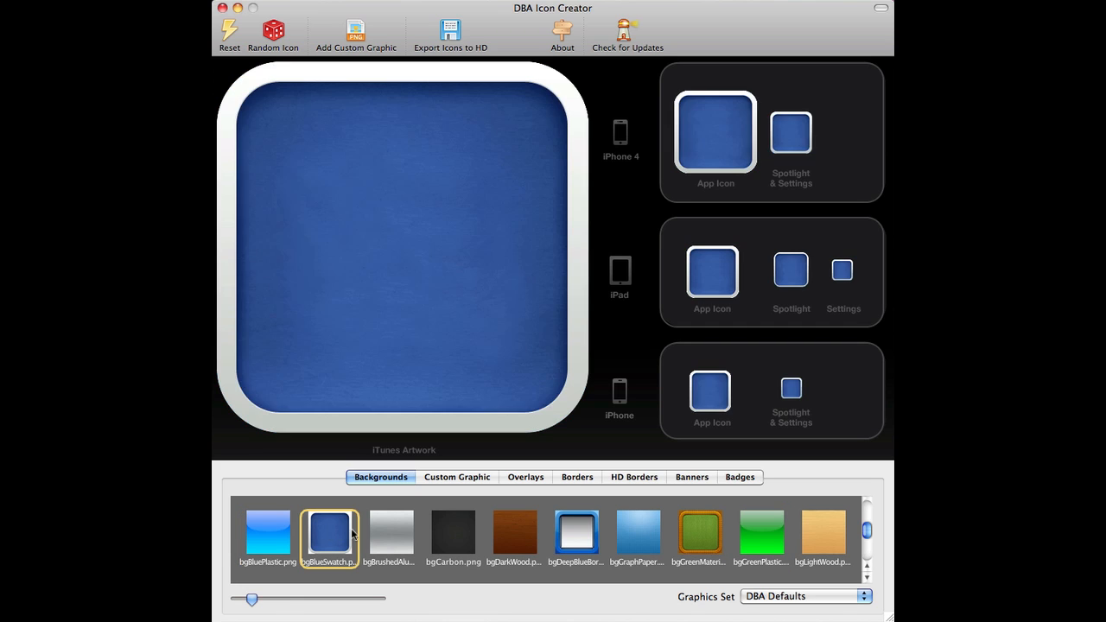
left_click(637, 534)
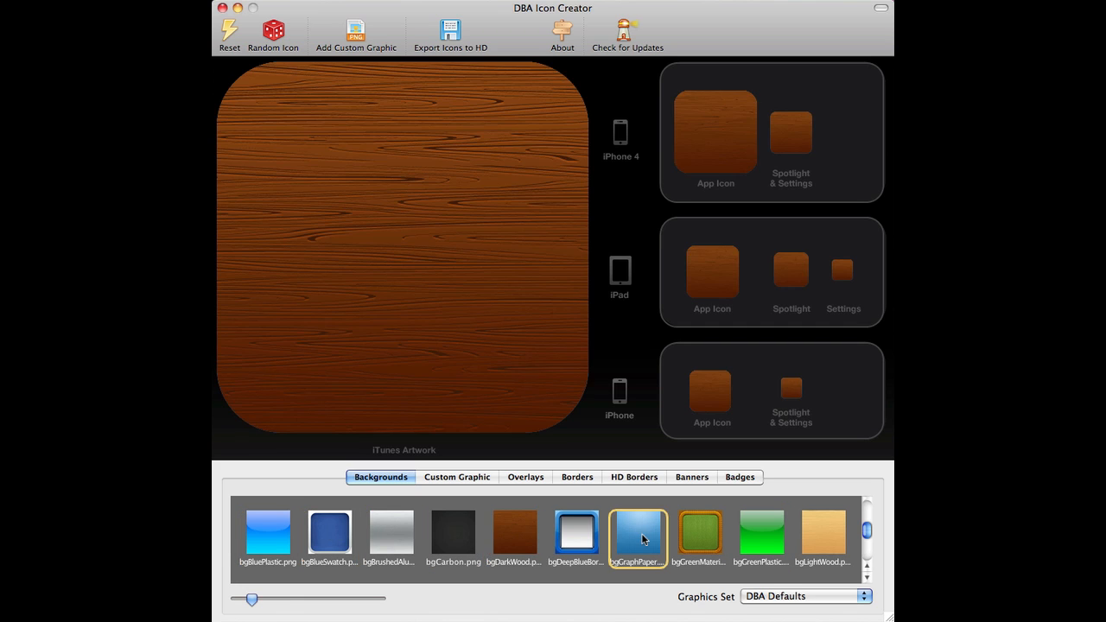
left_click(698, 534)
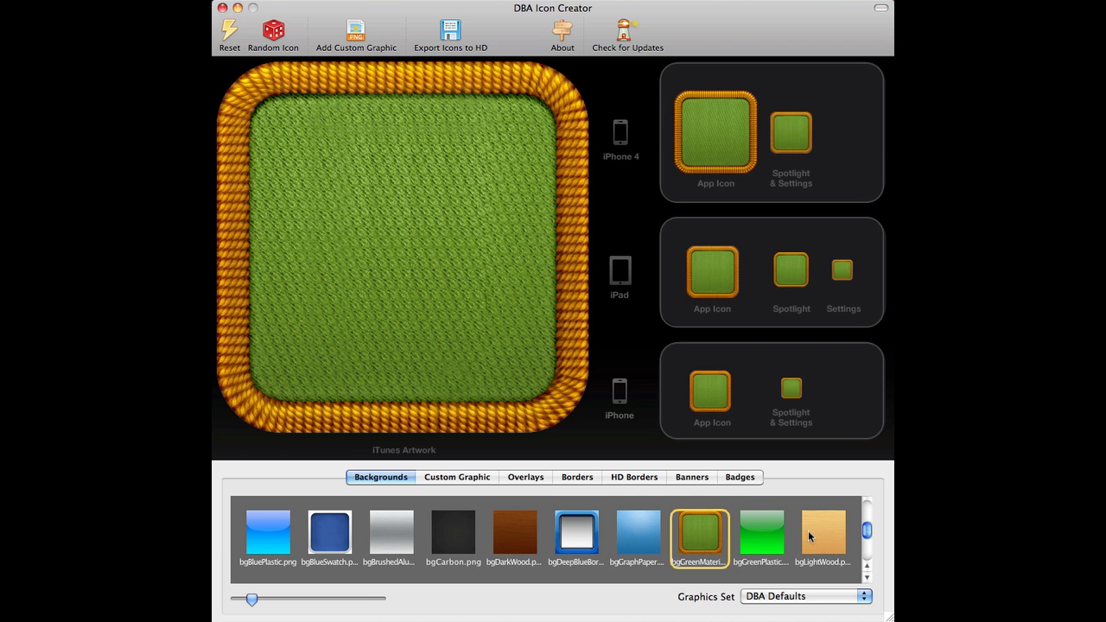
left_click(822, 531)
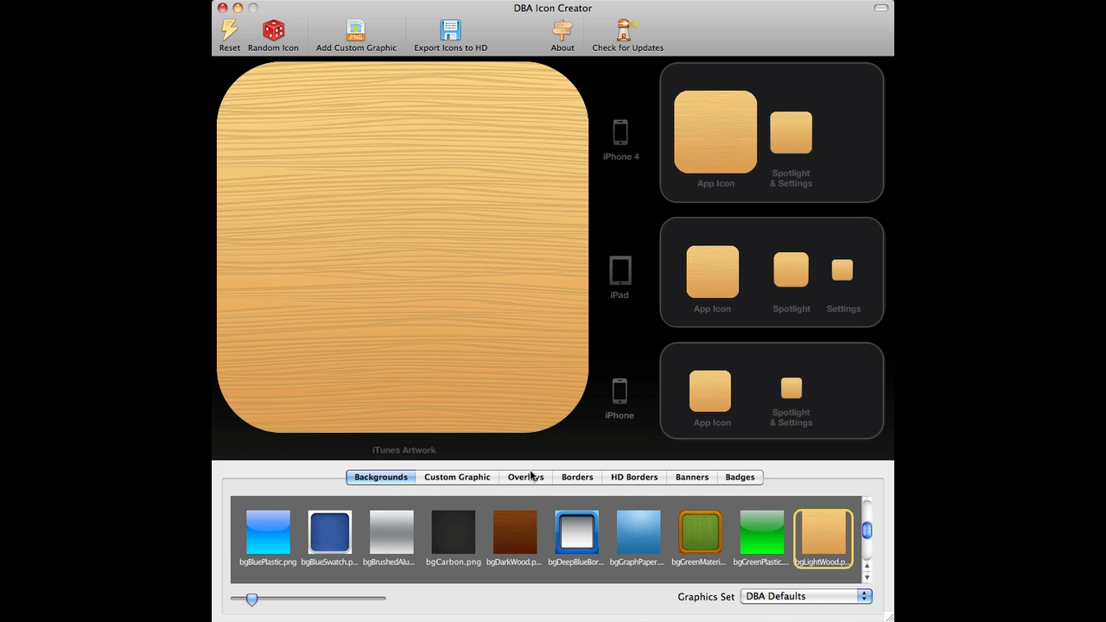
Try the five-star overlay, then apply the dense star-pattern overlay.
left_click(524, 476)
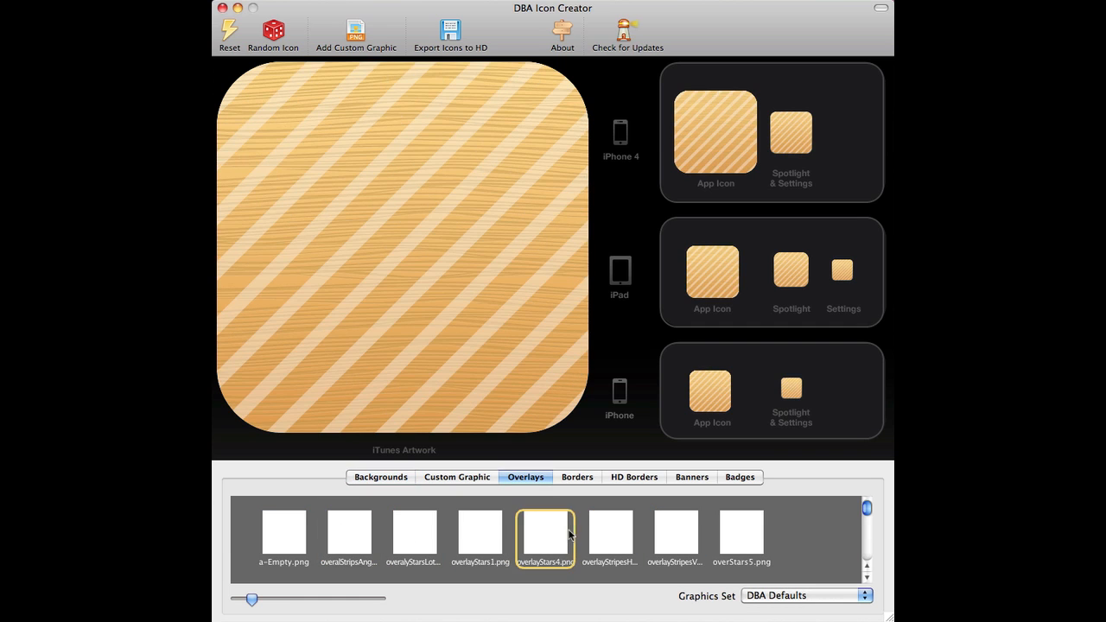
left_click(742, 535)
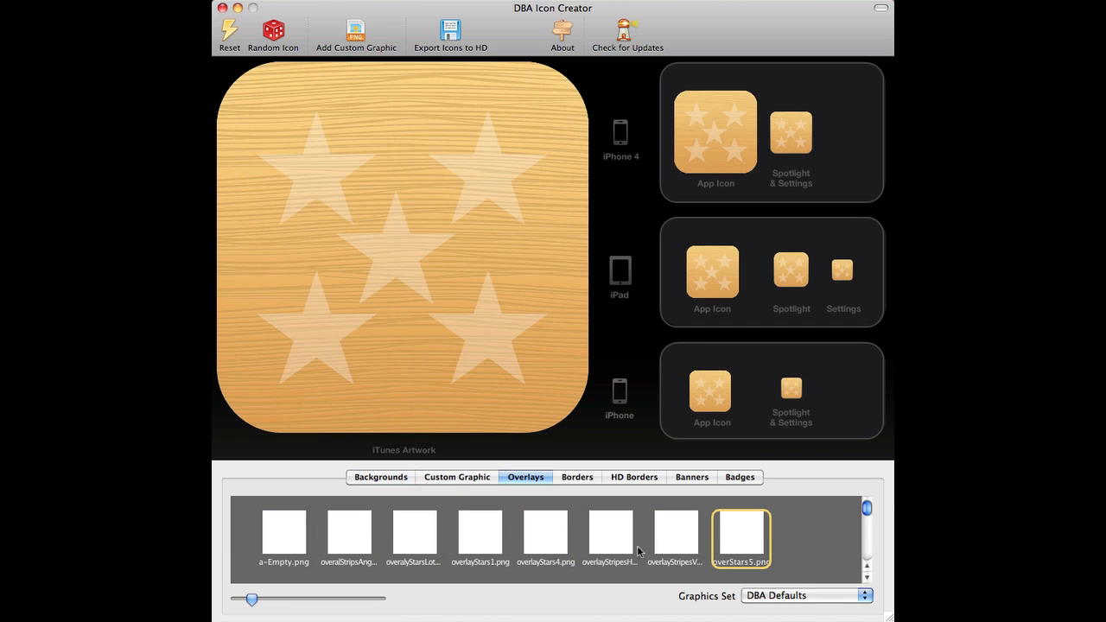
left_click(413, 536)
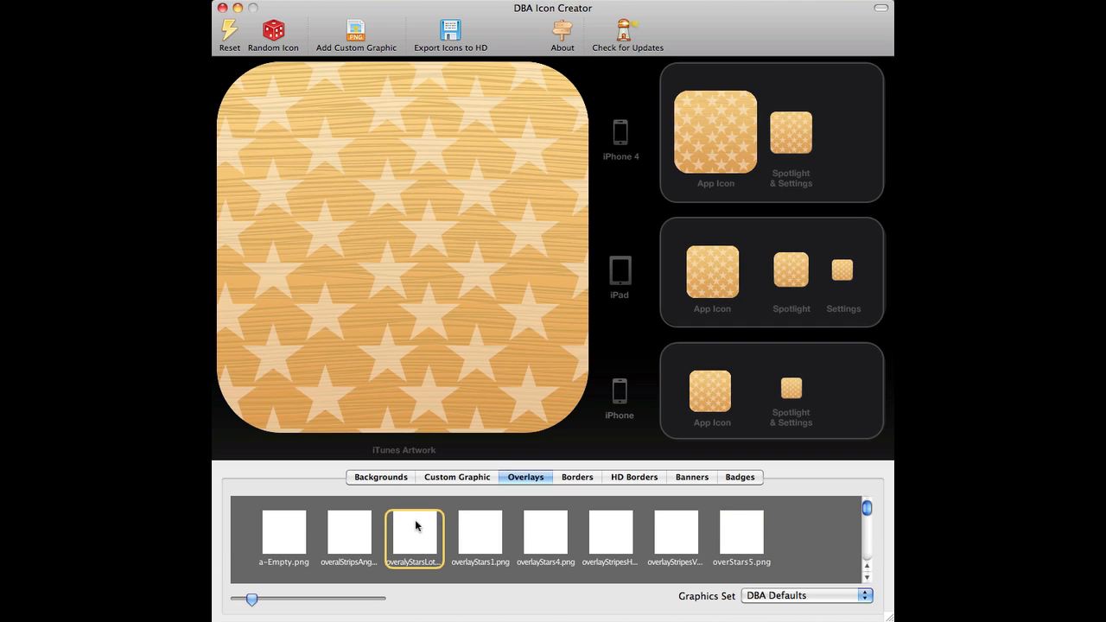
left_click(576, 477)
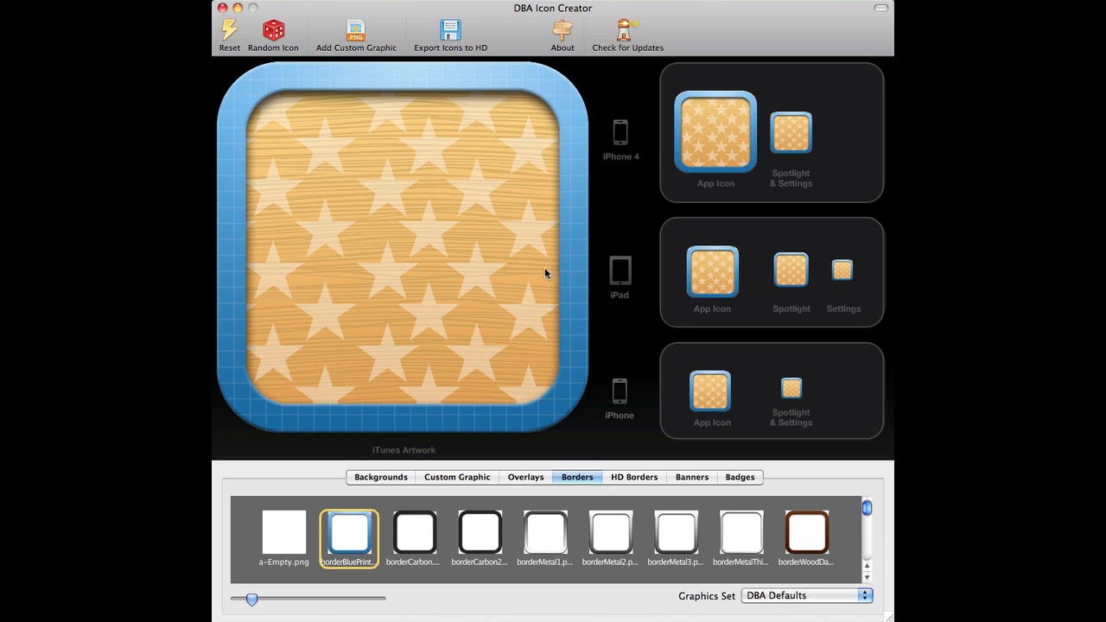
mouse_move(464, 262)
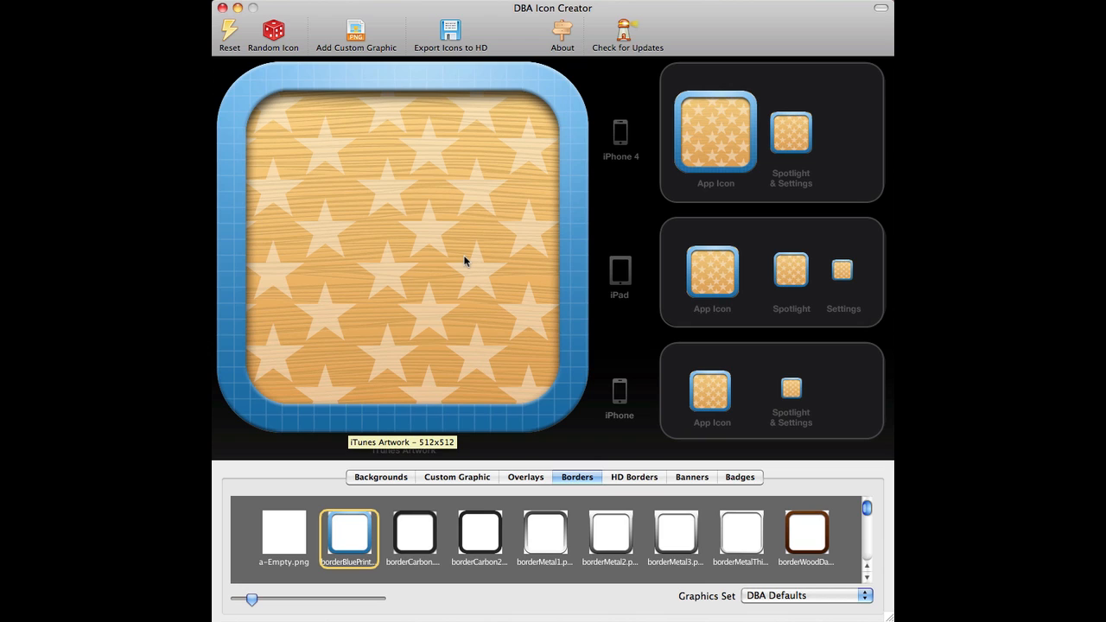
mouse_move(767, 191)
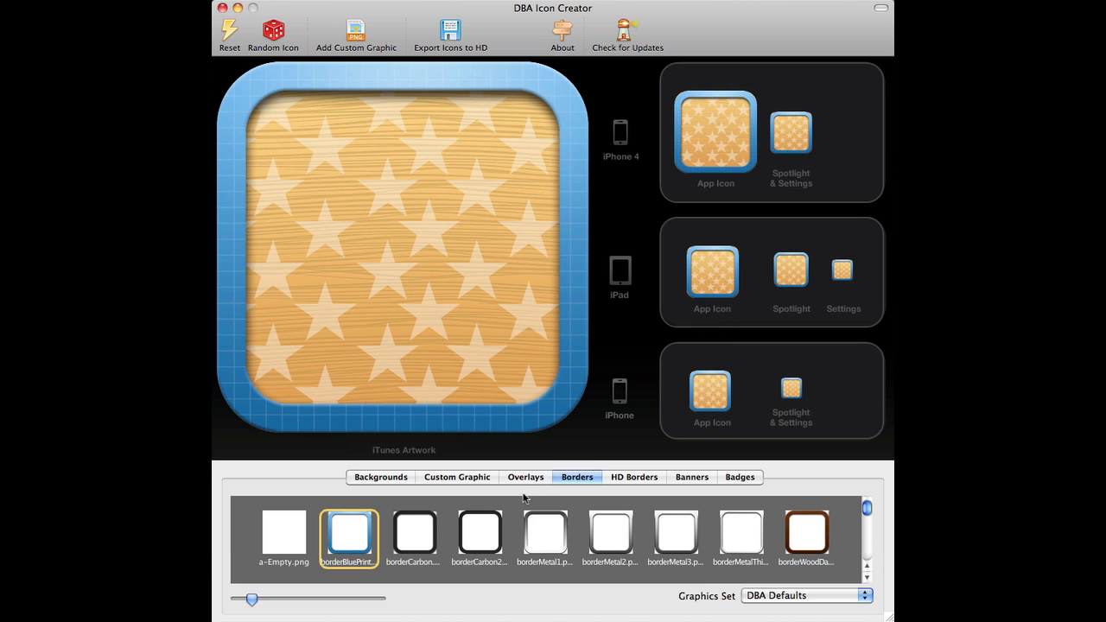
Try brushed metal and wood frames, settling on the dark wood border.
left_click(675, 533)
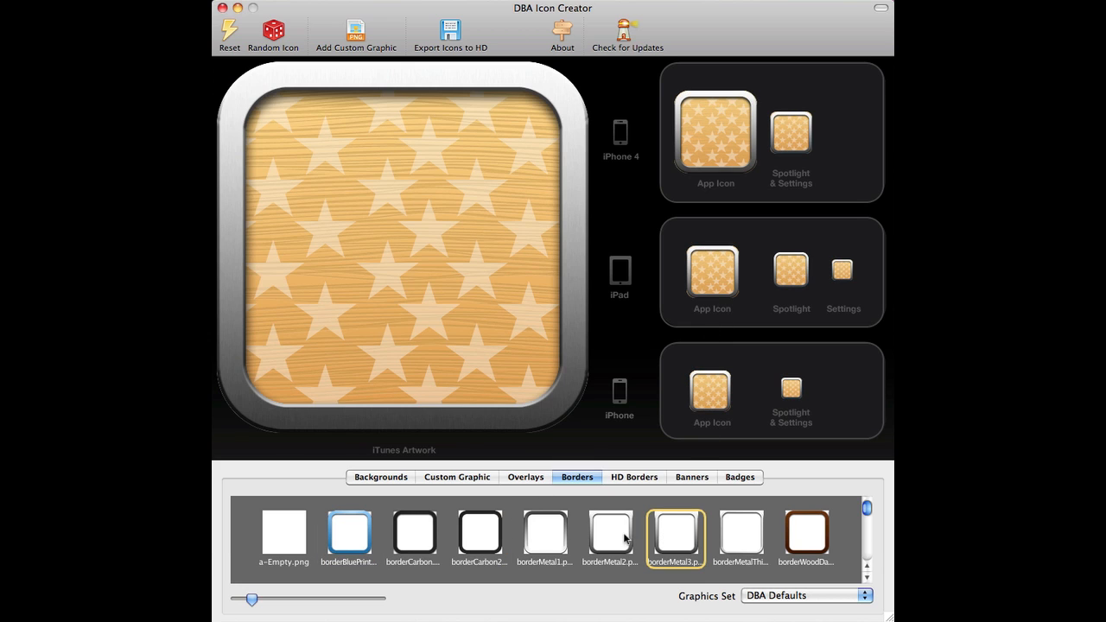
left_click(806, 533)
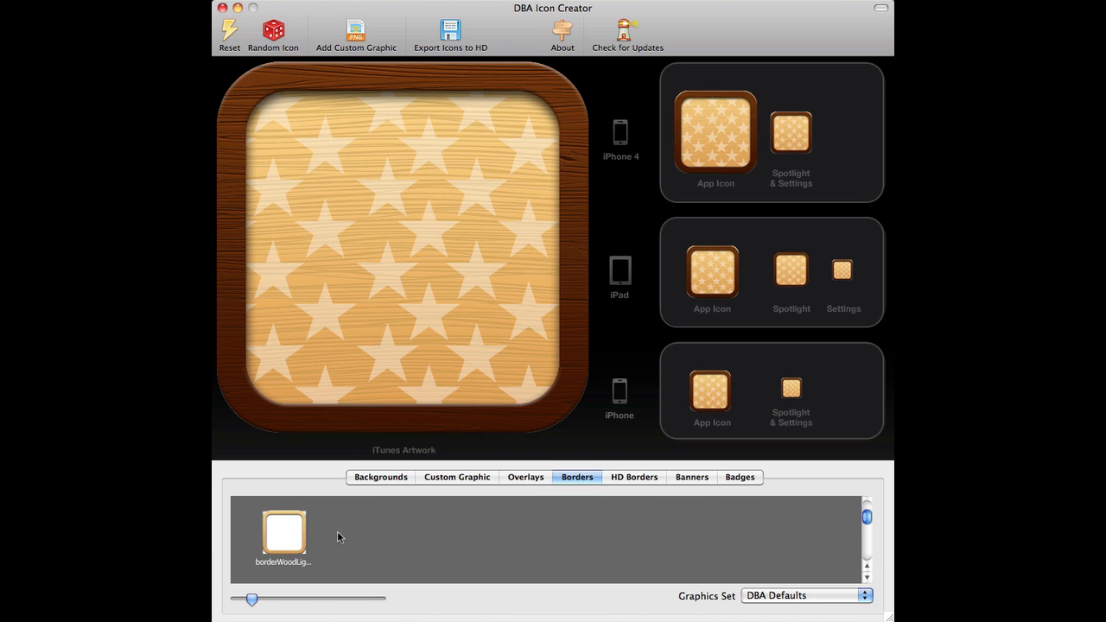
left_click(284, 534)
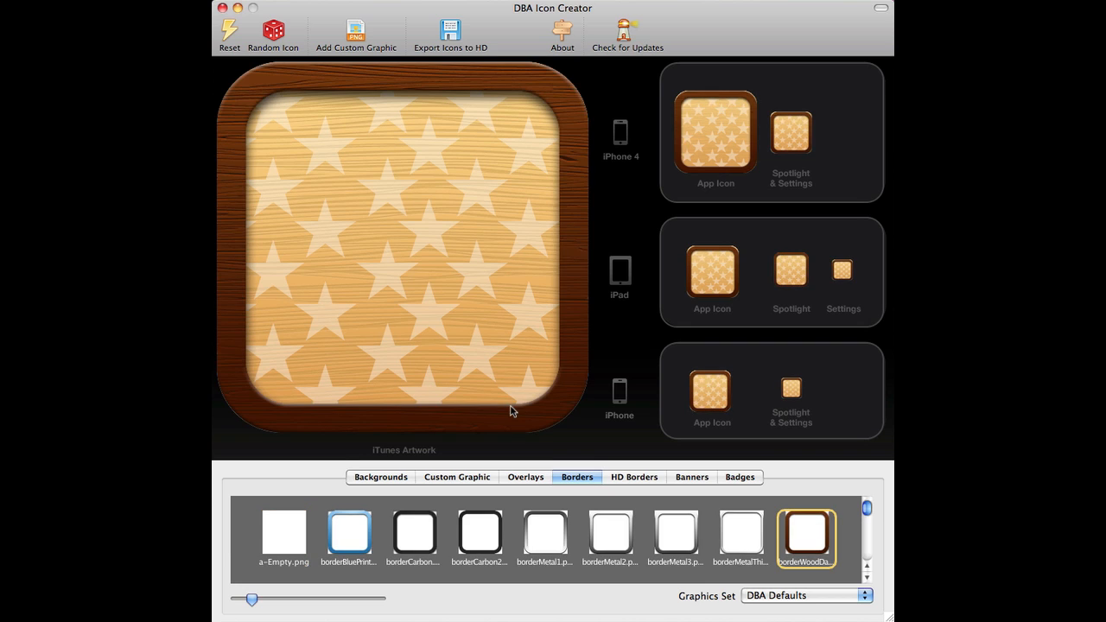
mouse_move(633, 482)
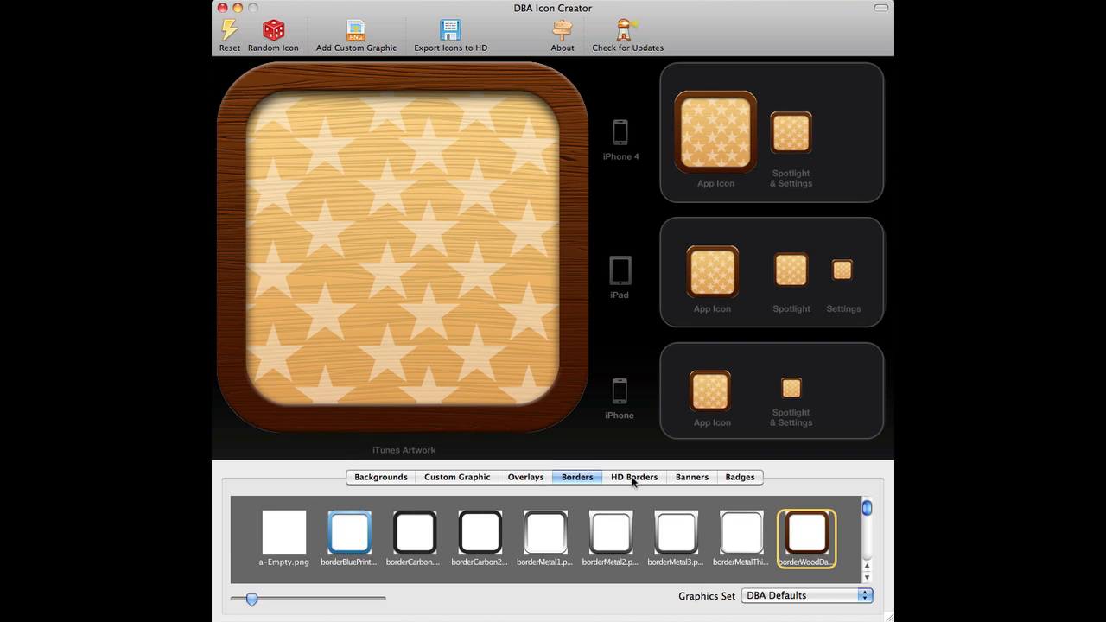
Preview silver and yellow HD frames, then clear the HD border to Empty.
left_click(633, 477)
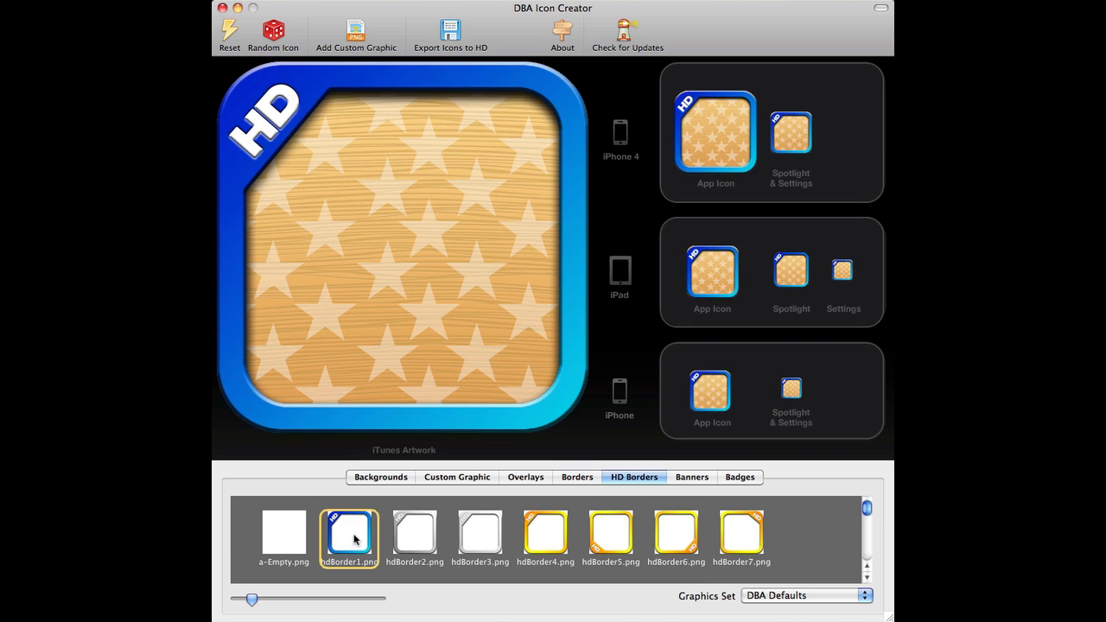
left_click(413, 534)
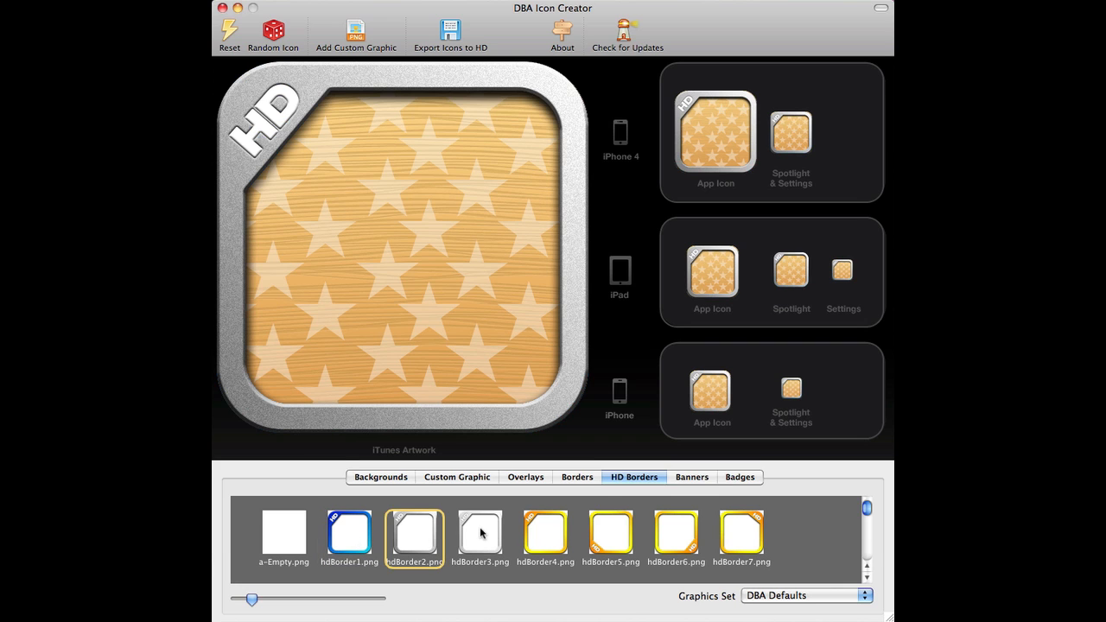
left_click(479, 536)
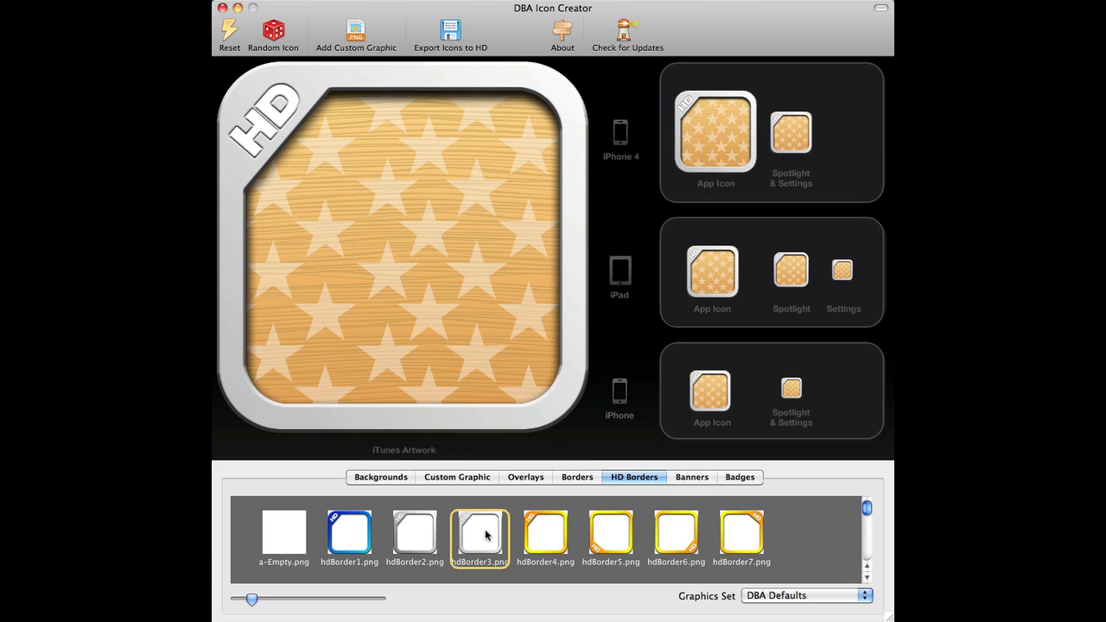
left_click(610, 534)
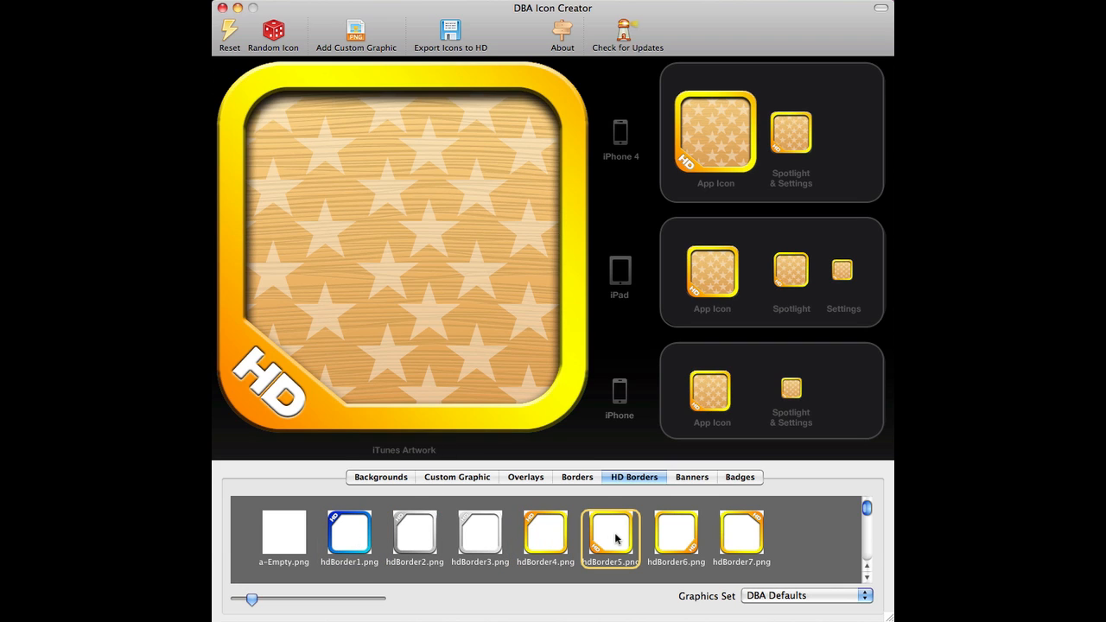
left_click(677, 533)
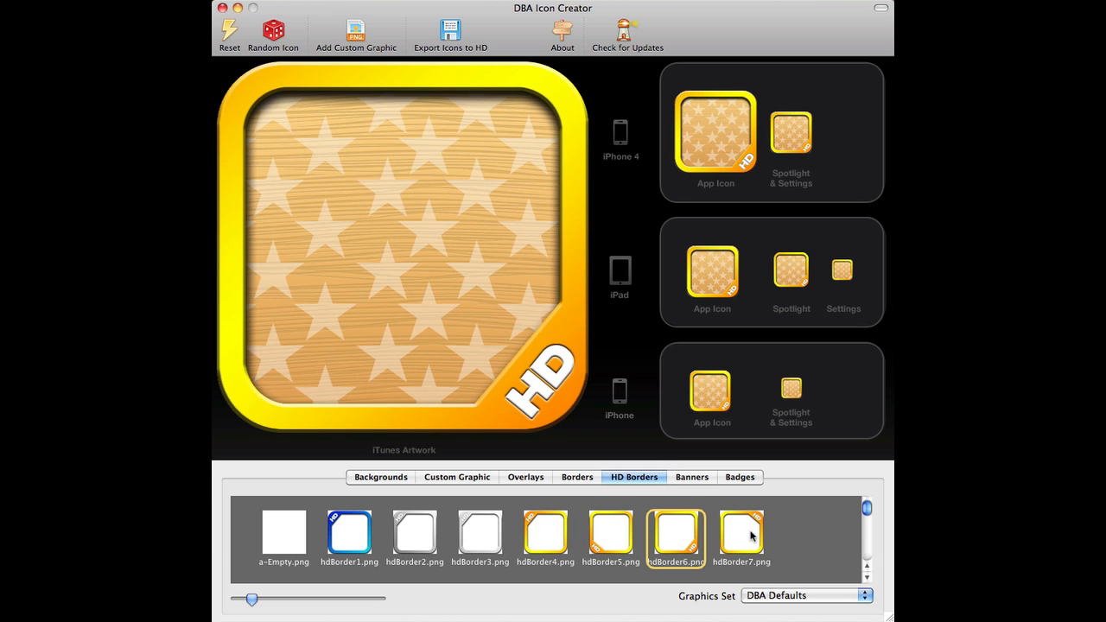
left_click(283, 534)
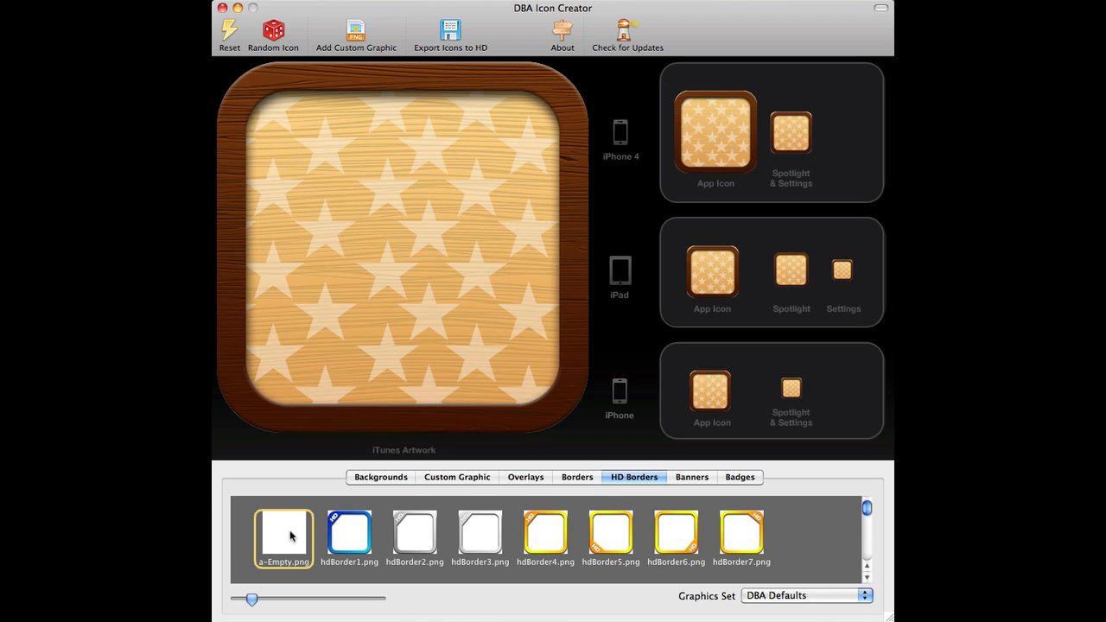
left_click(691, 477)
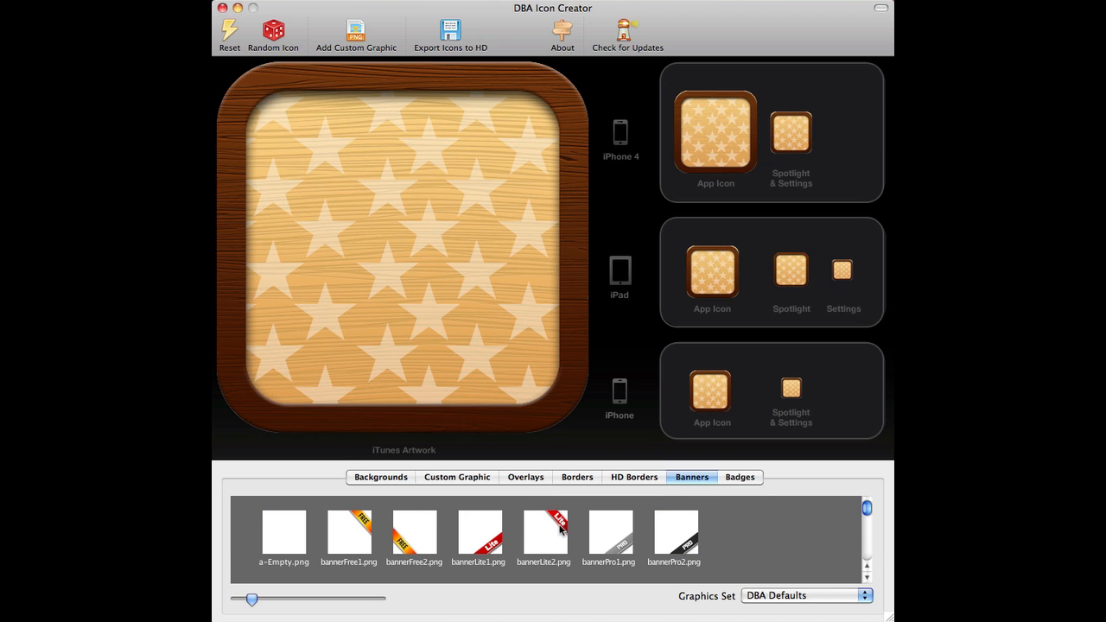
Try Lite and FREE corner banners, then place the red Lite banner top-right.
left_click(478, 532)
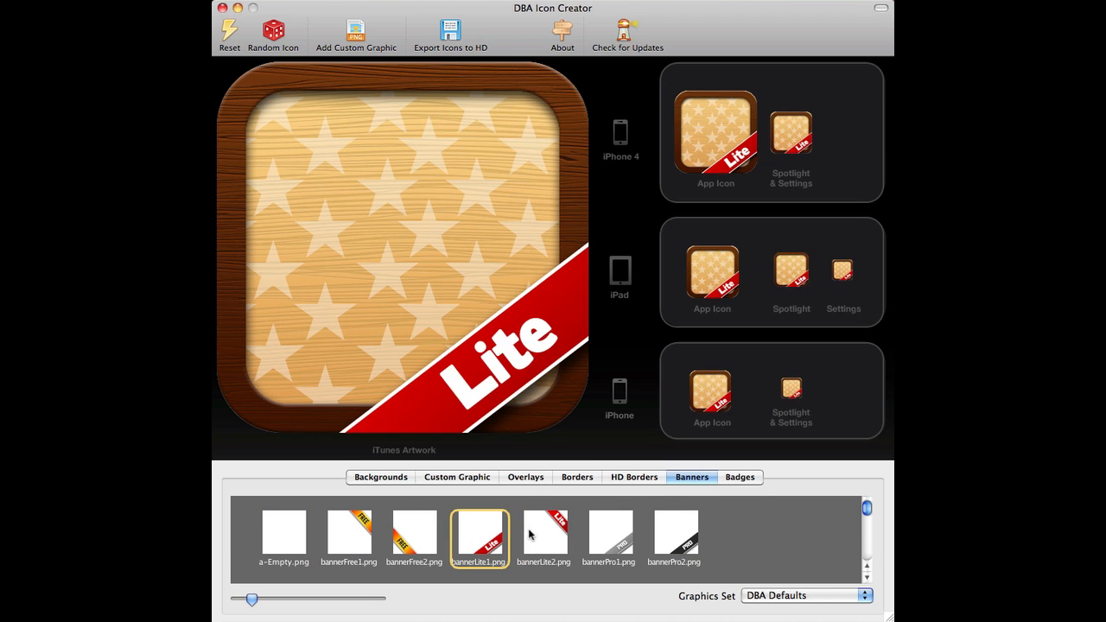
left_click(413, 536)
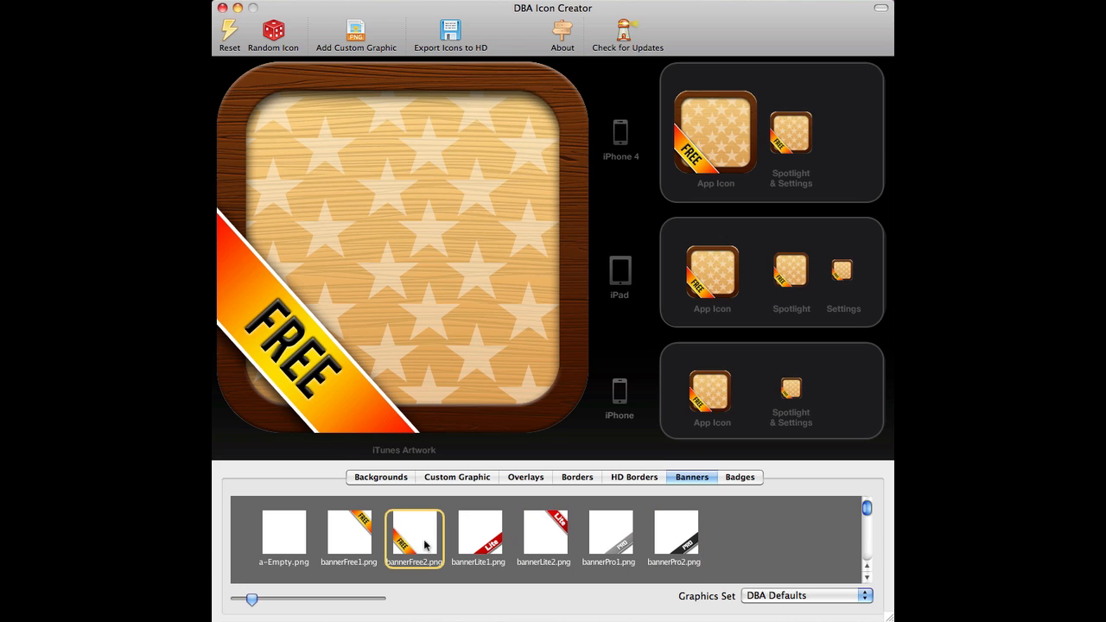
left_click(348, 531)
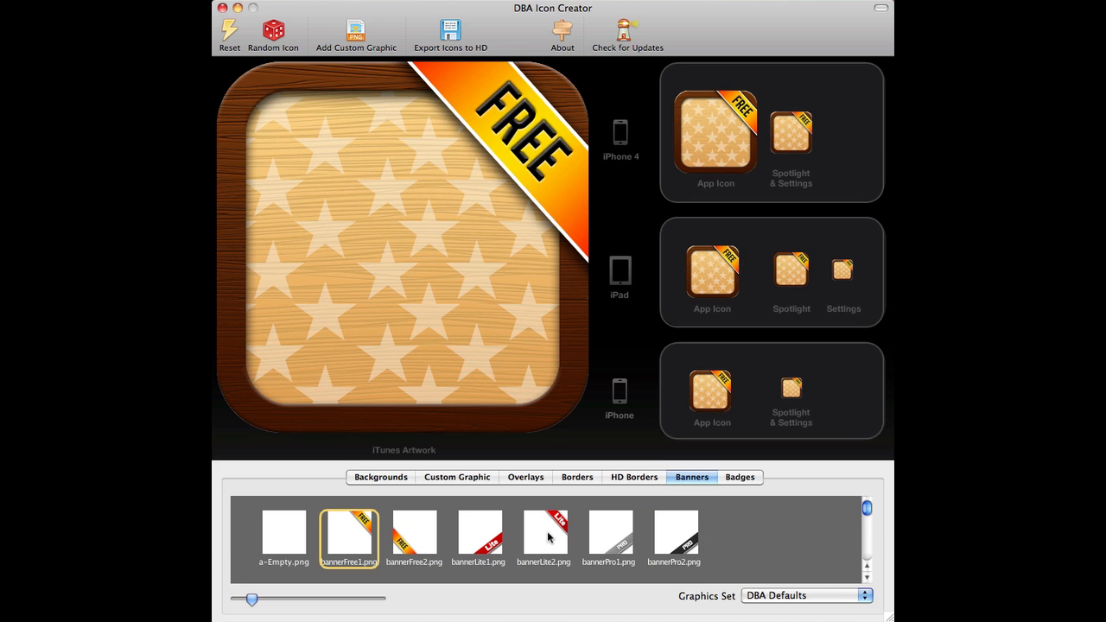
left_click(543, 532)
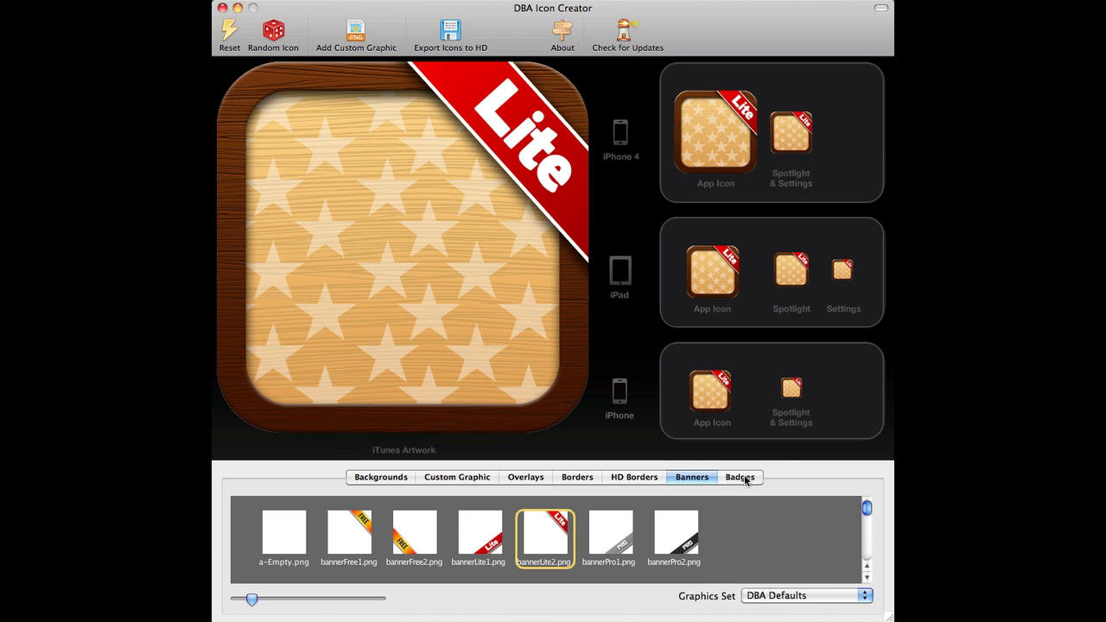
Preview the green leaf badge bottom-right, then set the badge back to Empty.
left_click(739, 476)
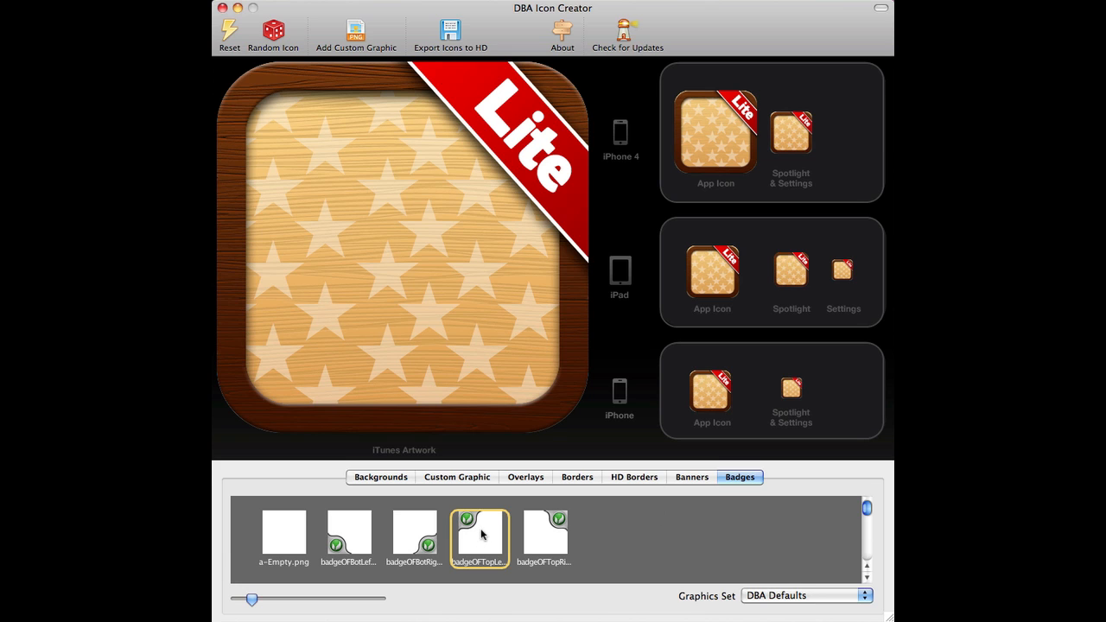
left_click(414, 533)
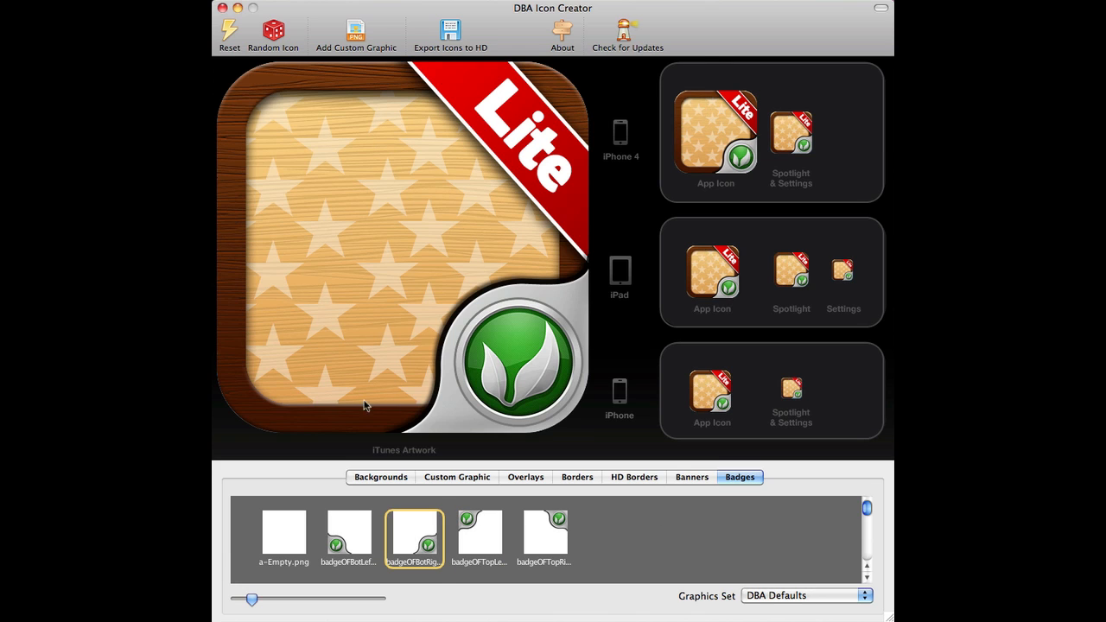
left_click(283, 533)
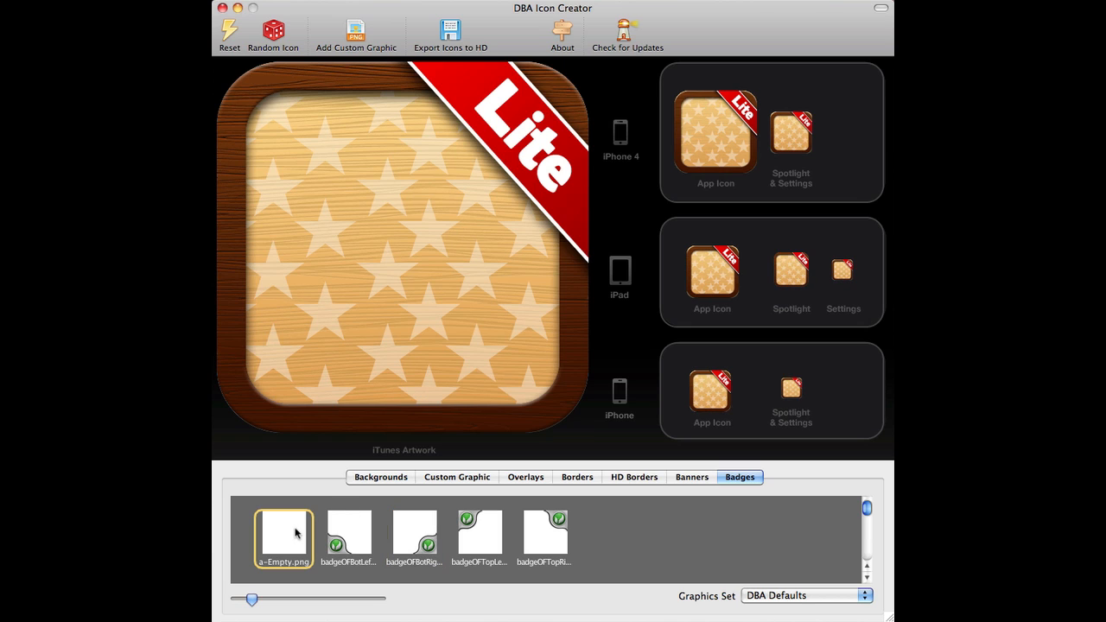
mouse_move(631, 213)
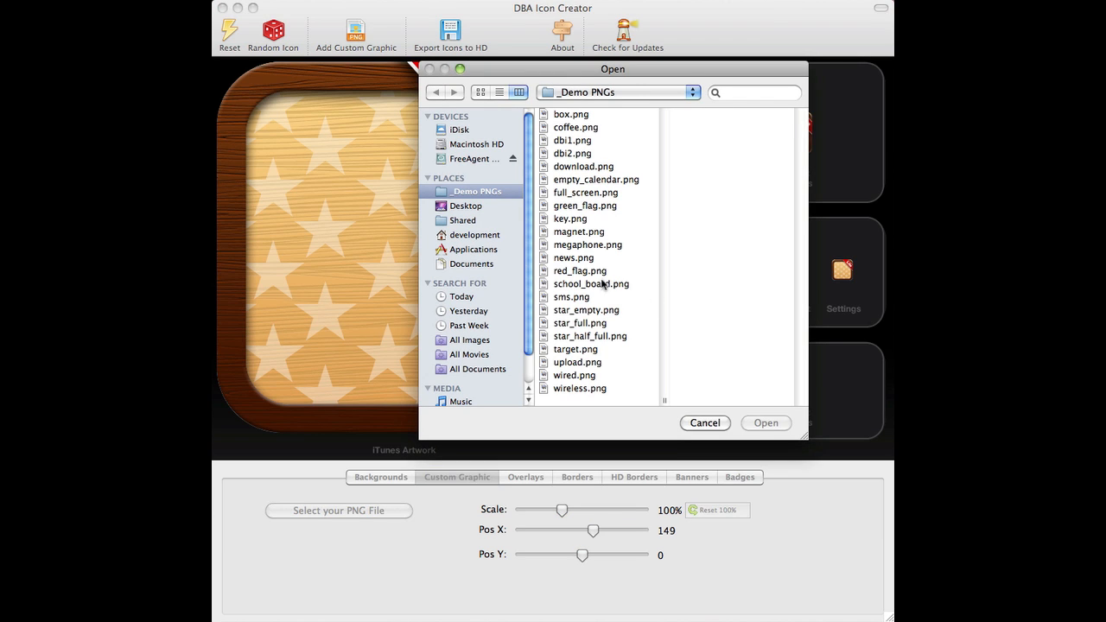
Load megaphone.png as a custom graphic, scaled to 159% at X 43, Y 43.
left_click(587, 245)
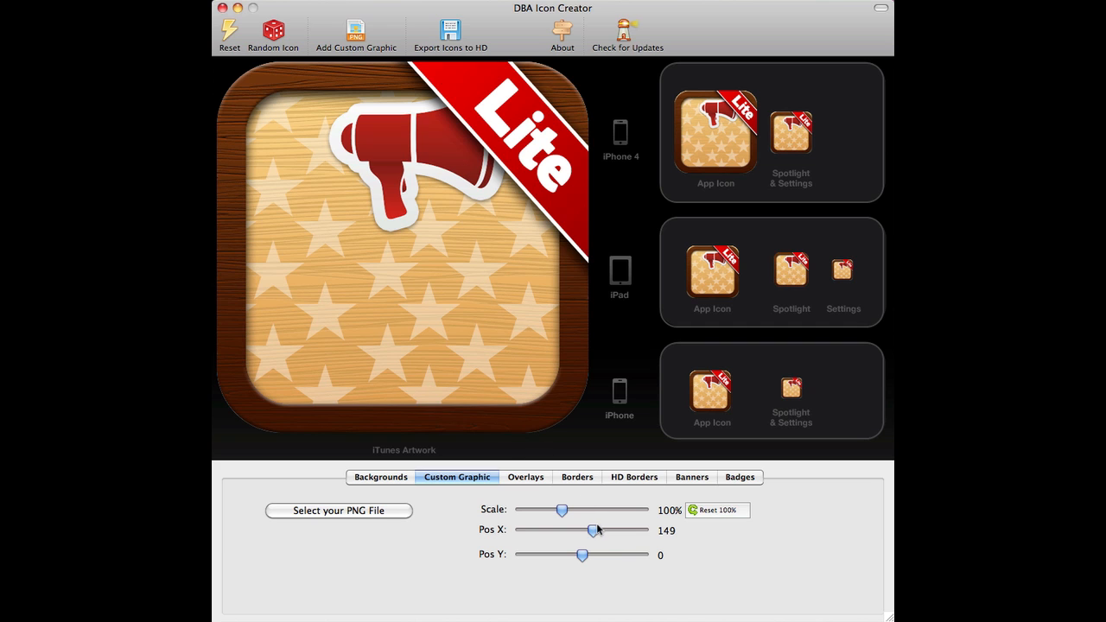
left_click_drag(583, 554, 594, 555)
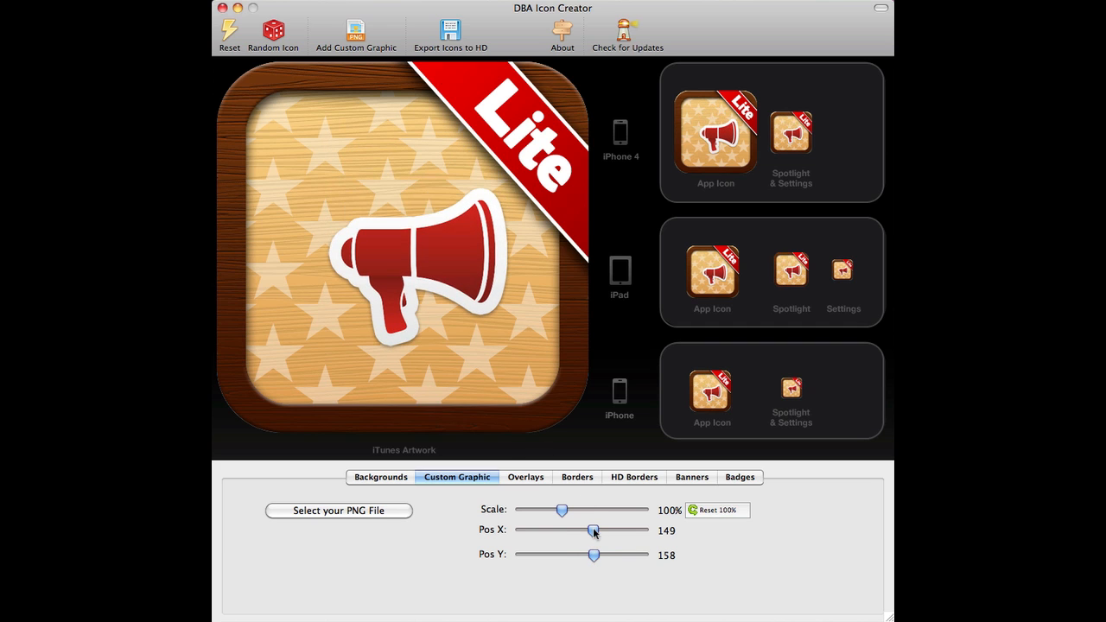
left_click_drag(563, 509, 585, 510)
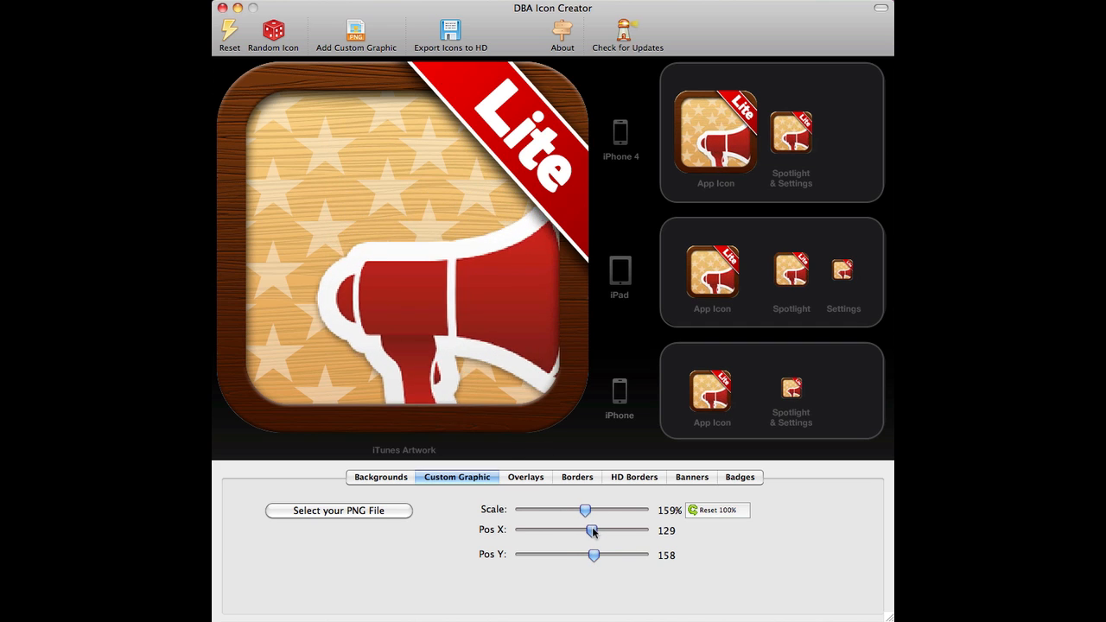
left_click_drag(591, 530, 586, 530)
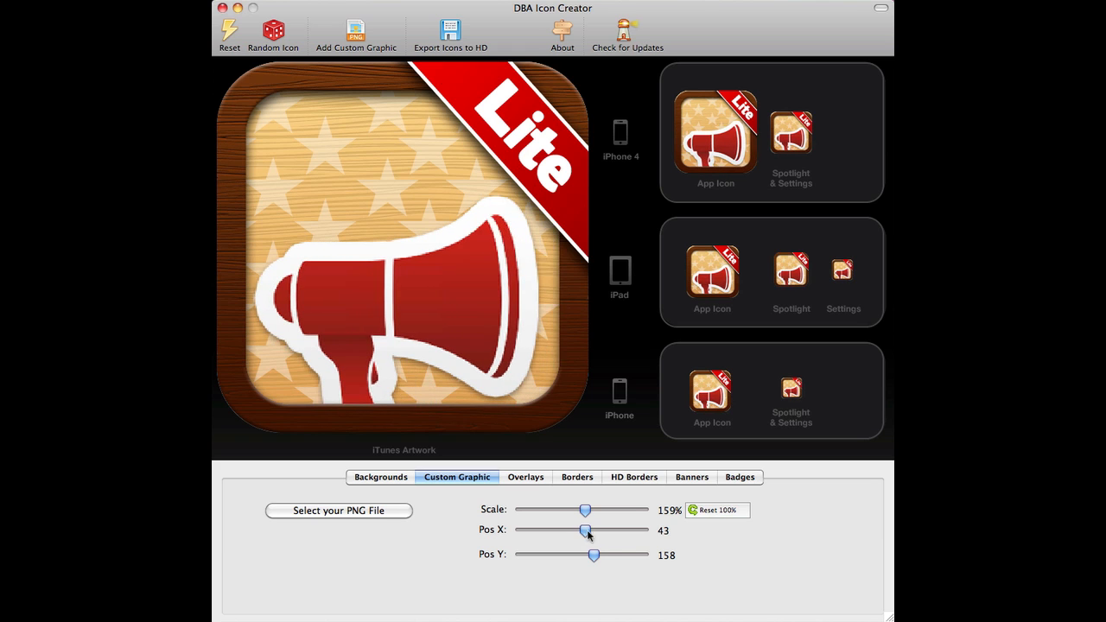
left_click_drag(594, 555, 584, 554)
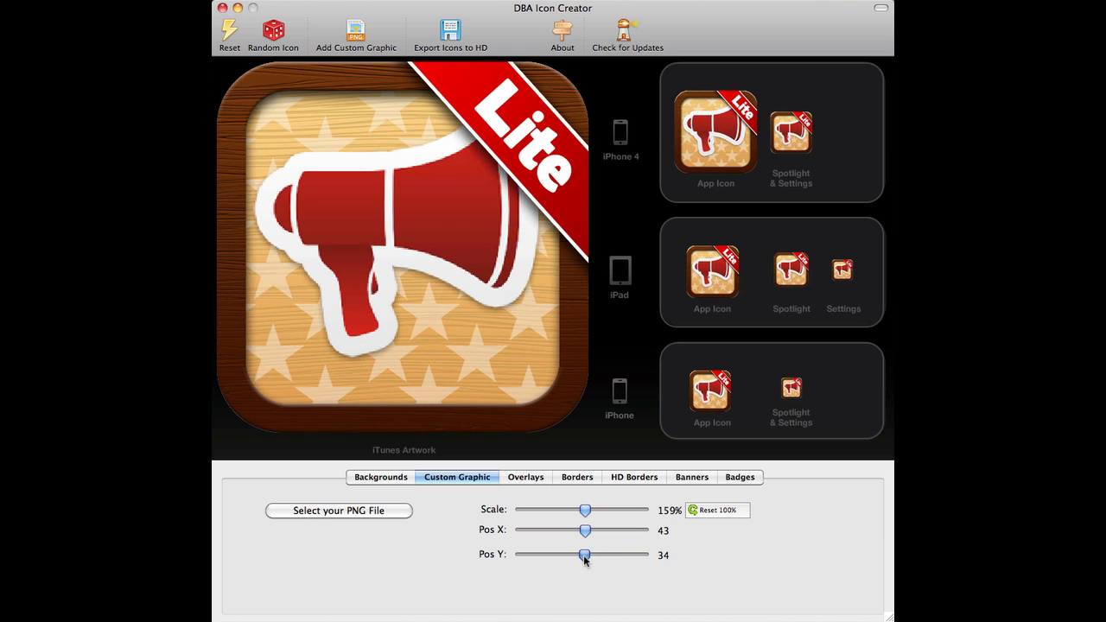
left_click_drag(584, 554, 590, 555)
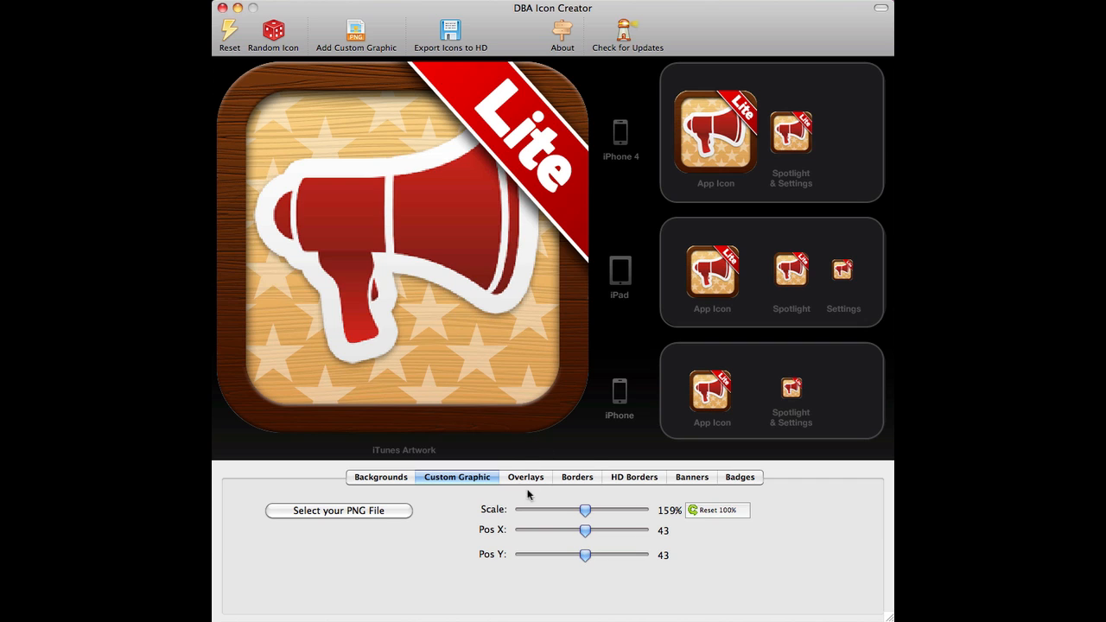
Switch to the deep blue starry background and apply the orange FREE ribbon bottom-left.
left_click(380, 476)
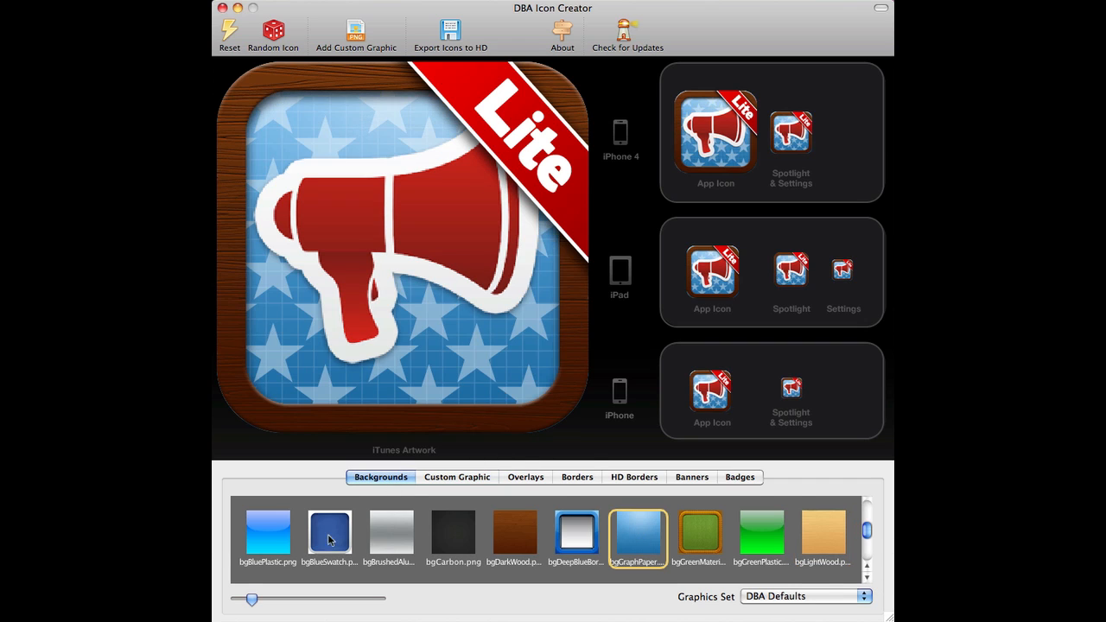
left_click(329, 532)
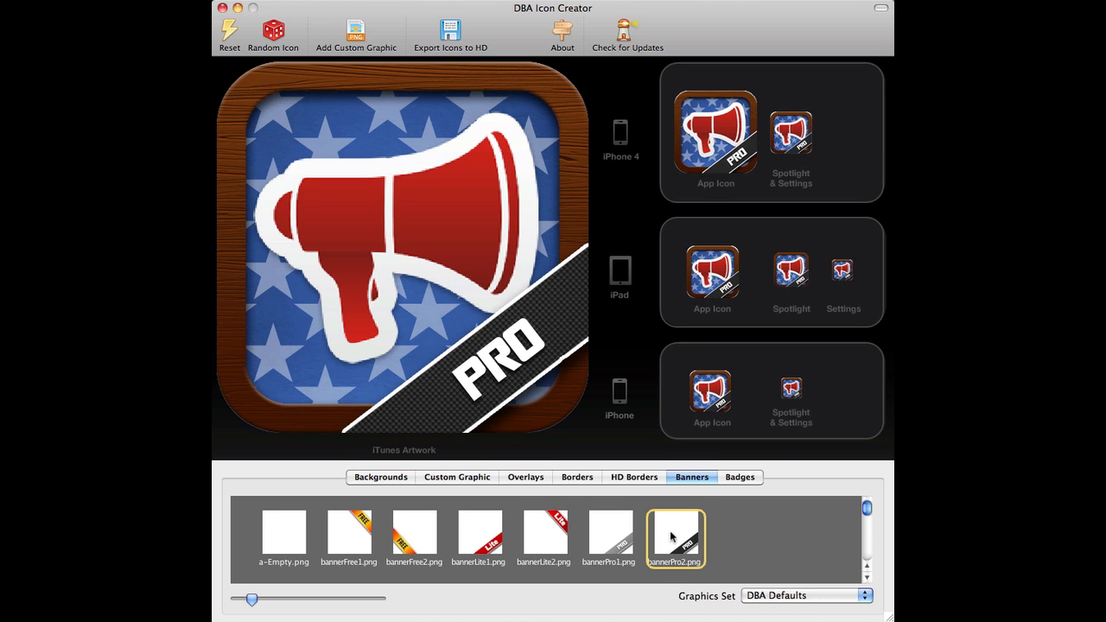
left_click(413, 536)
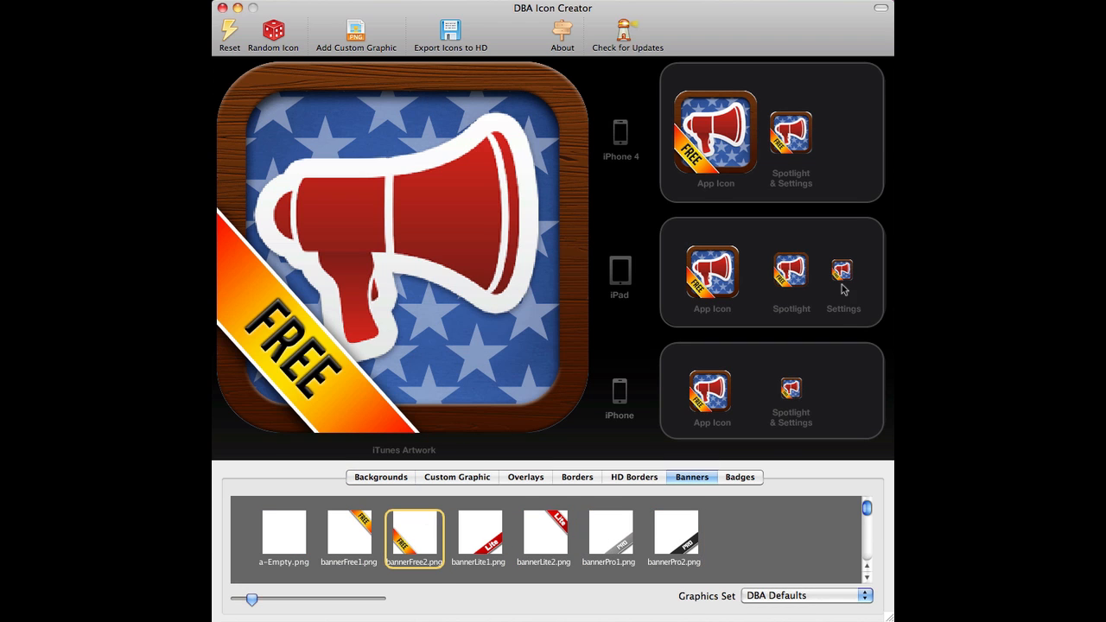
mouse_move(664, 417)
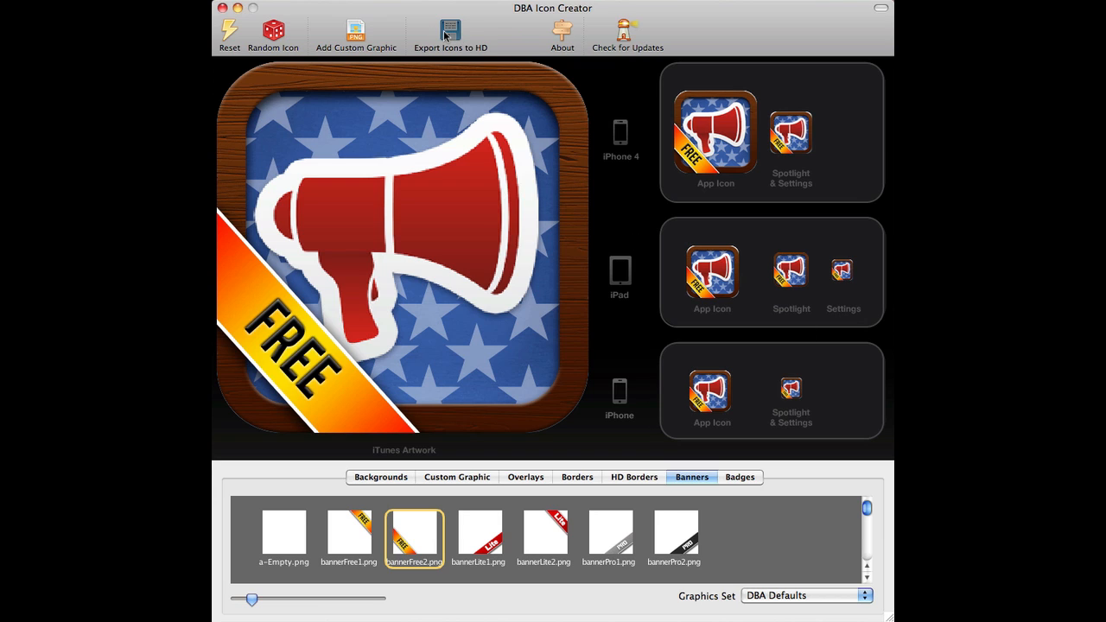
Create a 'Test Icons' Desktop folder, export the megaphone icon sets into it, and dismiss the alert.
left_click(450, 33)
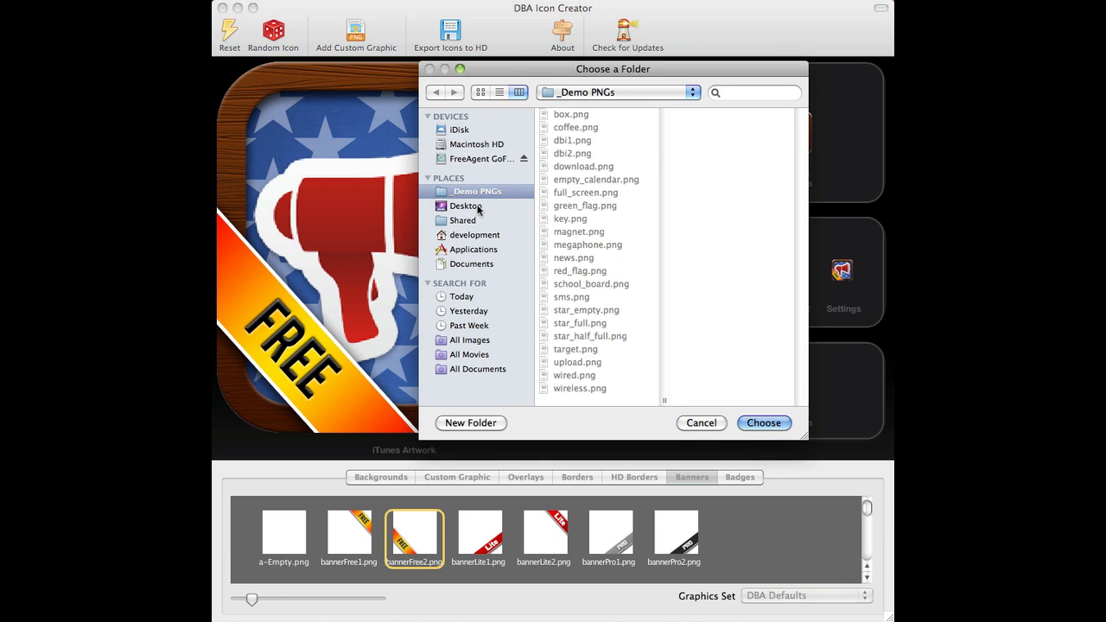
left_click(471, 423)
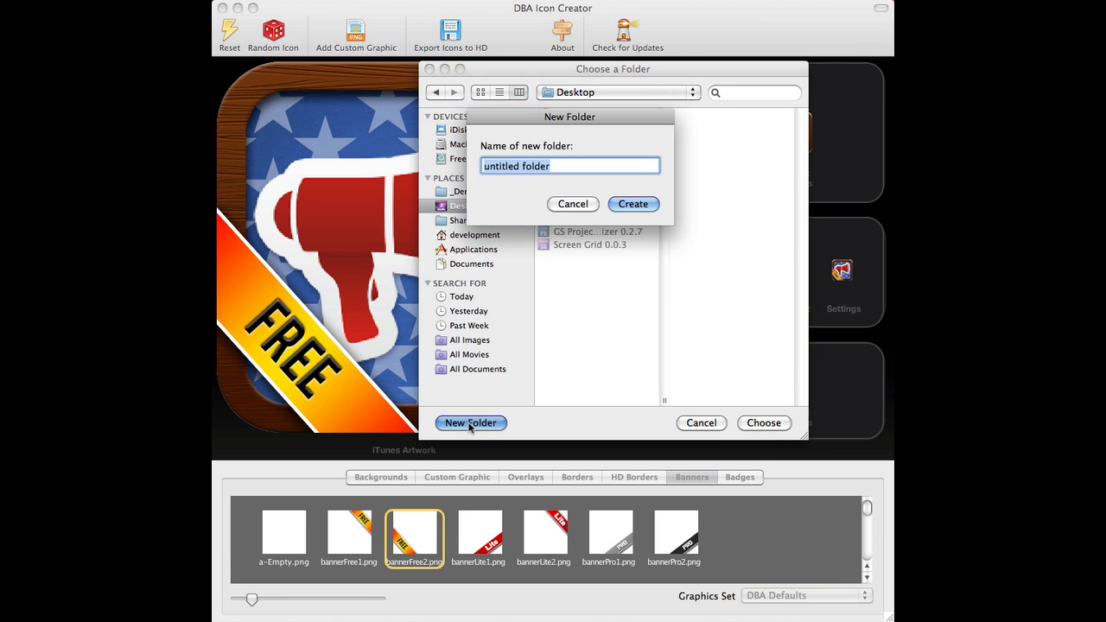
type("Test")
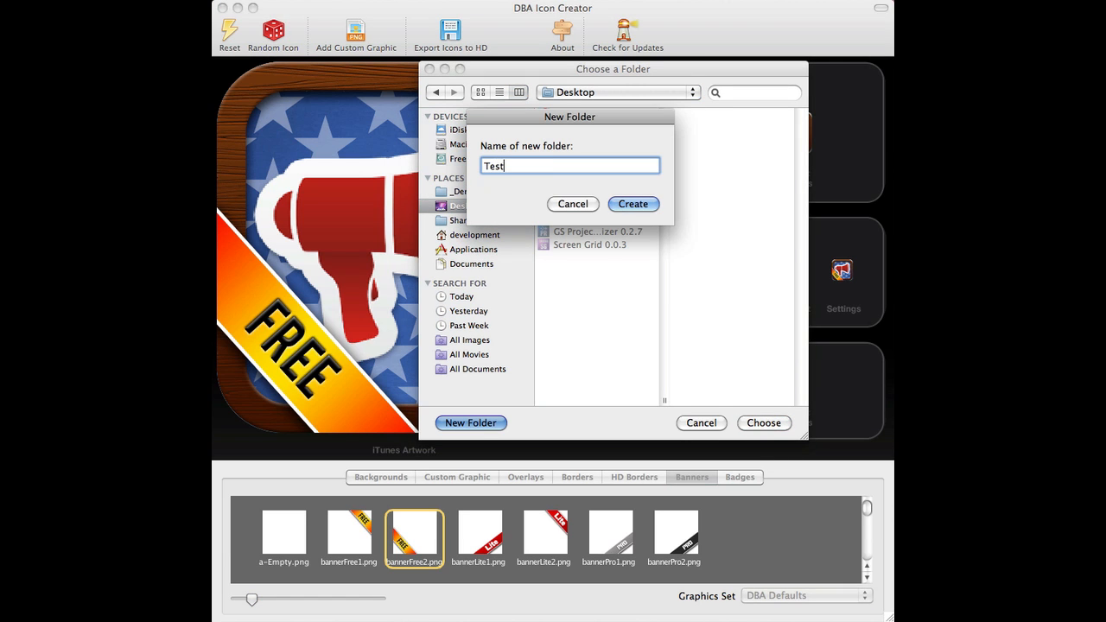
type("Icons")
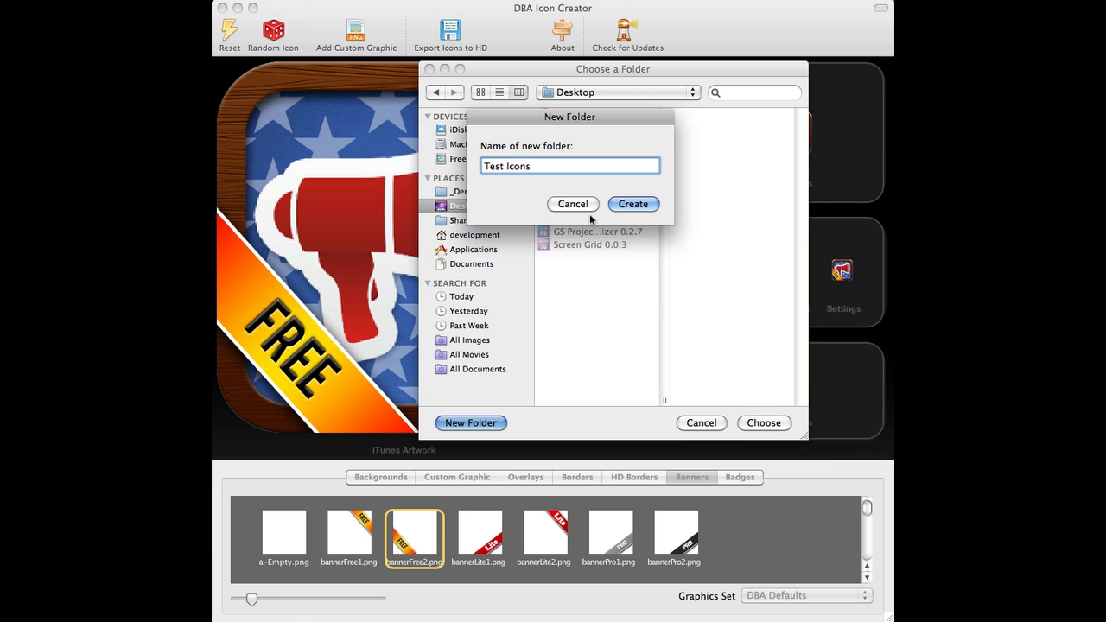
left_click(632, 203)
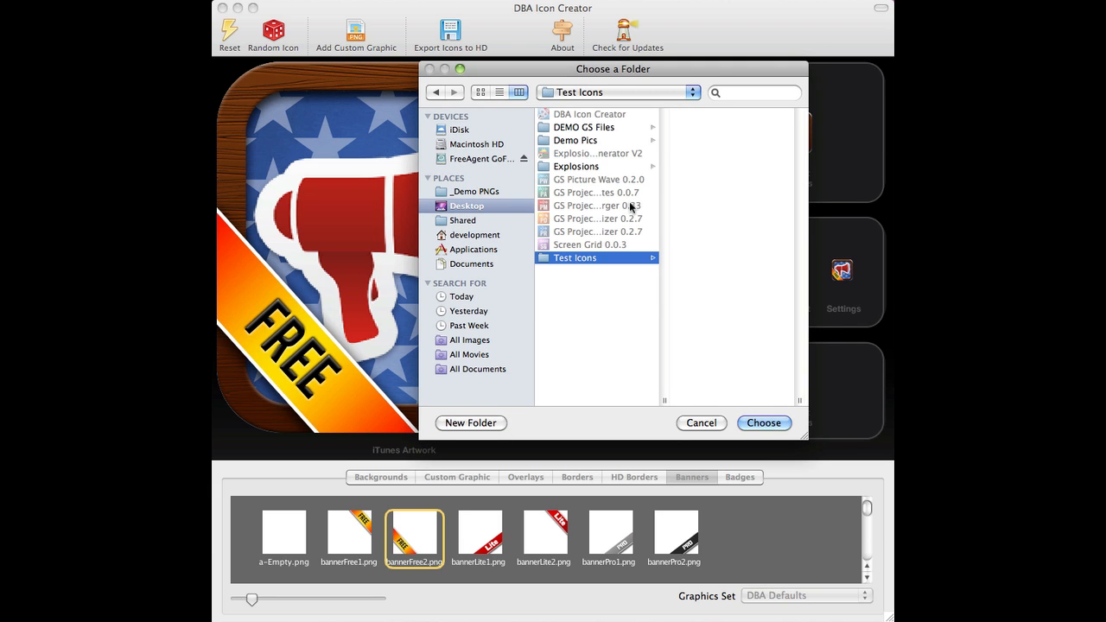
left_click(763, 423)
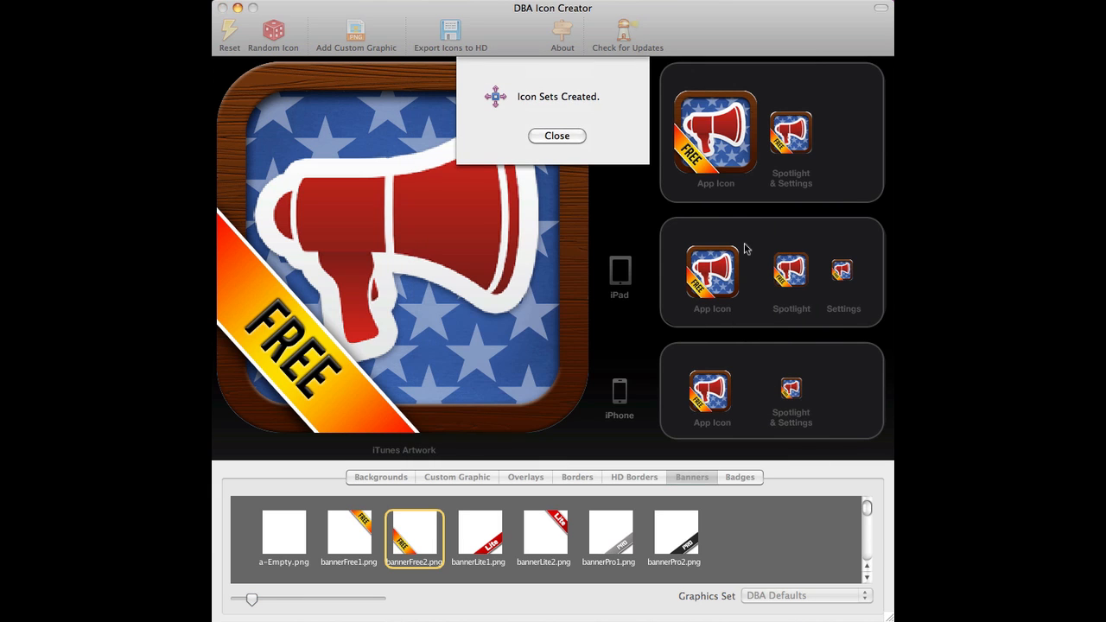
left_click(556, 135)
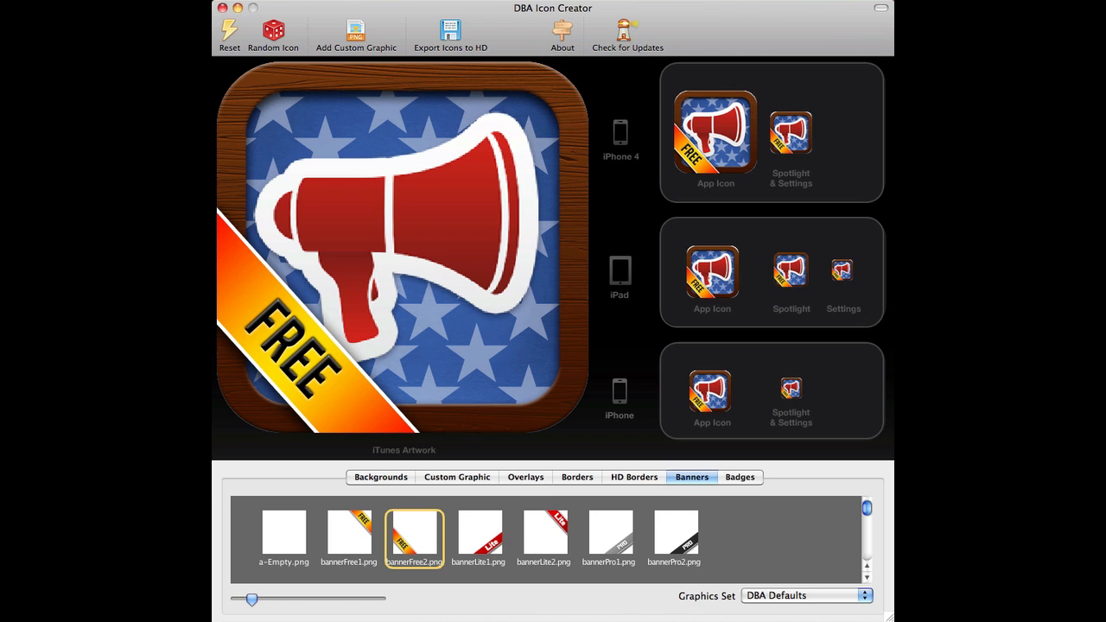
mouse_move(717, 42)
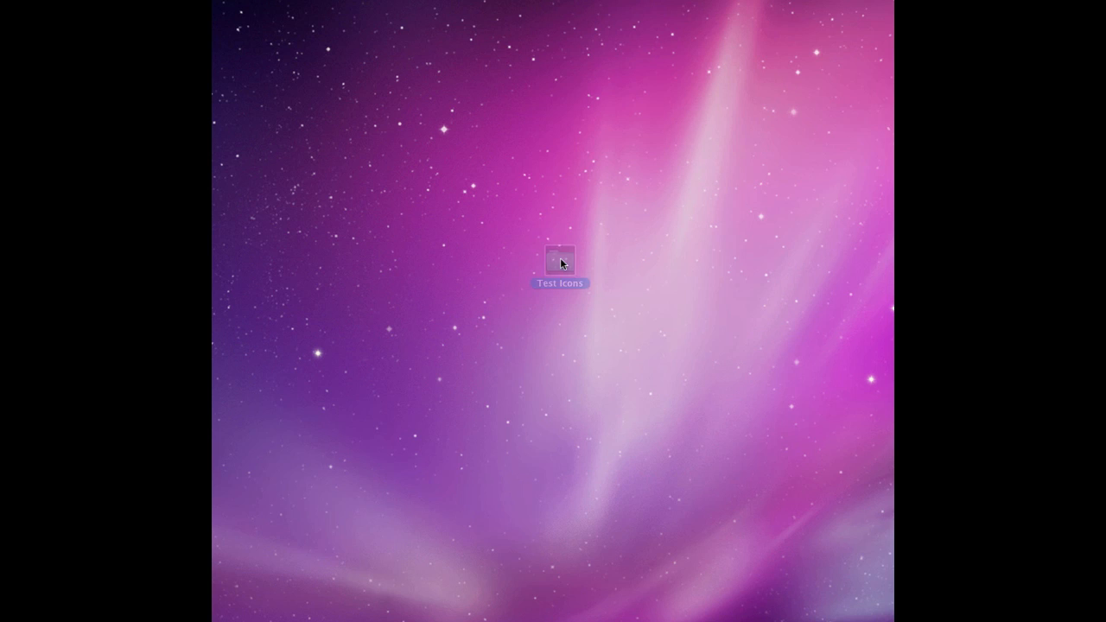
Browse the iPad, iPhone 3, iPhone 4 and iTunes Artwork folders' sized PNGs, then close the window.
double_click(560, 260)
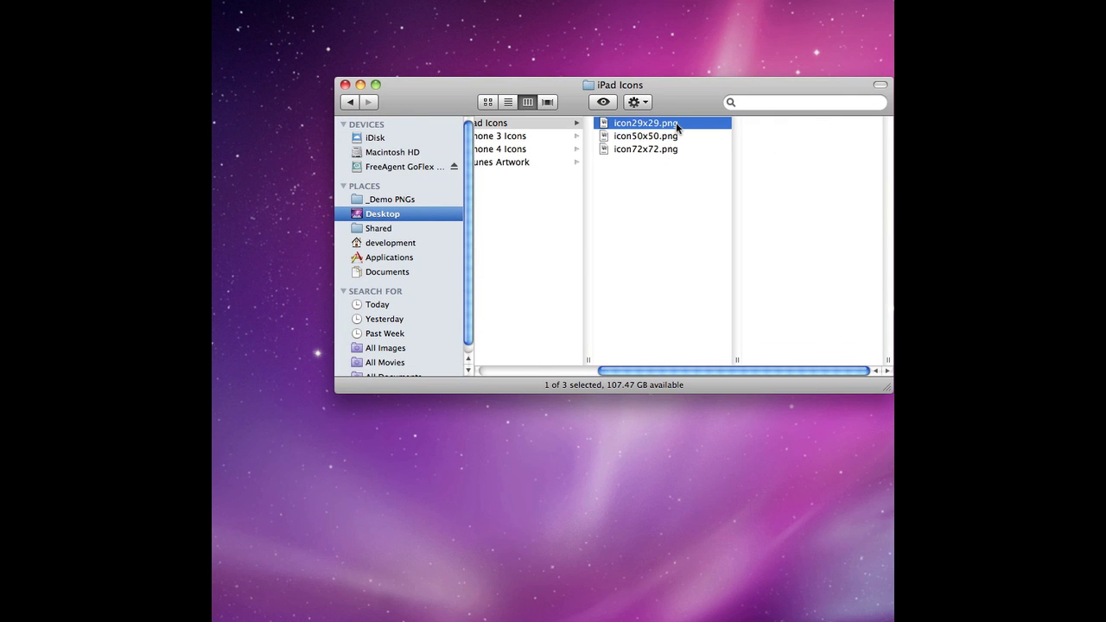
left_click(645, 136)
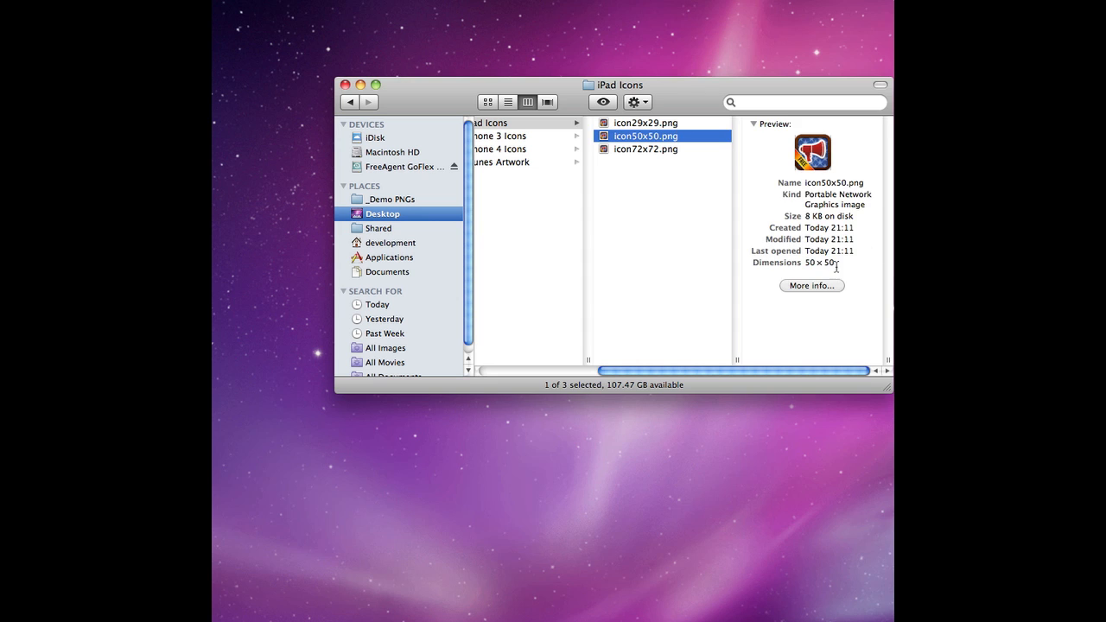
left_click(646, 149)
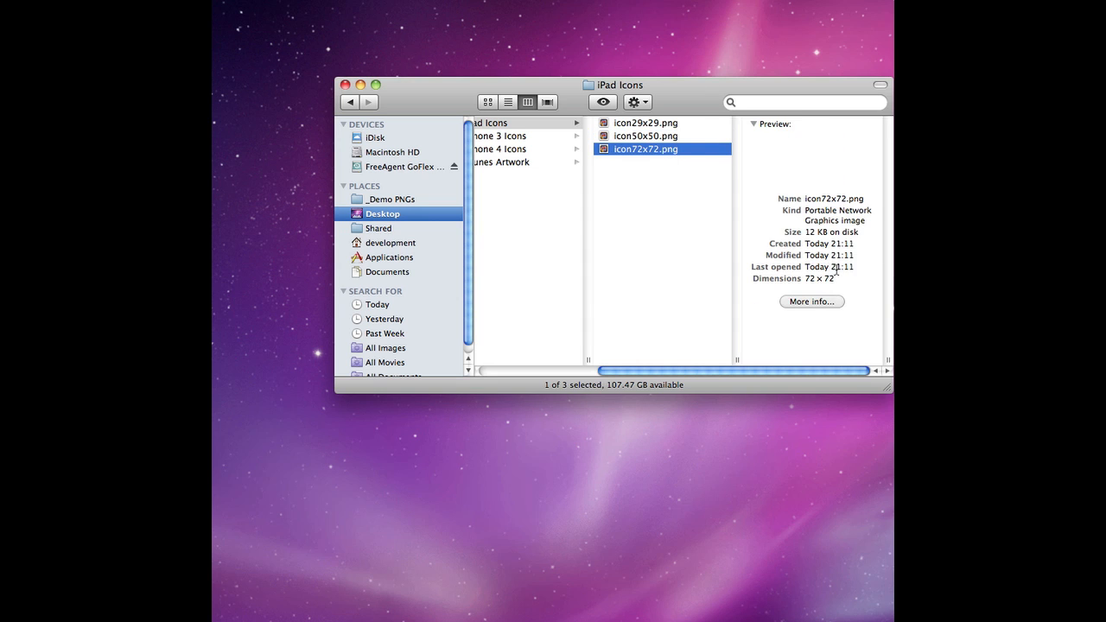
left_click(500, 136)
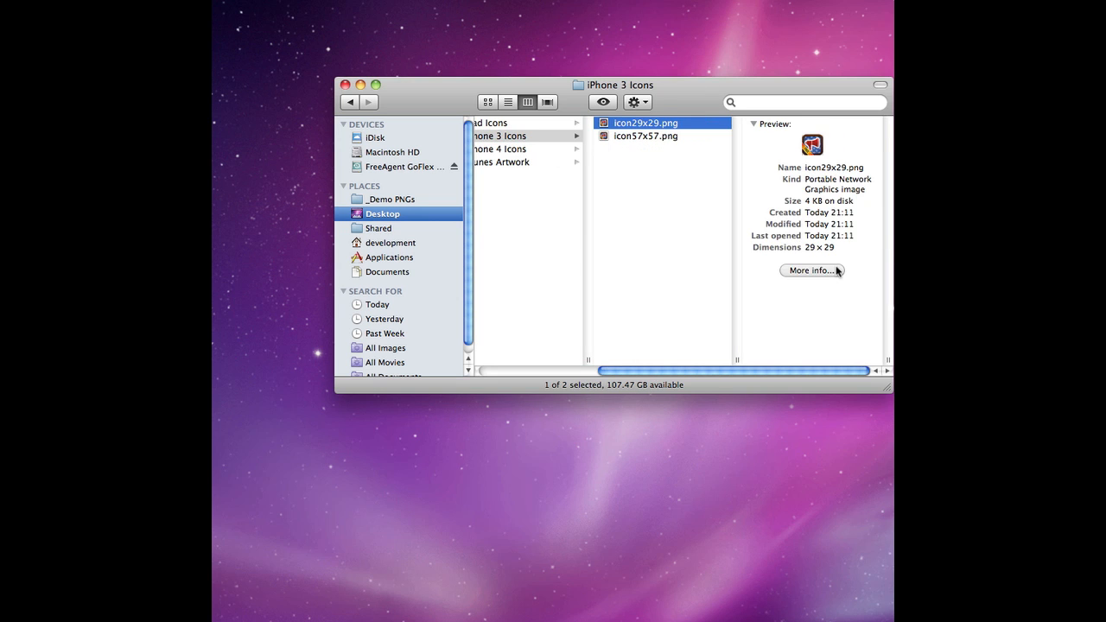
left_click(509, 148)
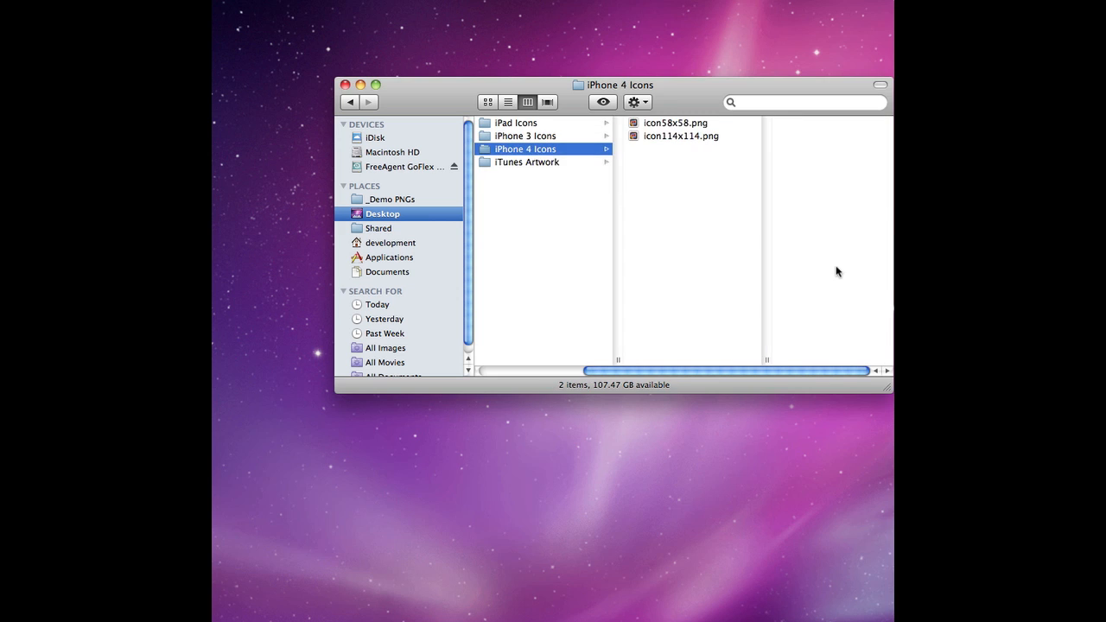
left_click(680, 136)
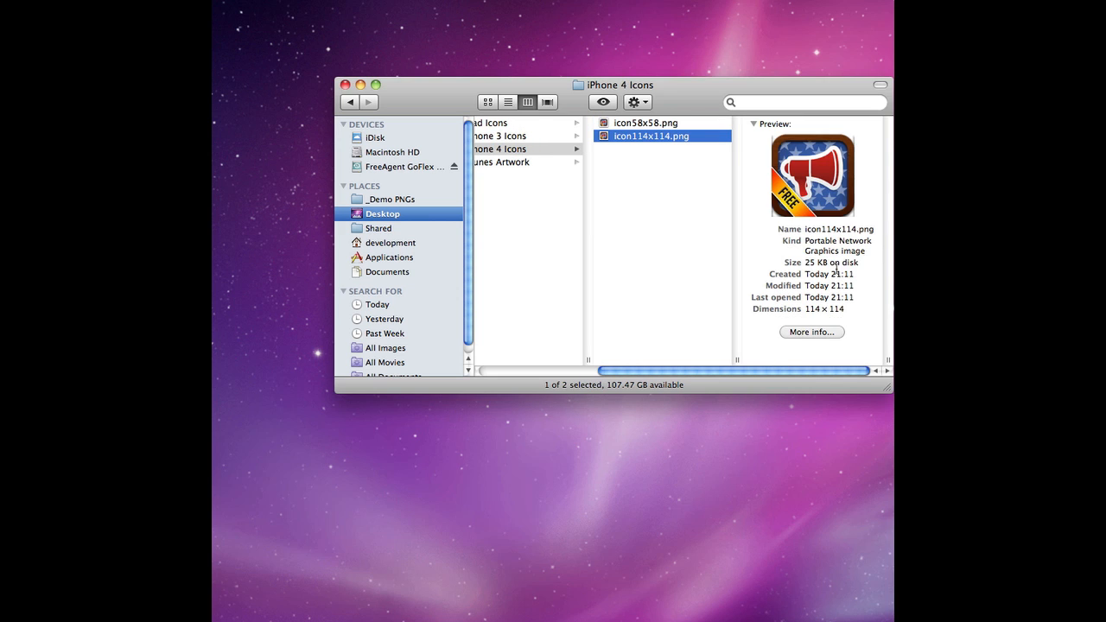
left_click(501, 162)
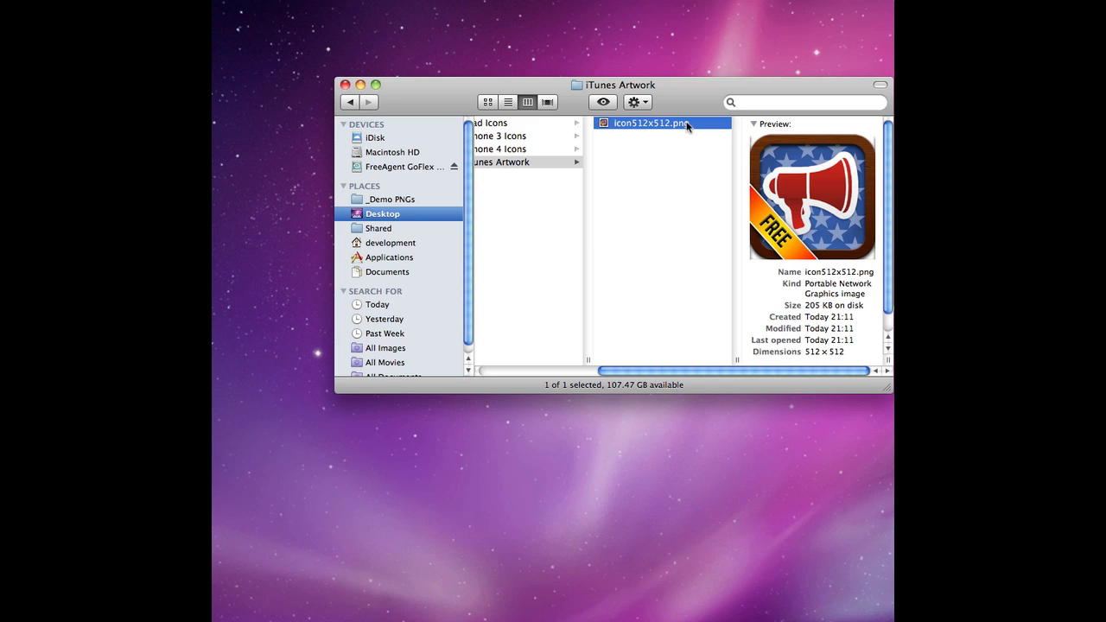
mouse_move(677, 130)
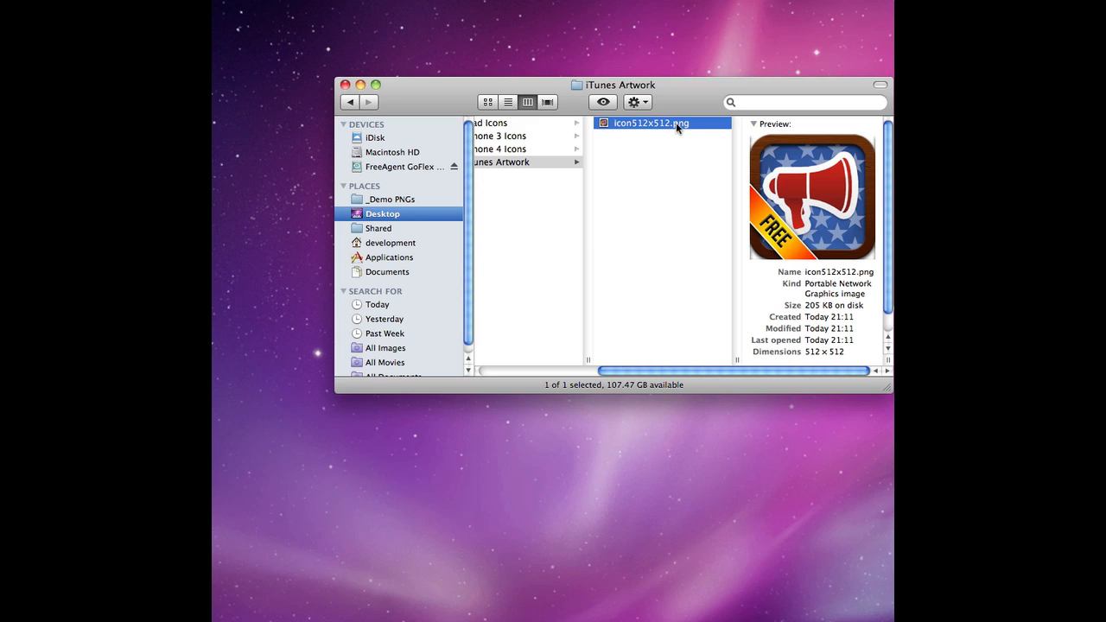
left_click(499, 149)
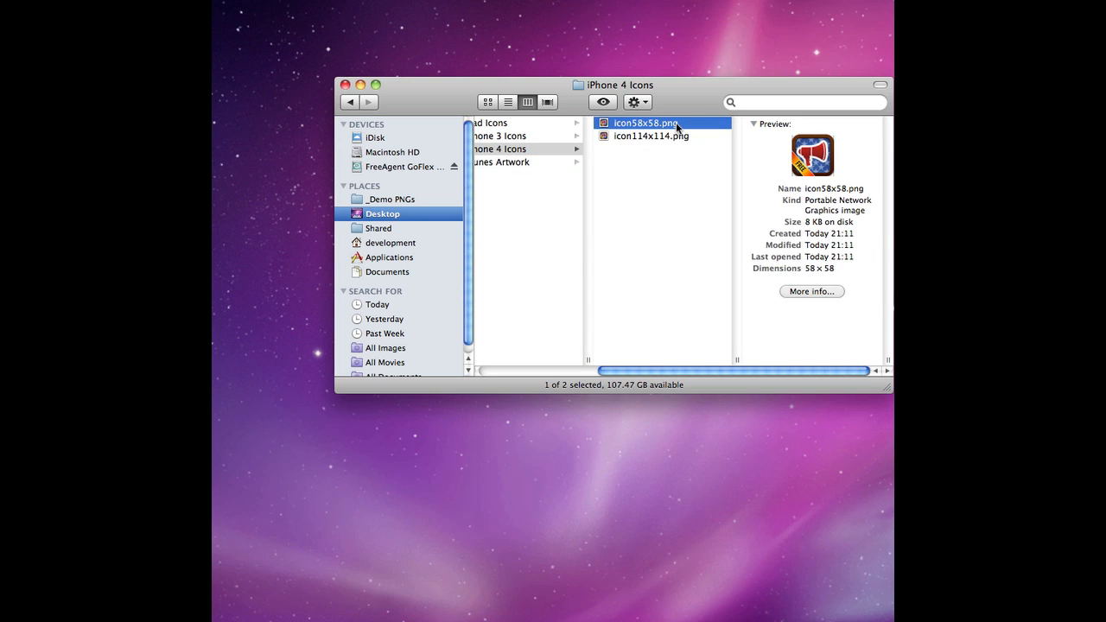
left_click(492, 122)
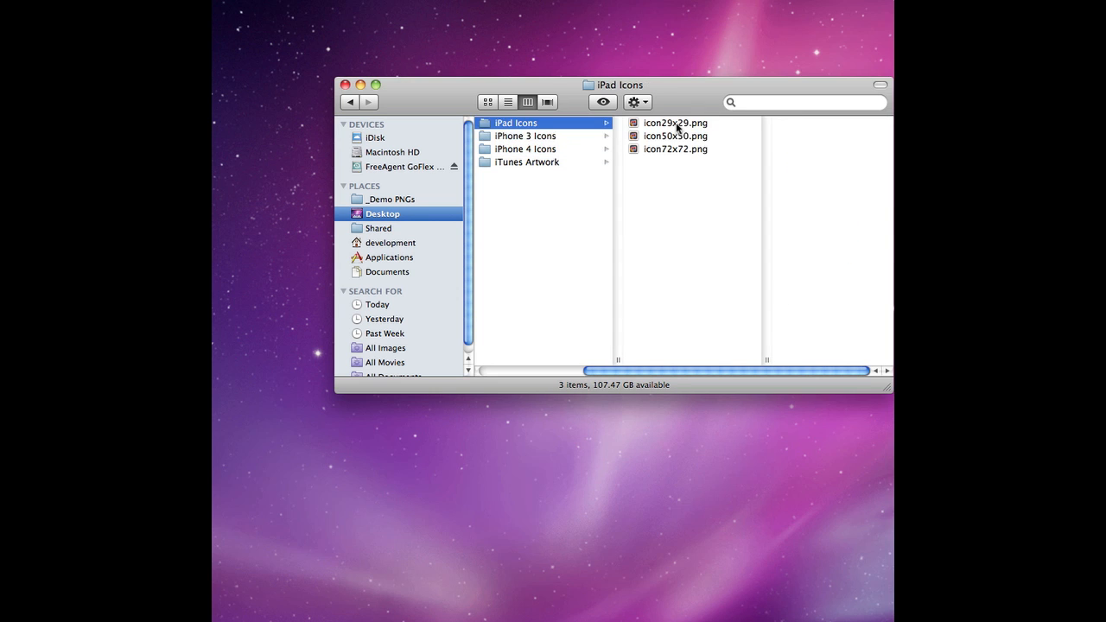
left_click(676, 149)
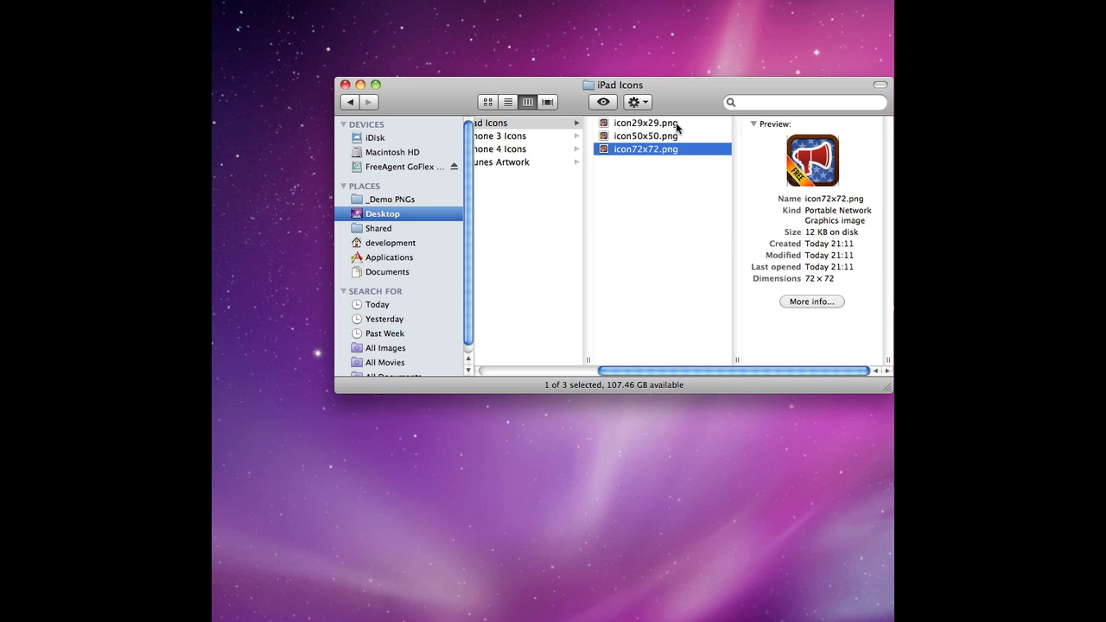
mouse_move(678, 150)
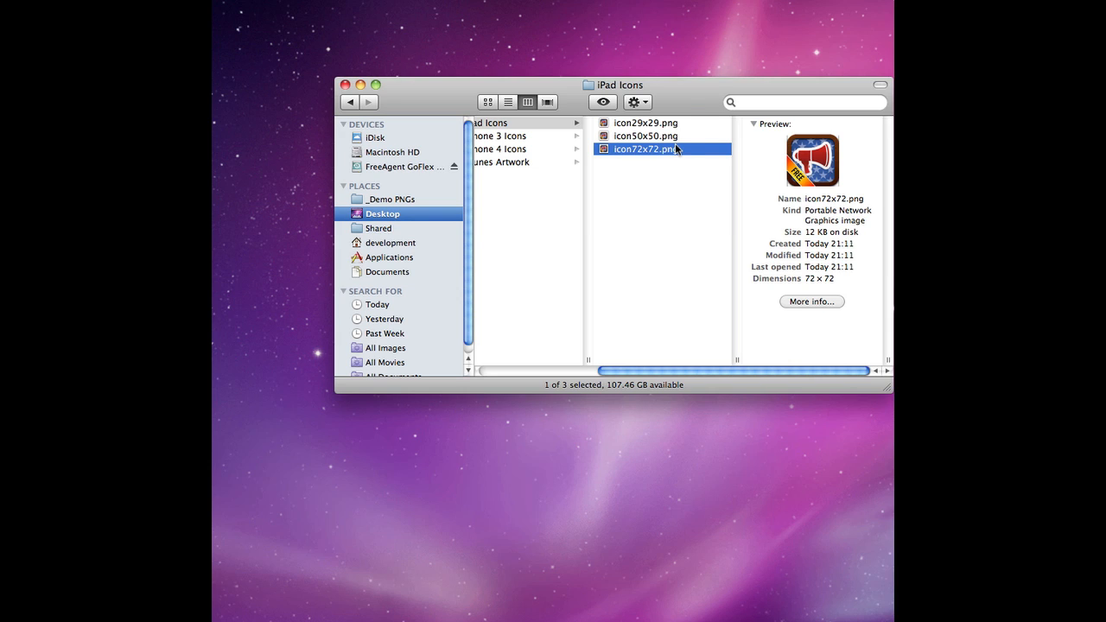
mouse_move(691, 110)
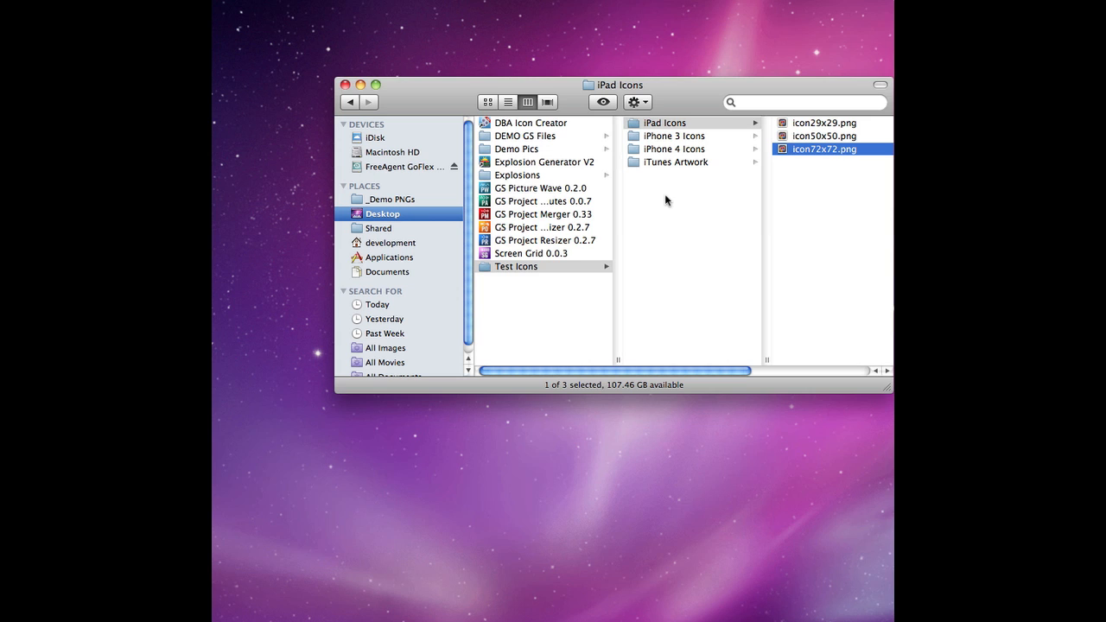
mouse_move(671, 203)
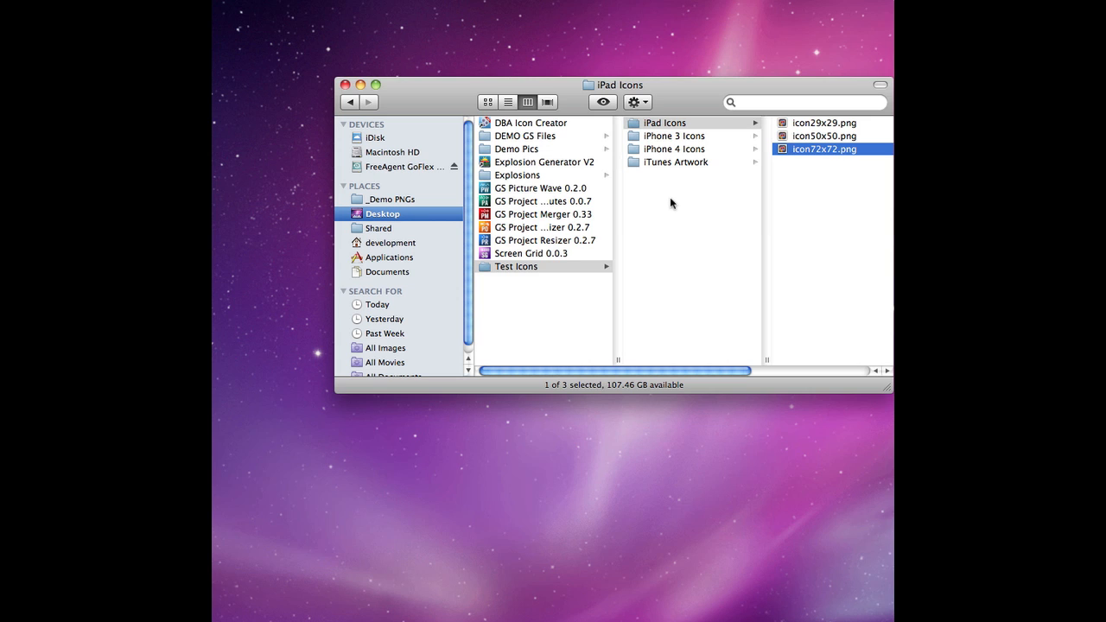
left_click(515, 266)
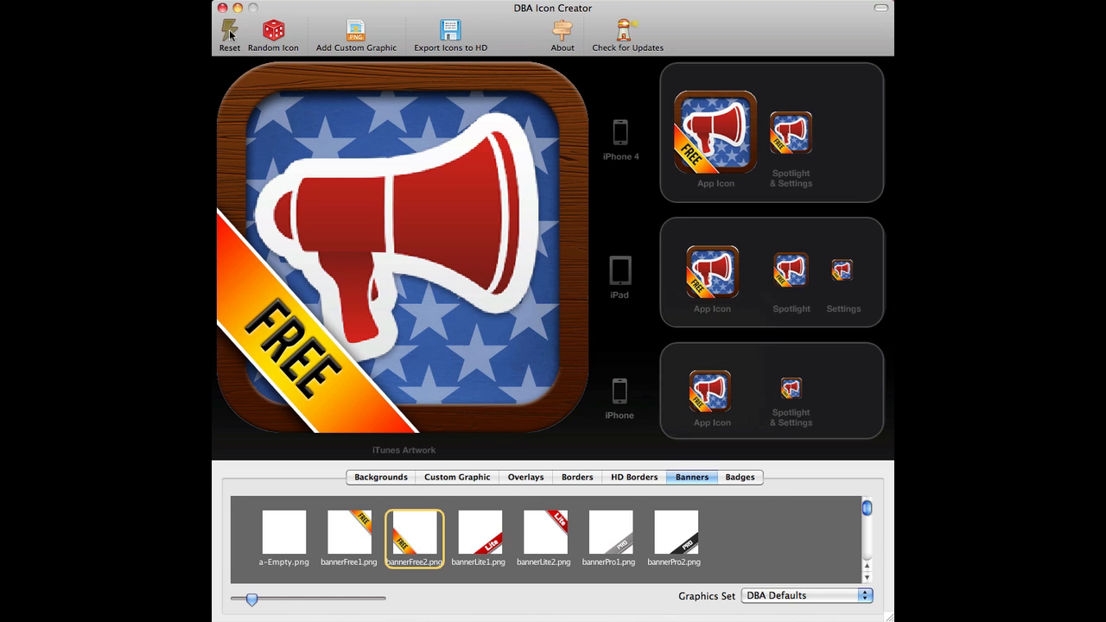
Reset the icon, apply the green rope-border background, and bring up the PNG file chooser.
left_click(380, 476)
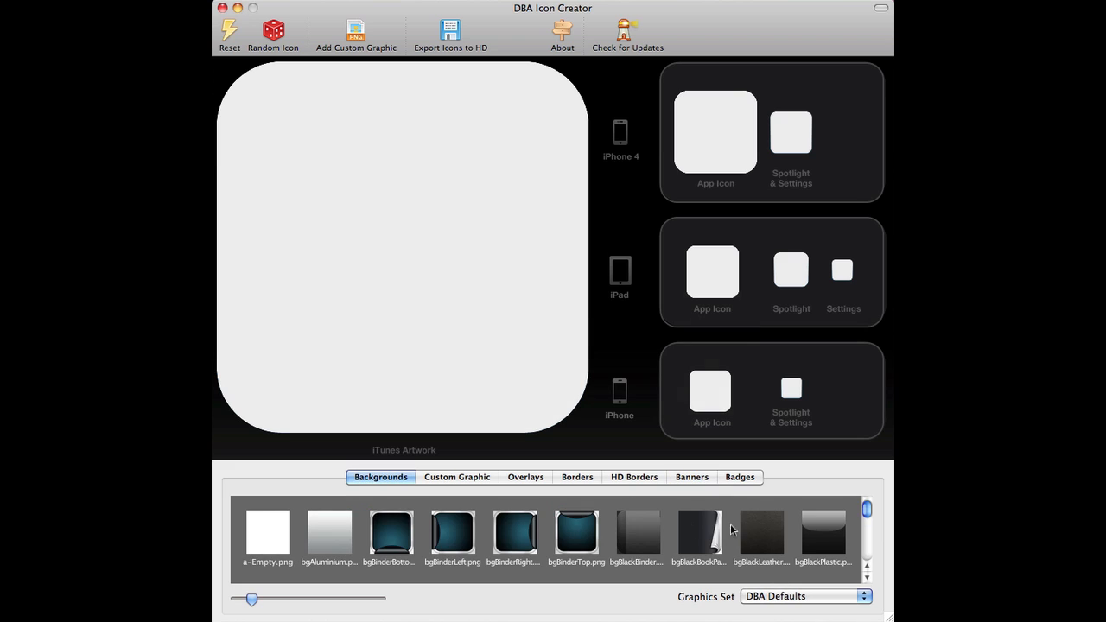
left_click(575, 531)
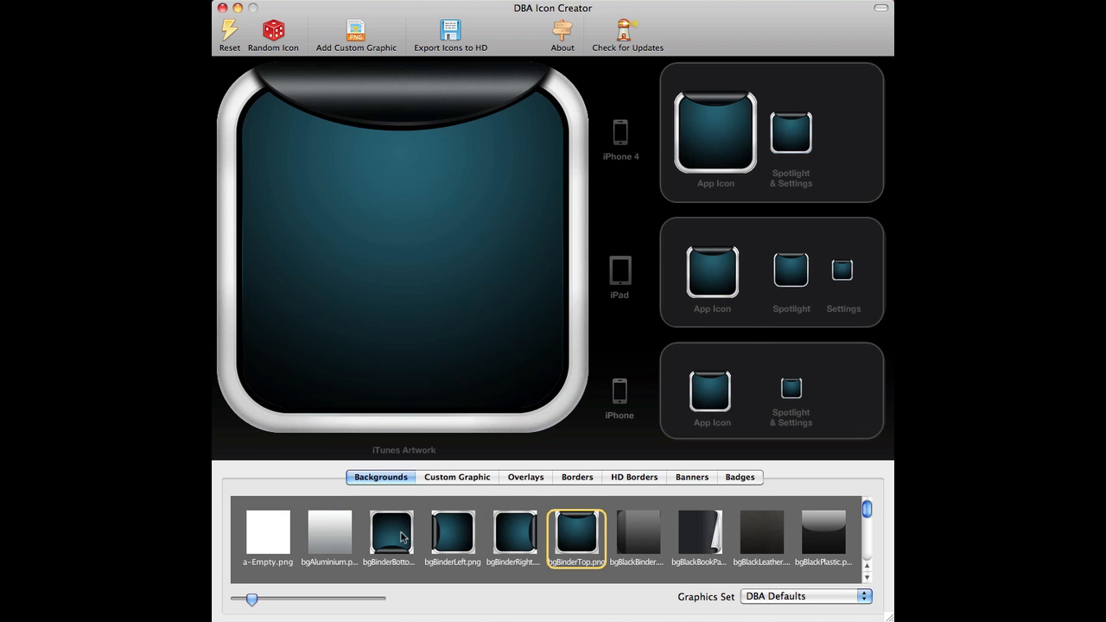
left_click(637, 533)
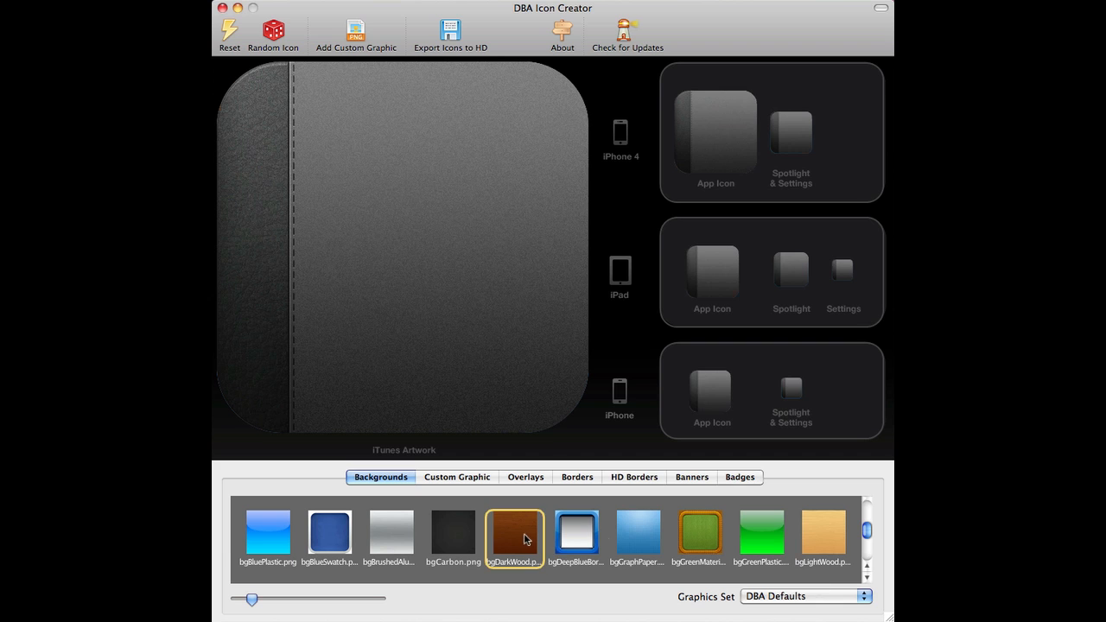
left_click(457, 476)
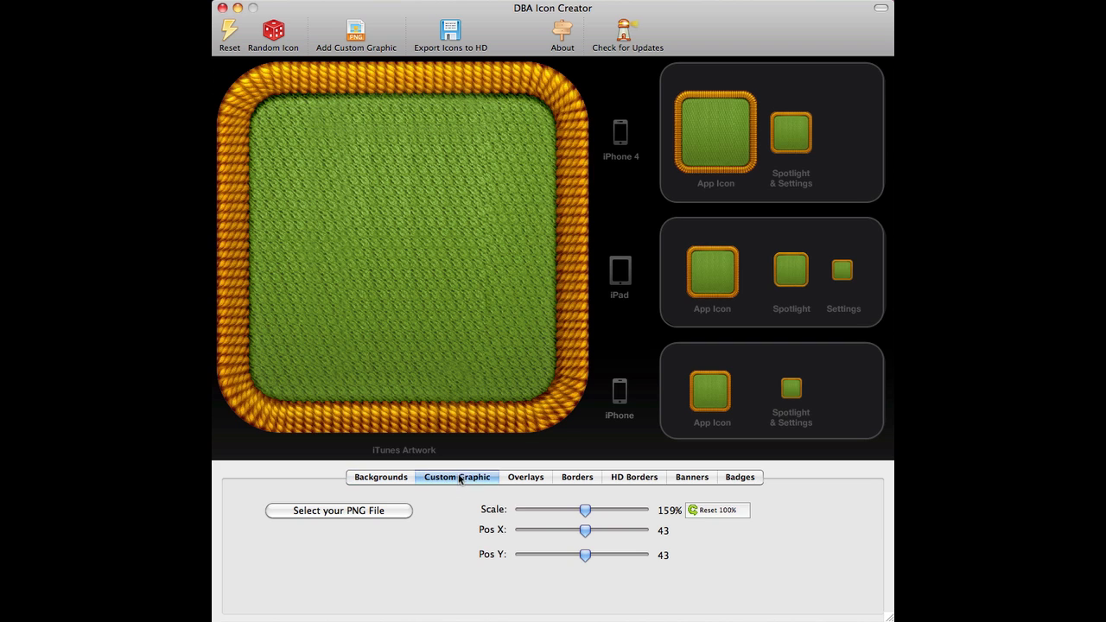
left_click(338, 511)
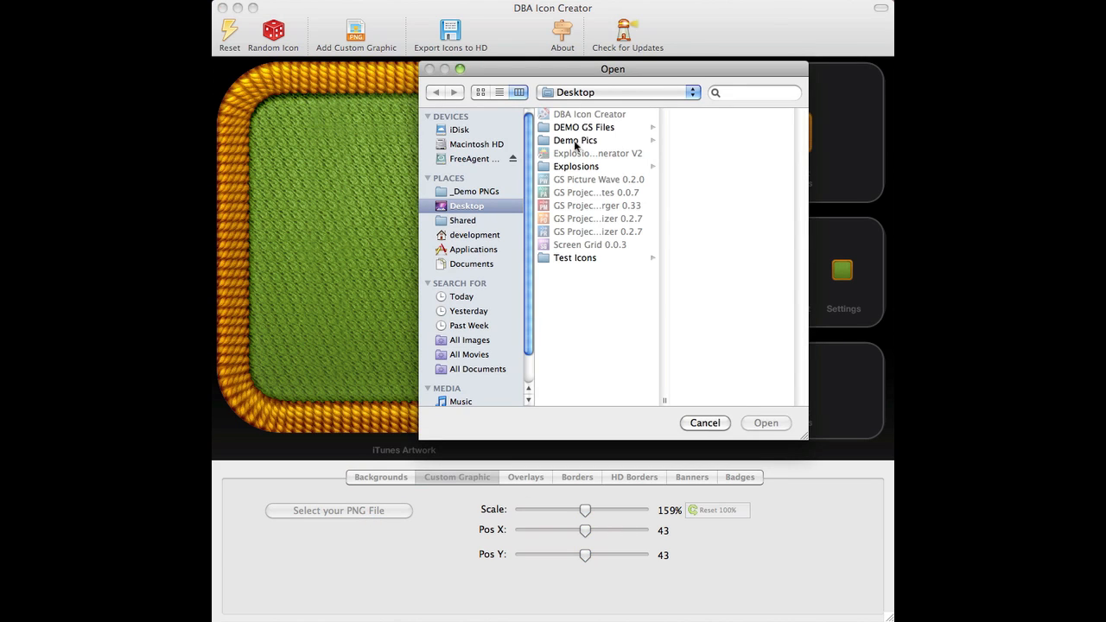
Place the dbi1.png logo, scale it to 98% and move it down to Pos Y 168.
left_click(474, 191)
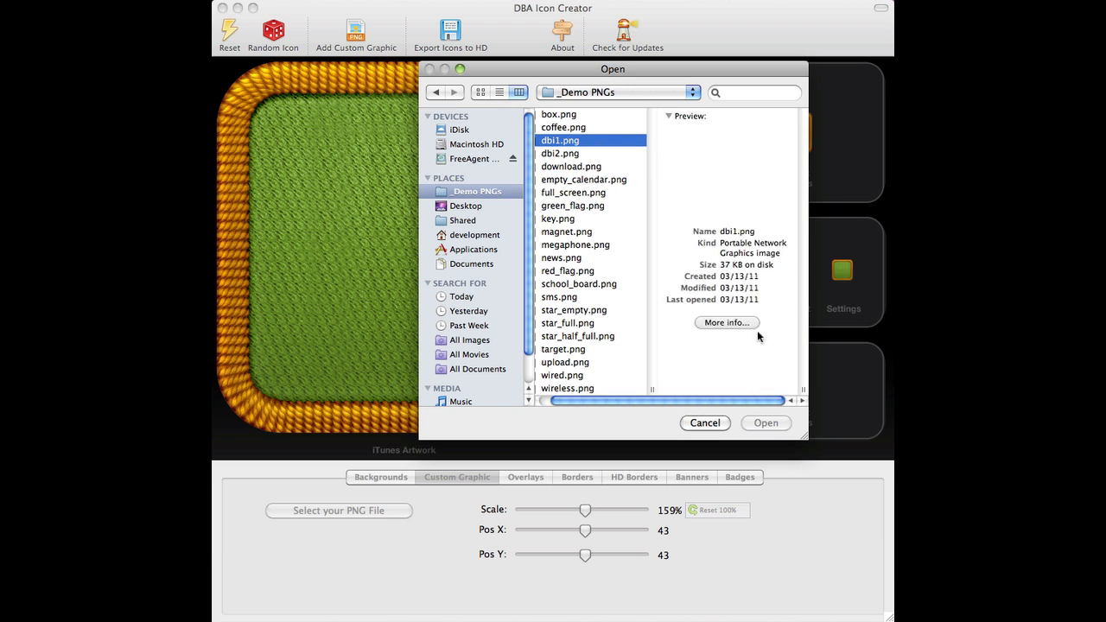
left_click(766, 422)
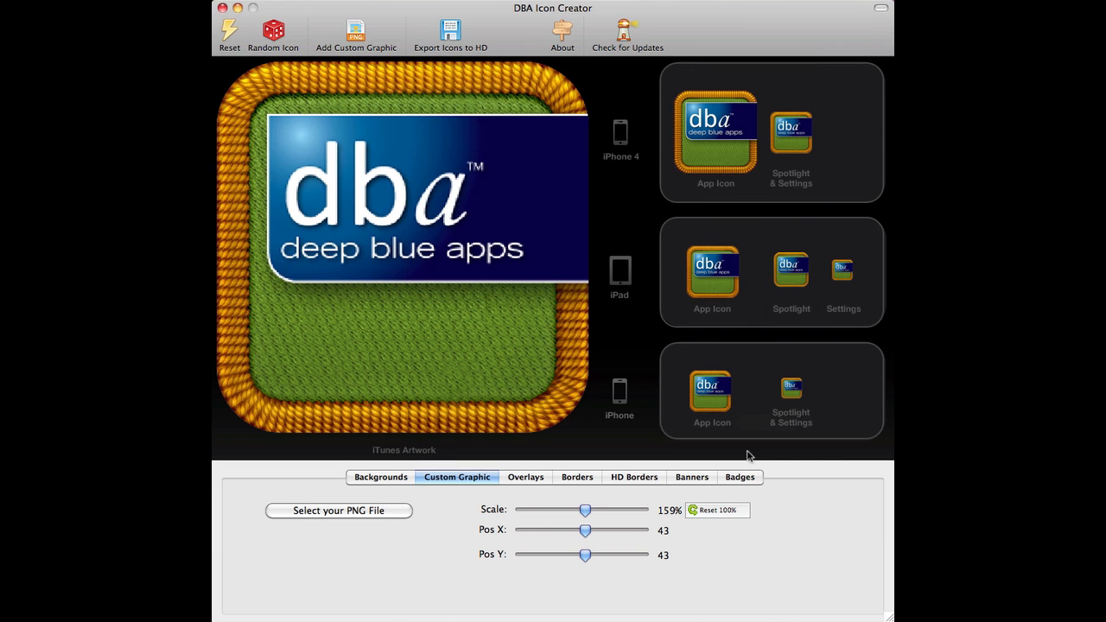
left_click_drag(585, 509, 560, 510)
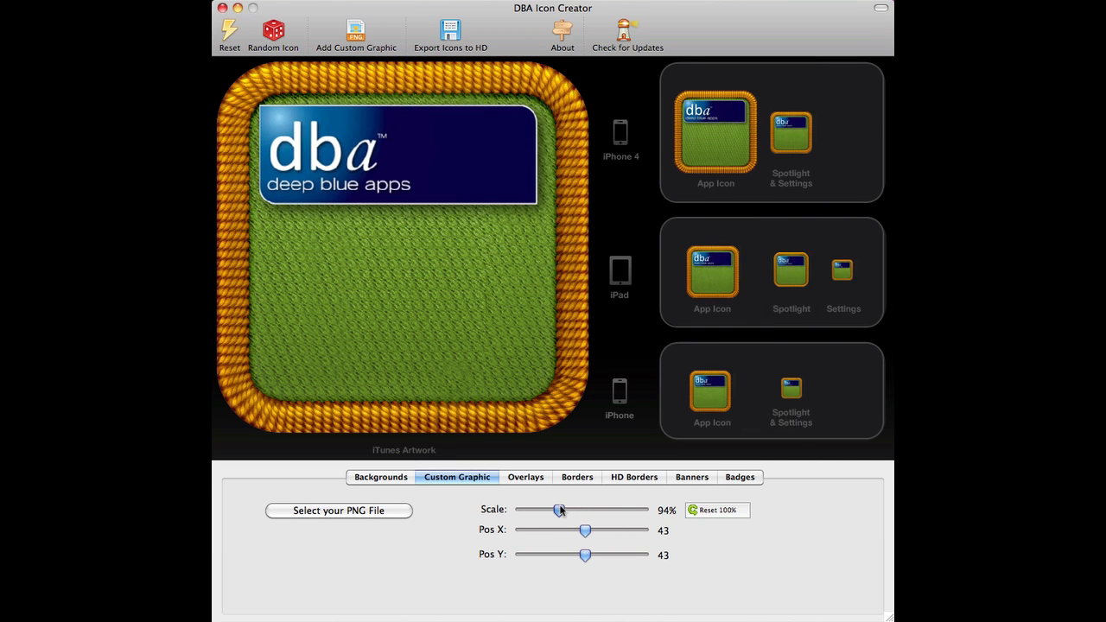
left_click_drag(586, 555, 583, 555)
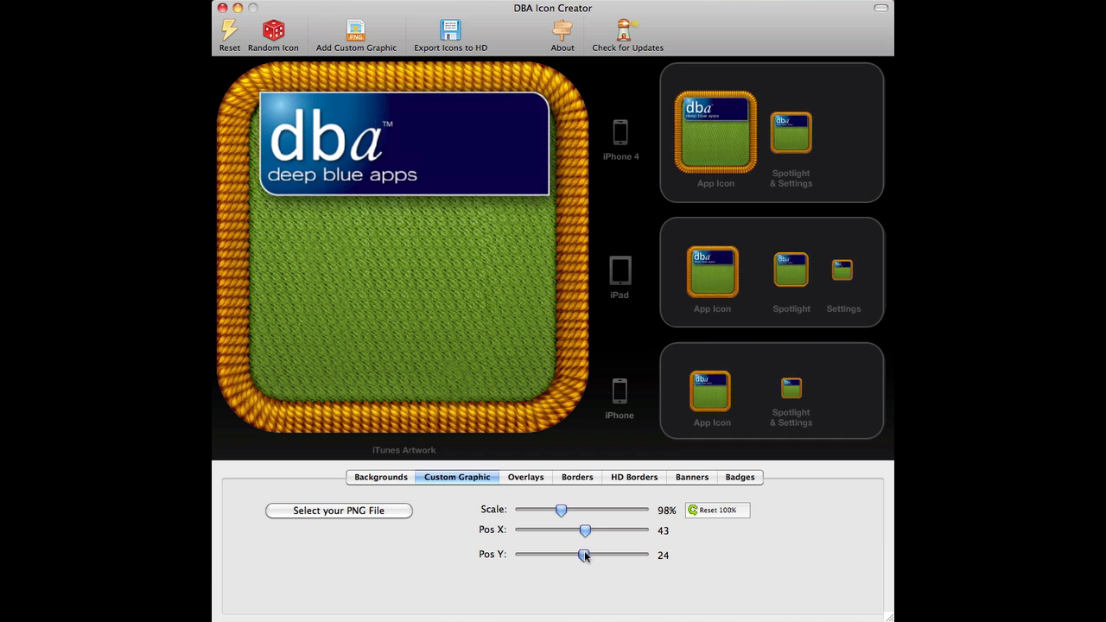
left_click_drag(585, 554, 593, 554)
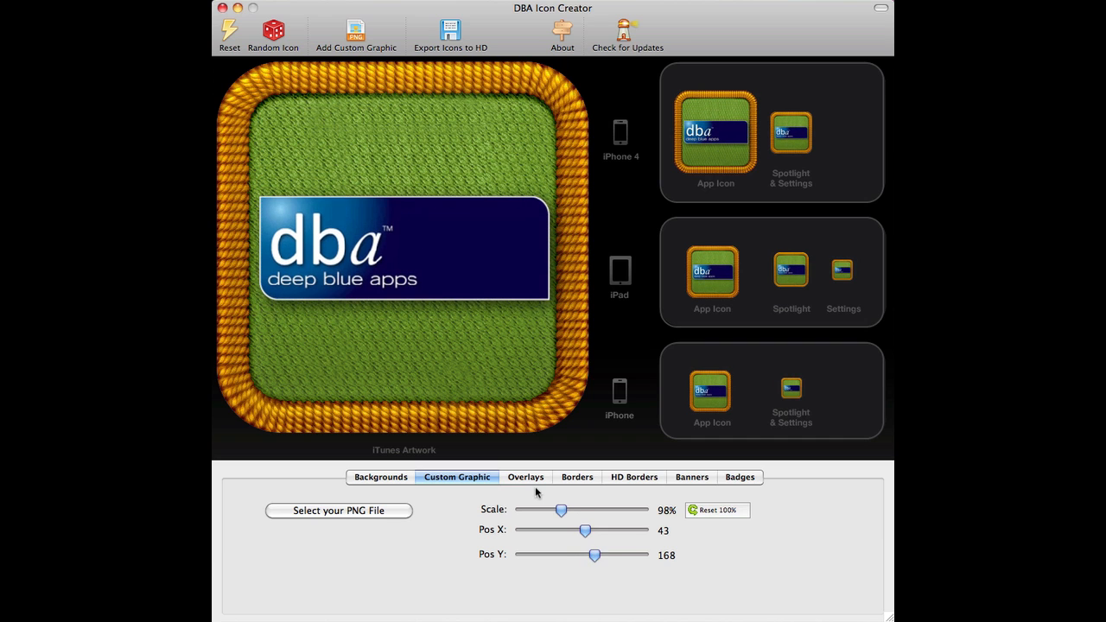
Apply the overalStripsAngled overlay after trying stars and vertical stripes, then view Borders and Banners tabs.
left_click(524, 477)
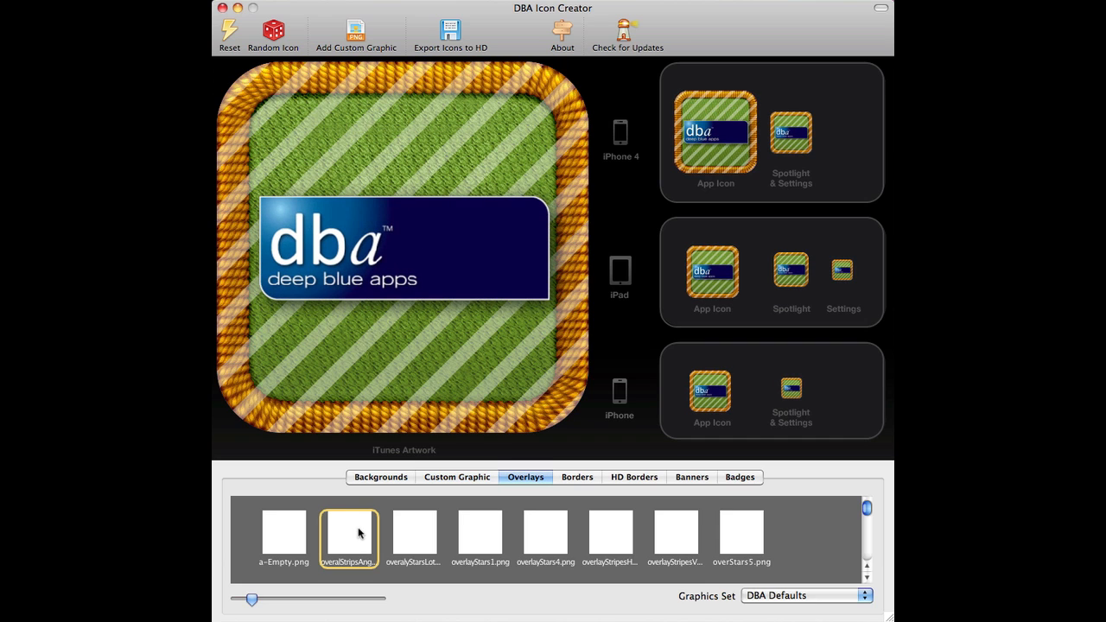
left_click(414, 534)
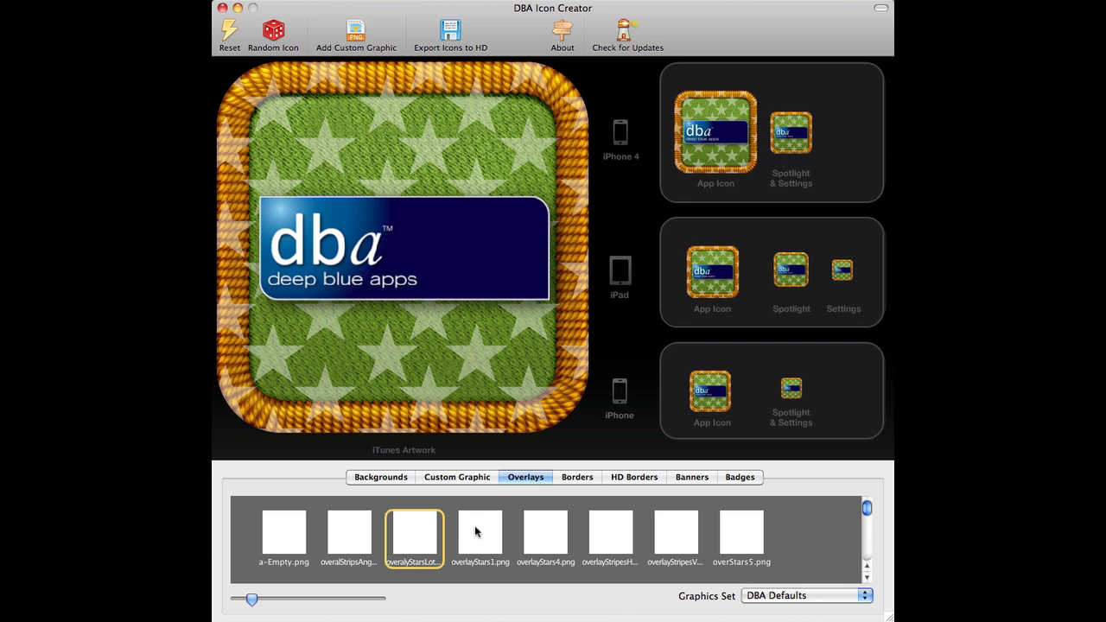
left_click(283, 534)
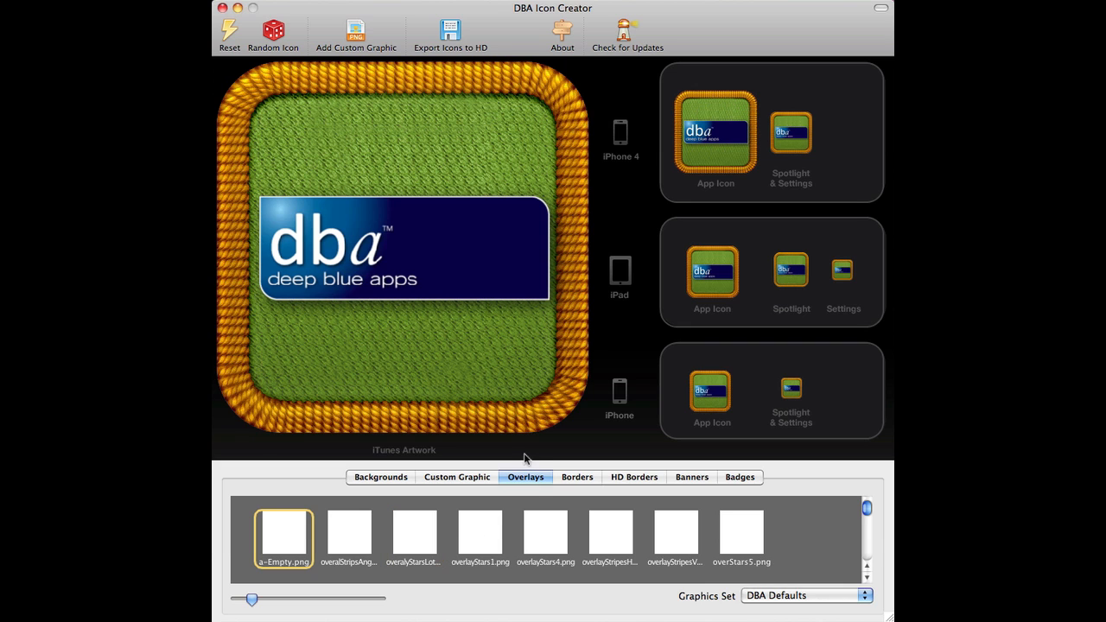
left_click(413, 533)
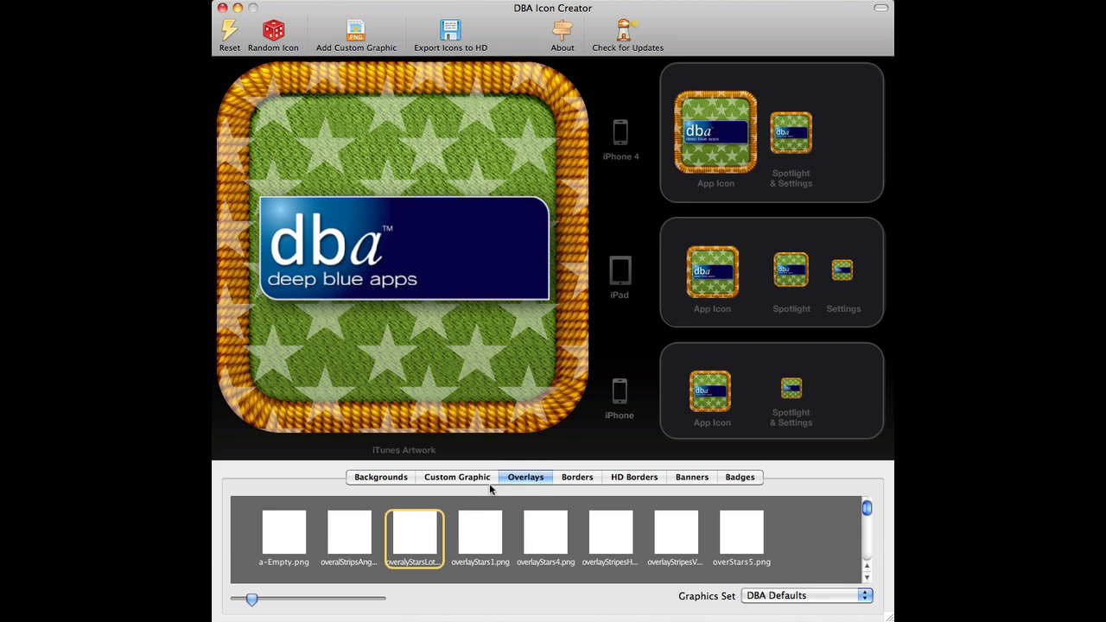
left_click(675, 535)
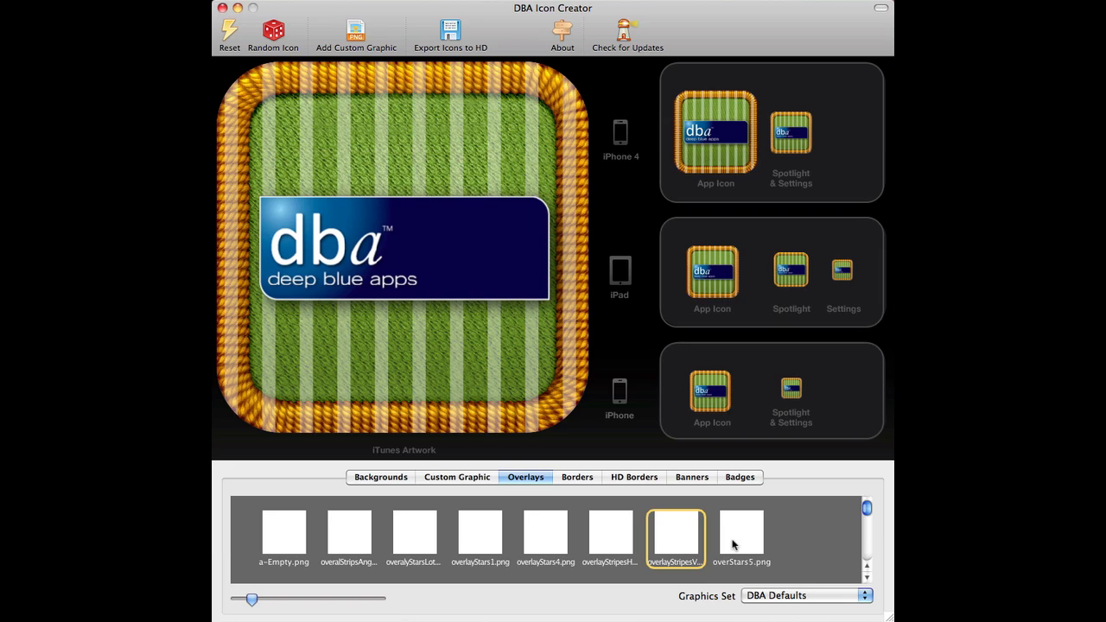
left_click(347, 536)
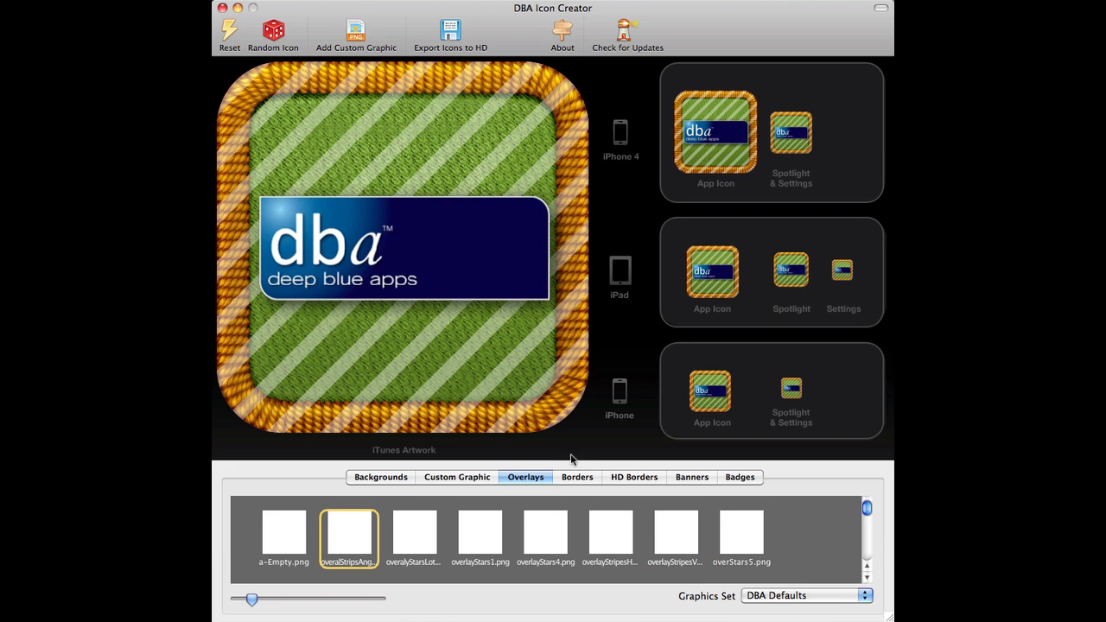
left_click(576, 477)
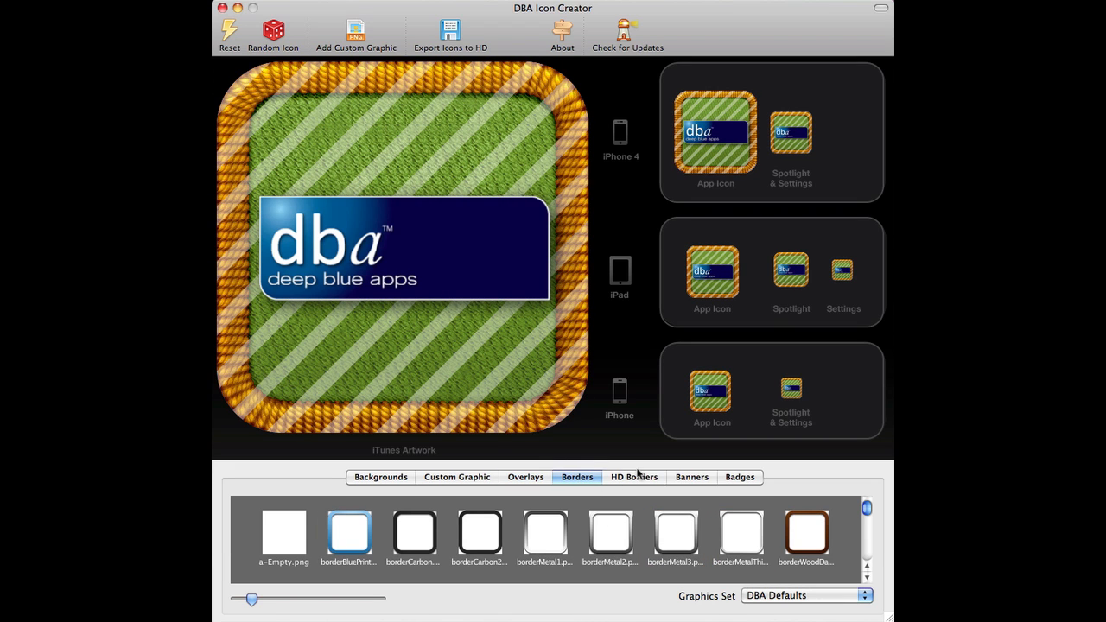
left_click(691, 477)
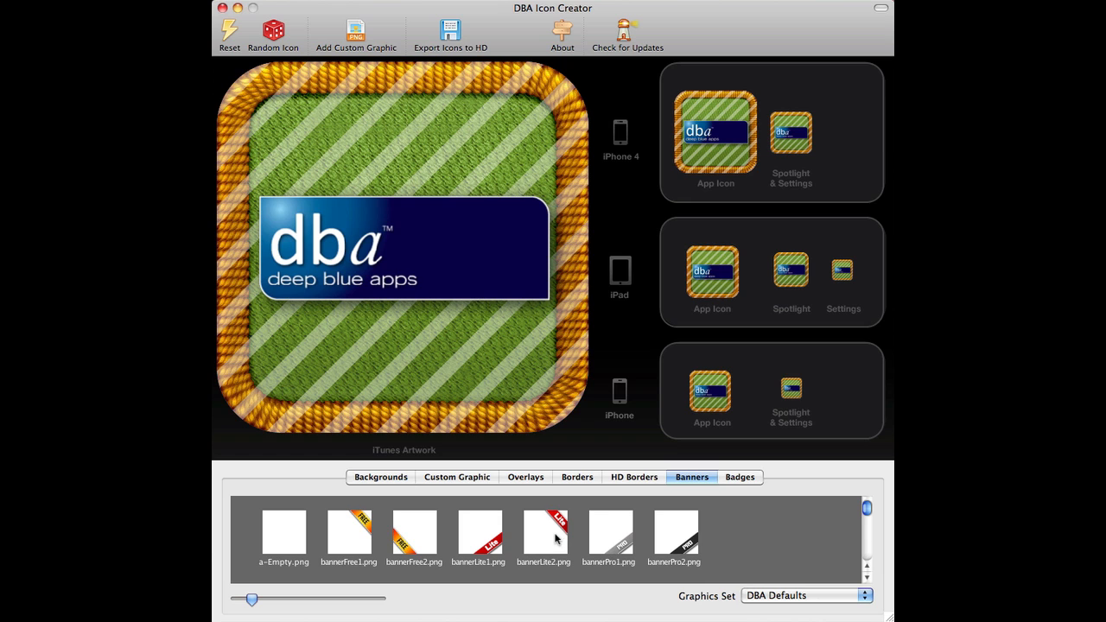
Add the red bannerLite2.png corner banner and export the icon sets into Test Icons.
left_click(543, 535)
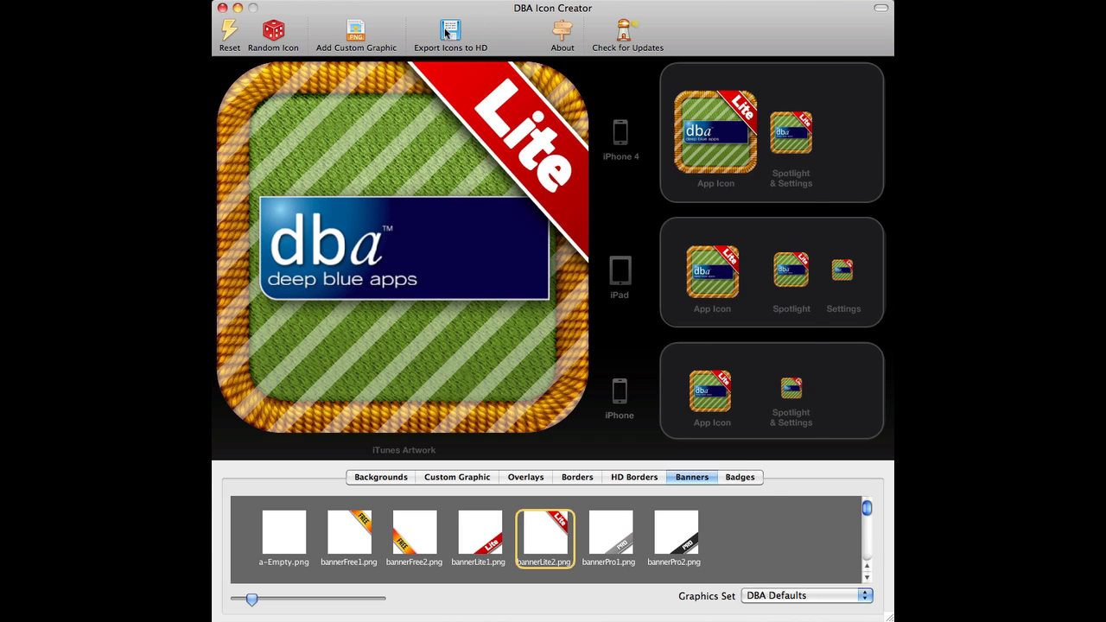
left_click(450, 35)
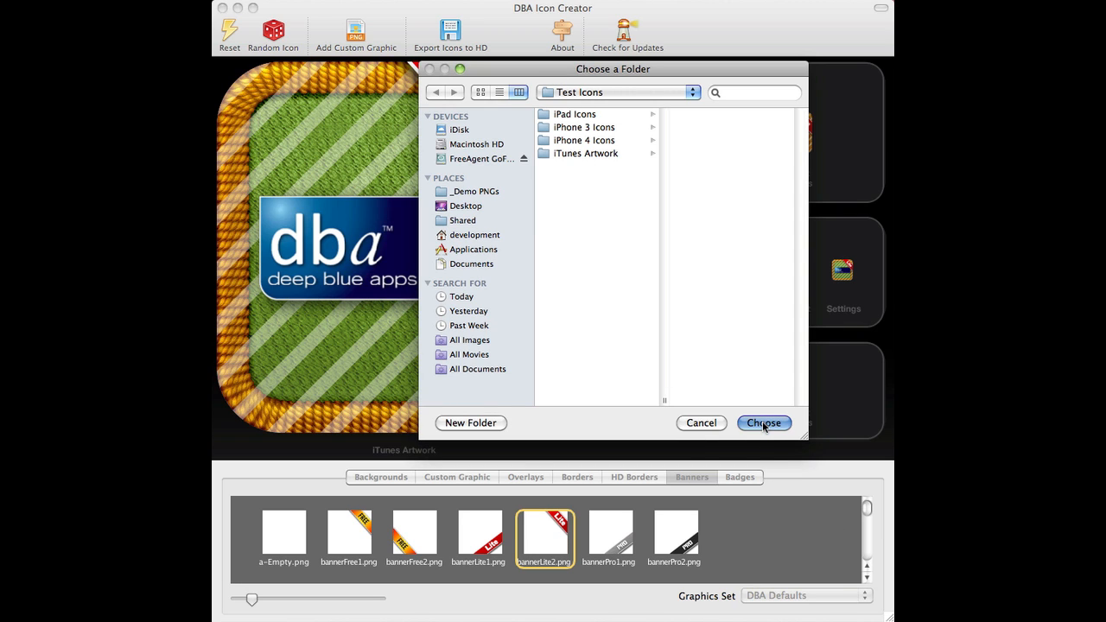
left_click(762, 423)
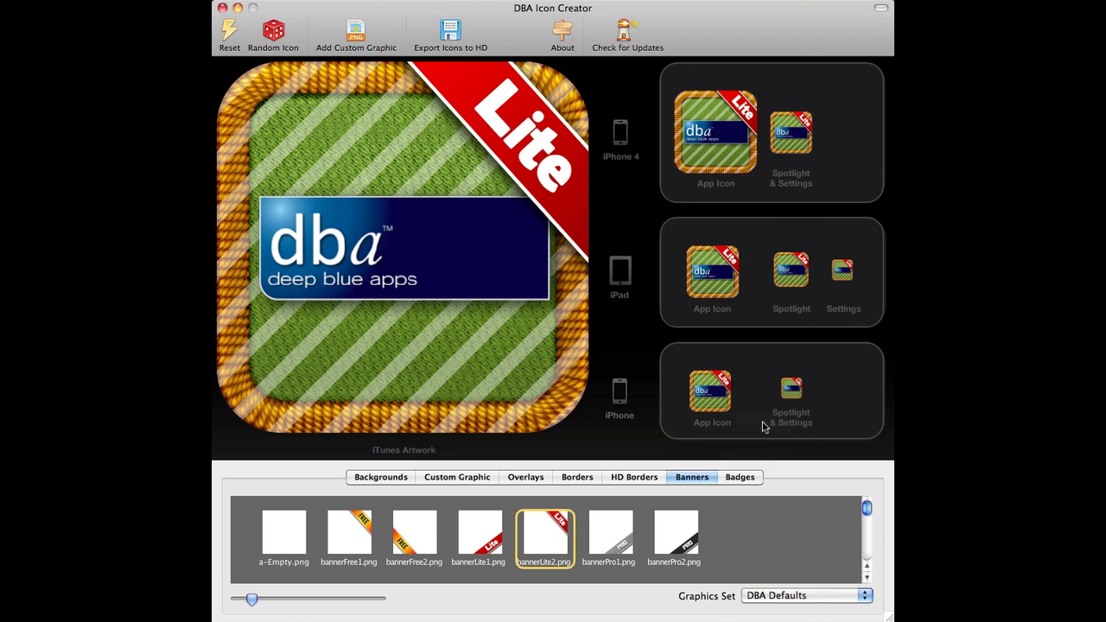
mouse_move(756, 13)
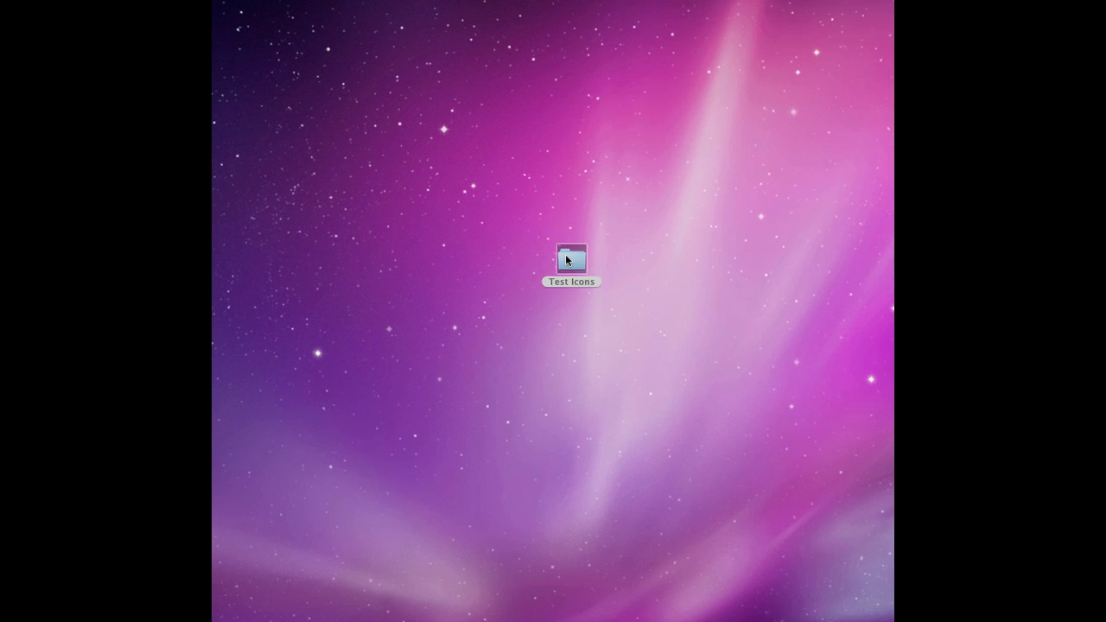
Browse Test Icons' iPhone 3 and iTunes Artwork folders and open the 512×512 Lite artwork.
double_click(571, 259)
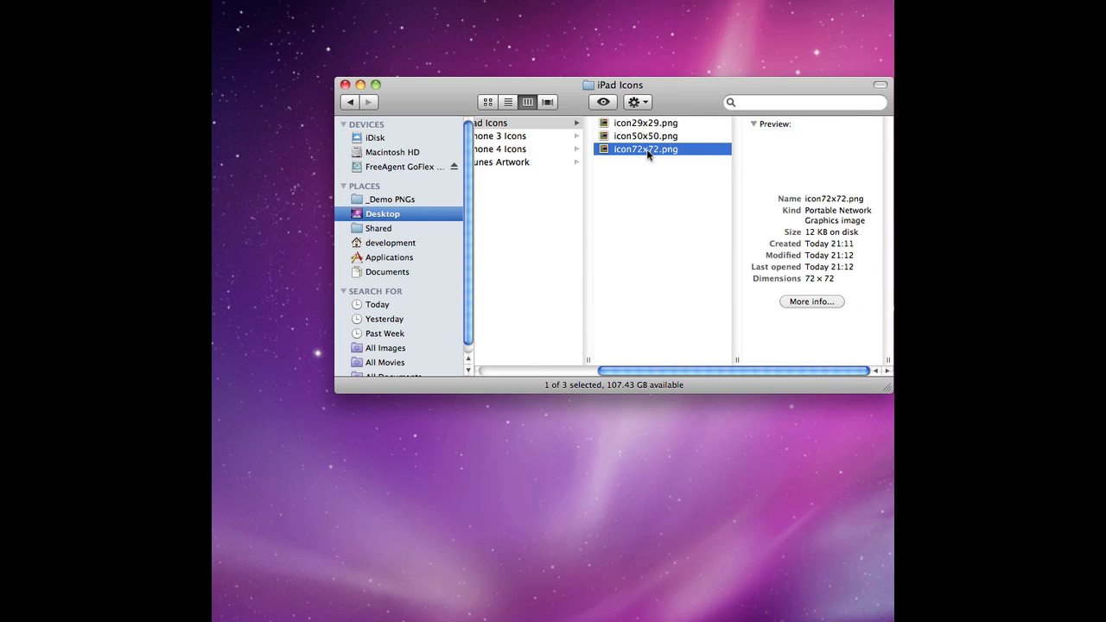
left_click(499, 136)
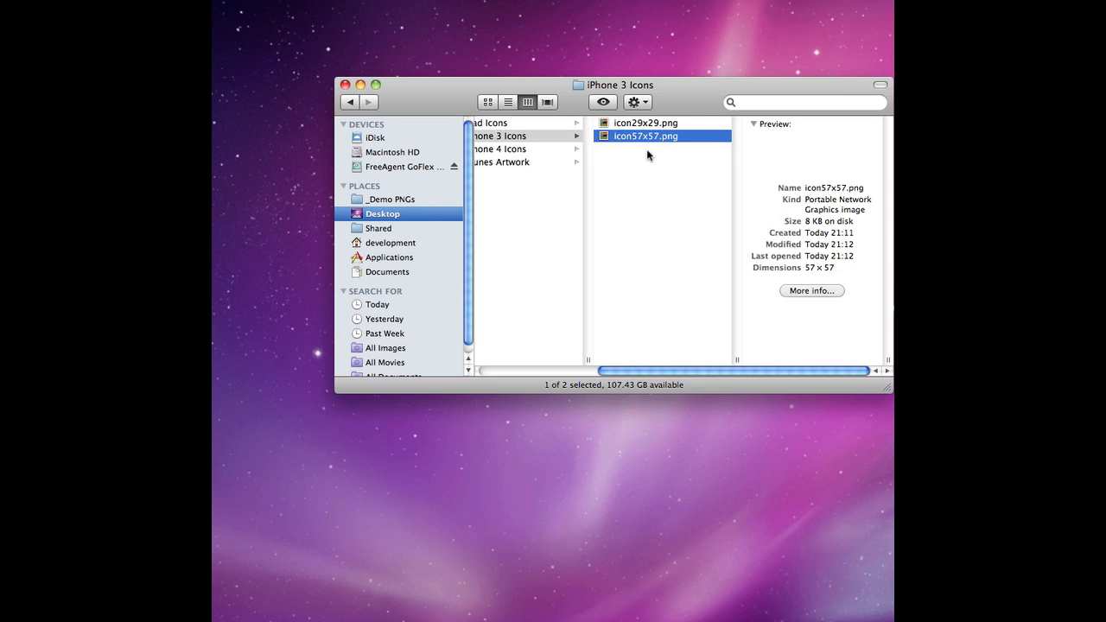
left_click(501, 161)
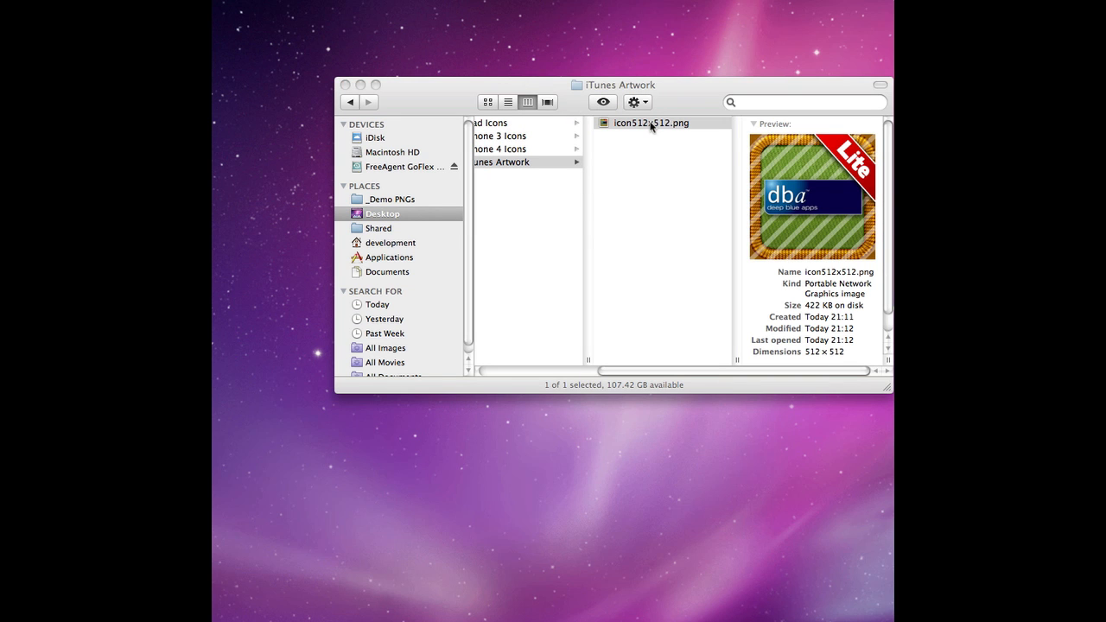
double_click(650, 123)
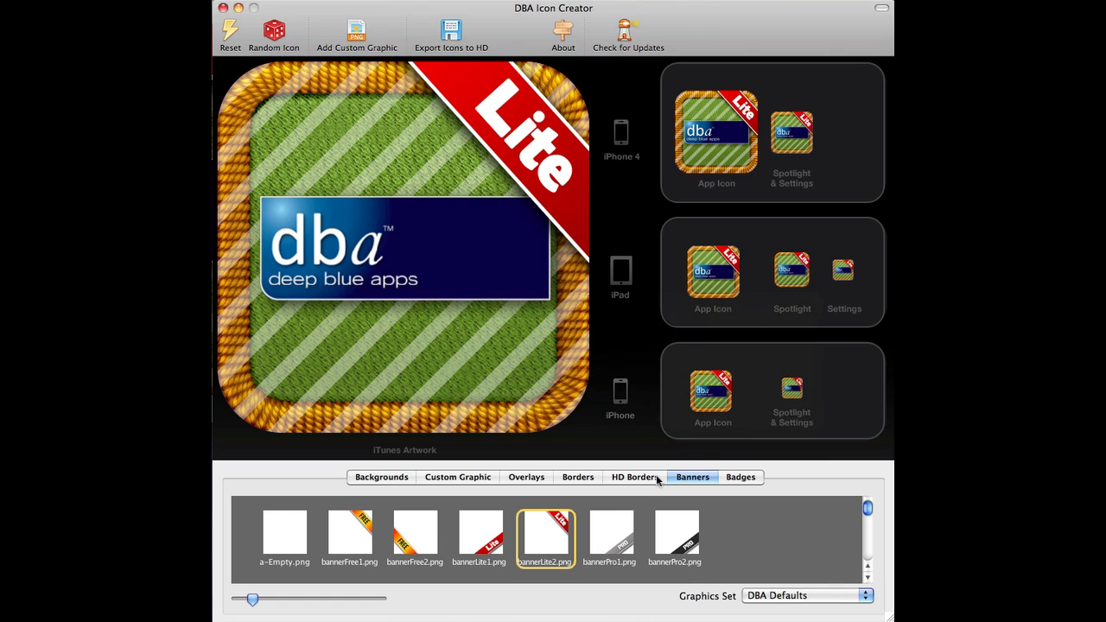
Clear the banner with a-Empty.png and export the icon sets into a new 'Not Lite' folder.
left_click(284, 534)
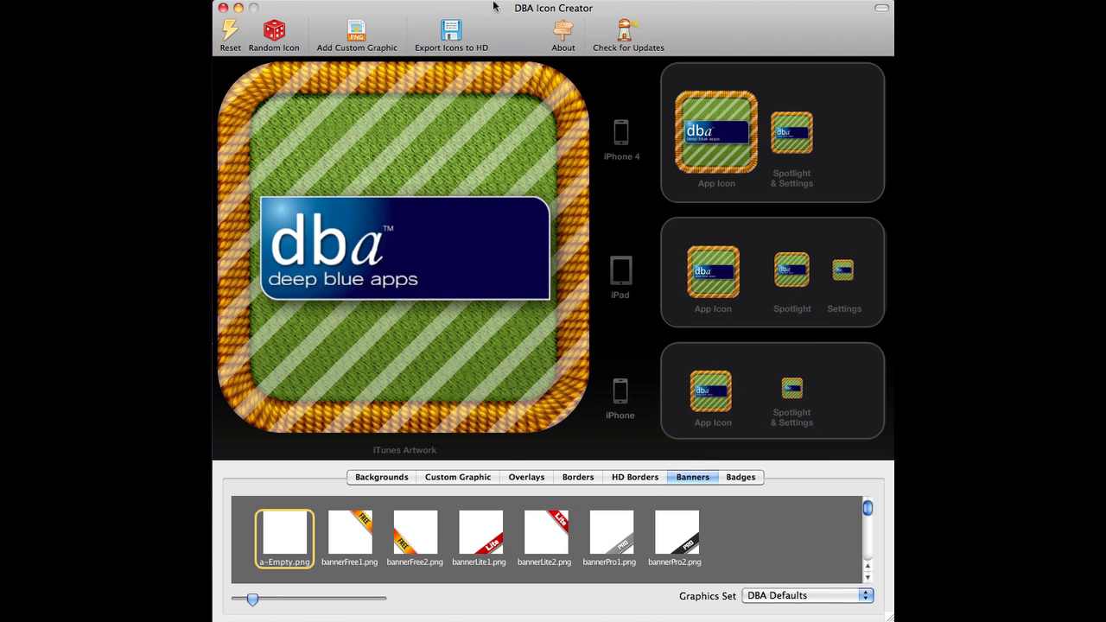
left_click(451, 35)
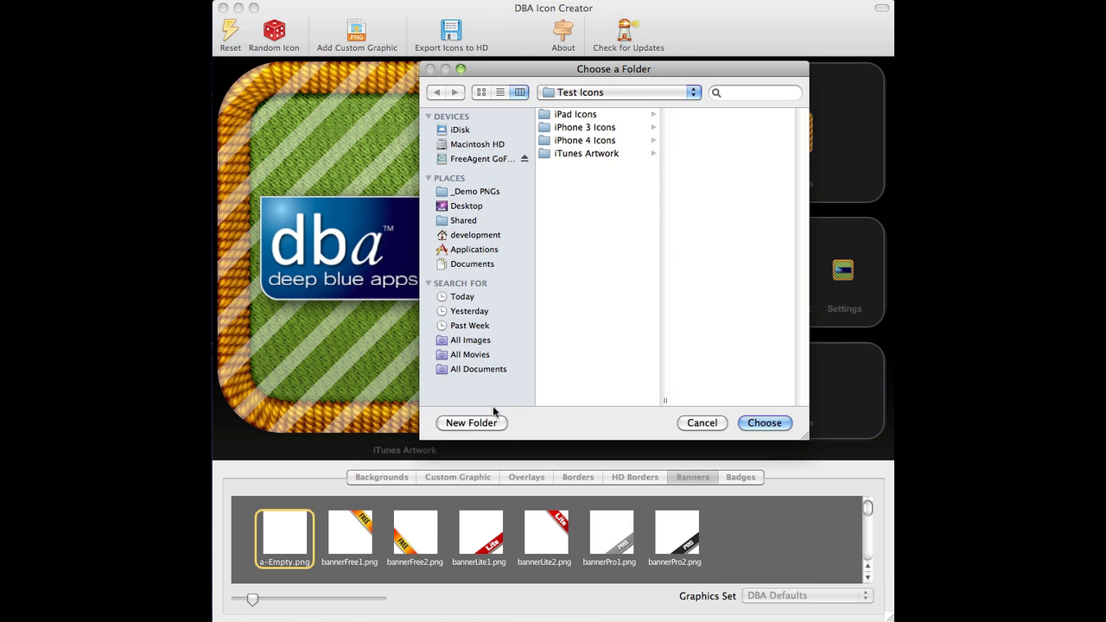
left_click(471, 423)
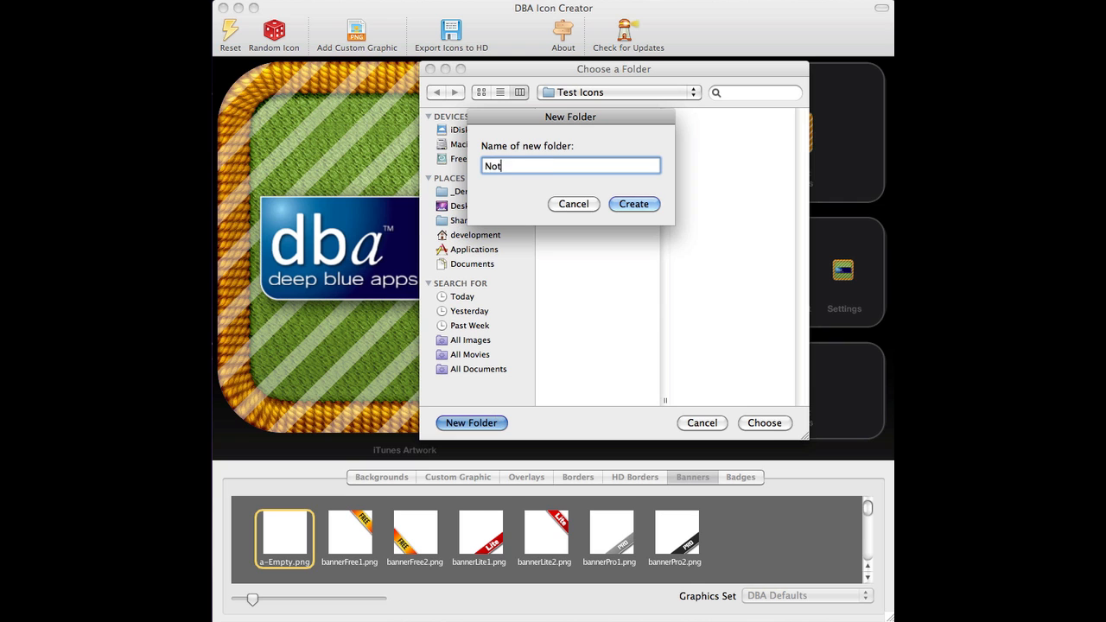
type("Lite")
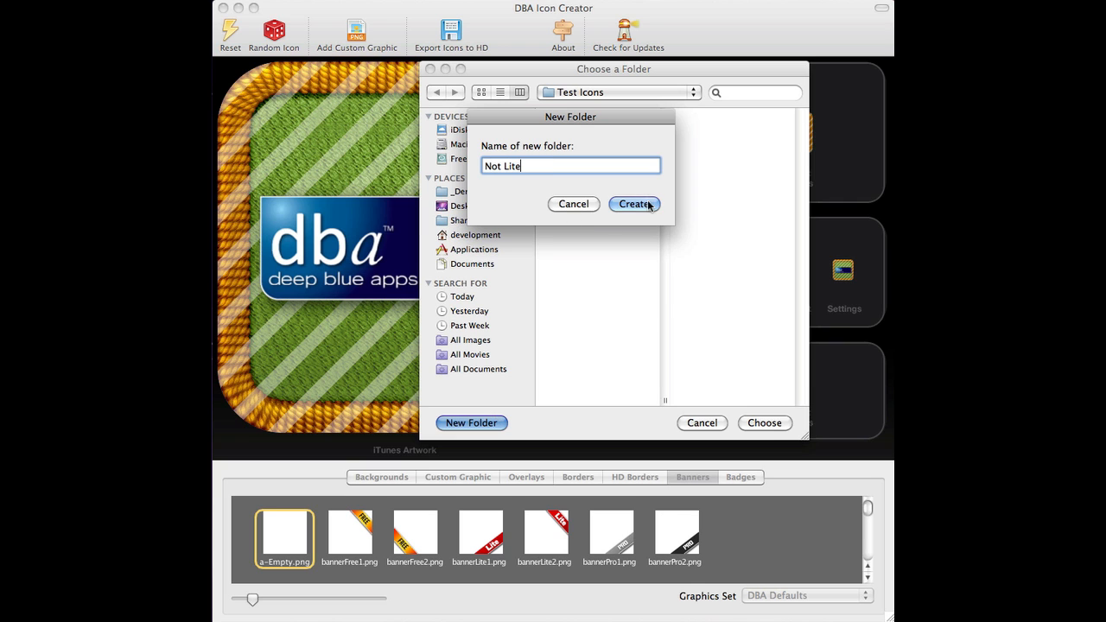
left_click(633, 204)
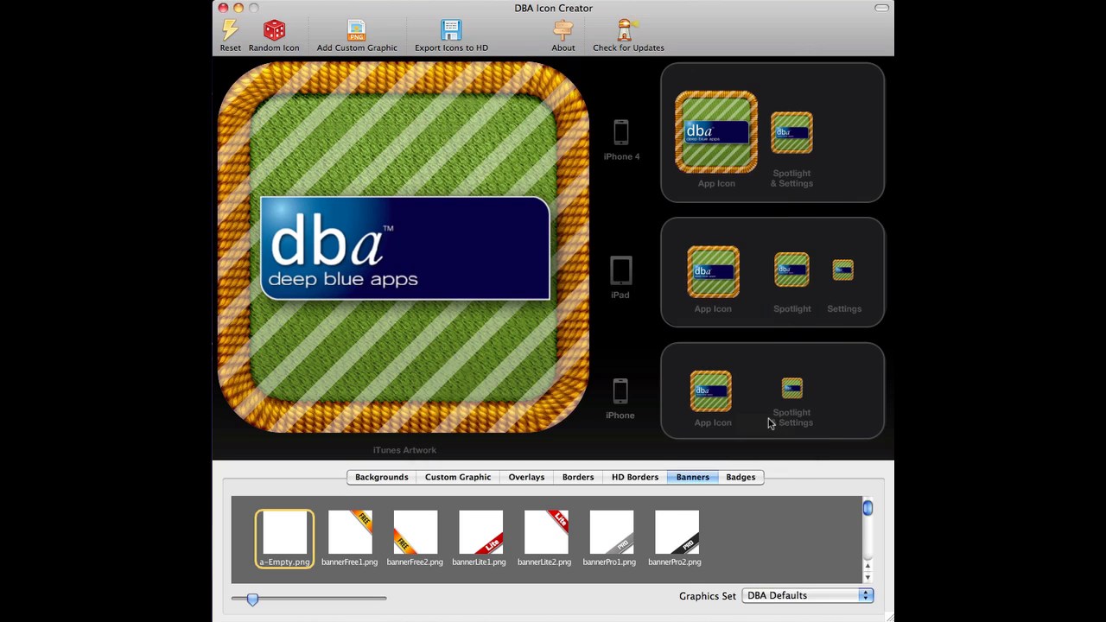
left_click(450, 34)
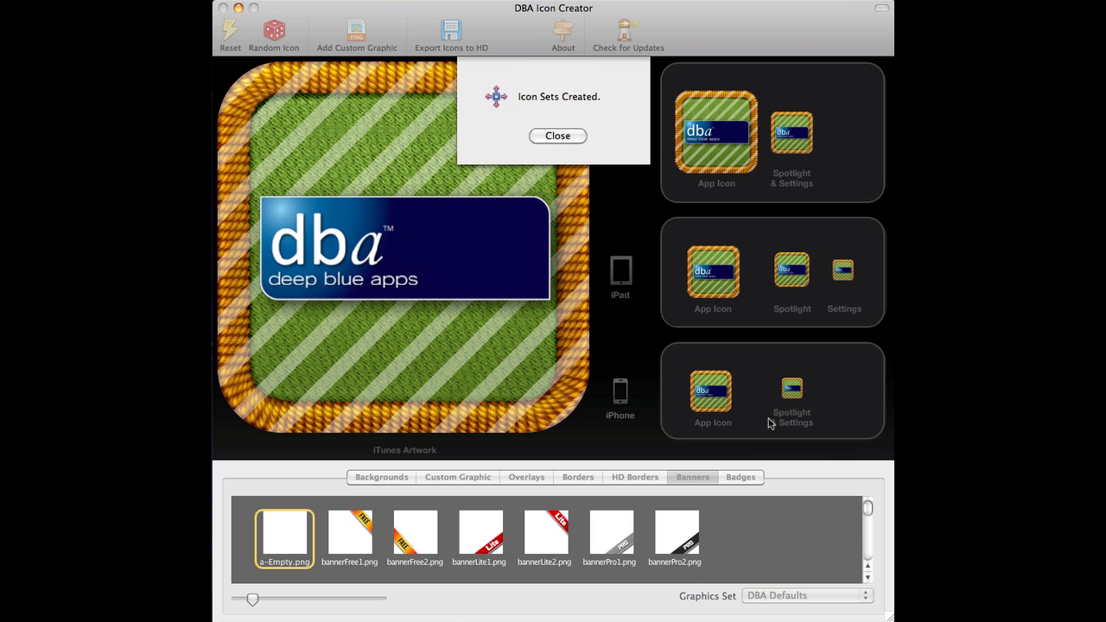
left_click(557, 136)
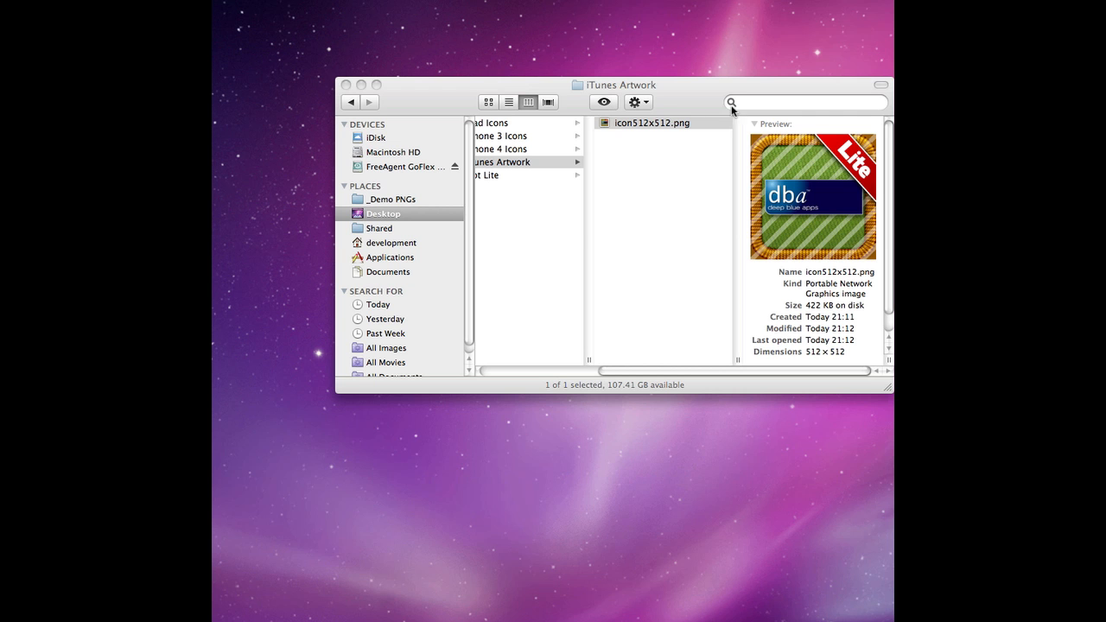
Select the Not Lite folder and open its 512×512 iTunes Artwork PNG in Preview.
left_click(511, 174)
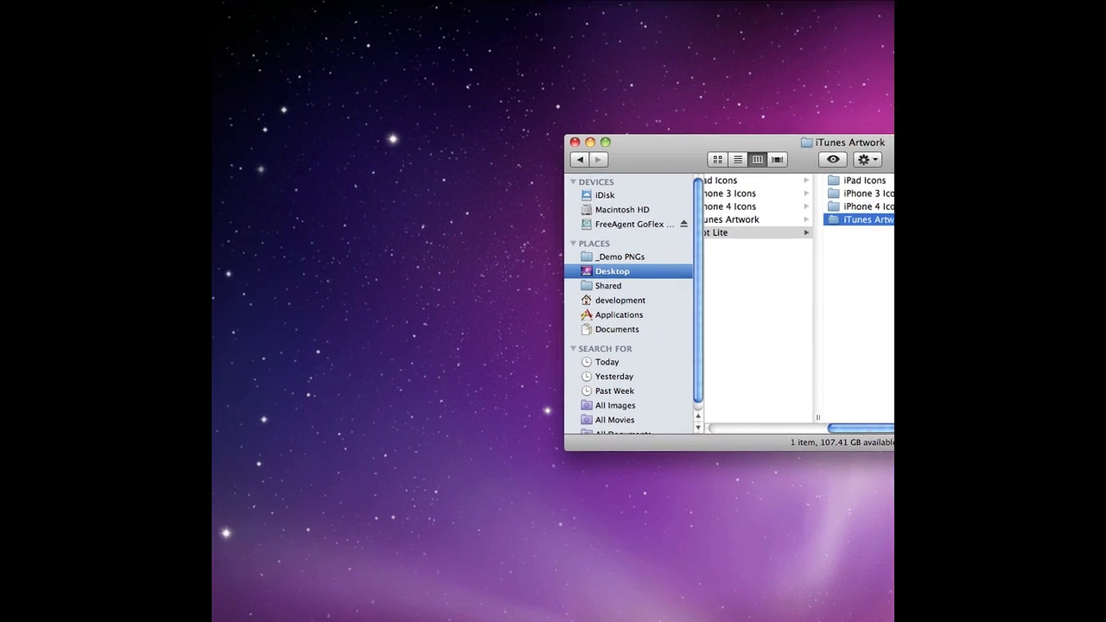
double_click(858, 218)
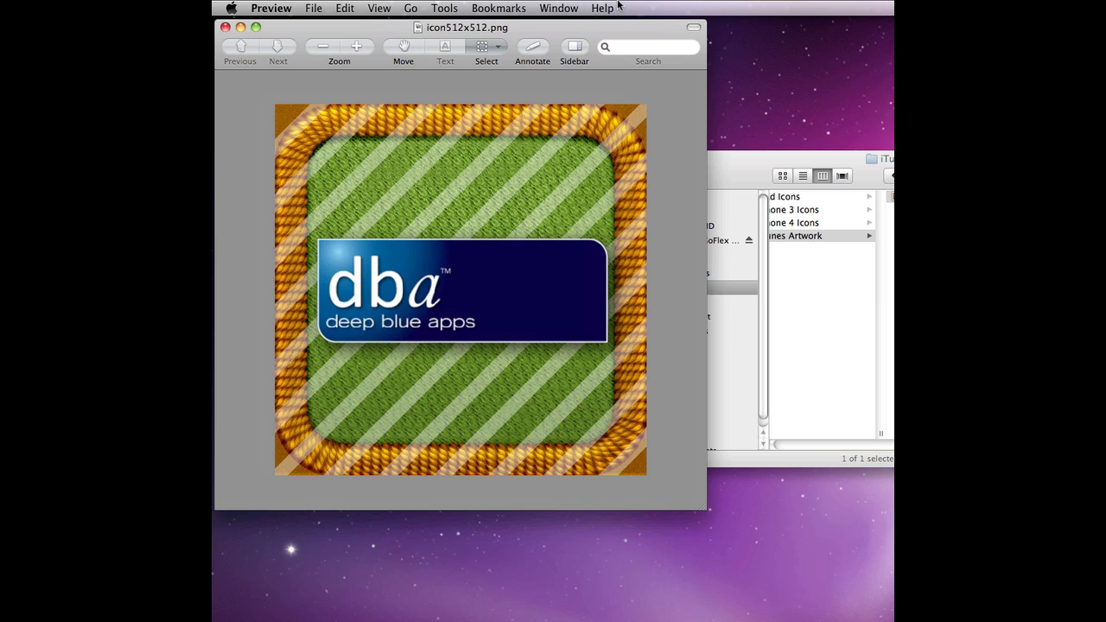
mouse_move(609, 27)
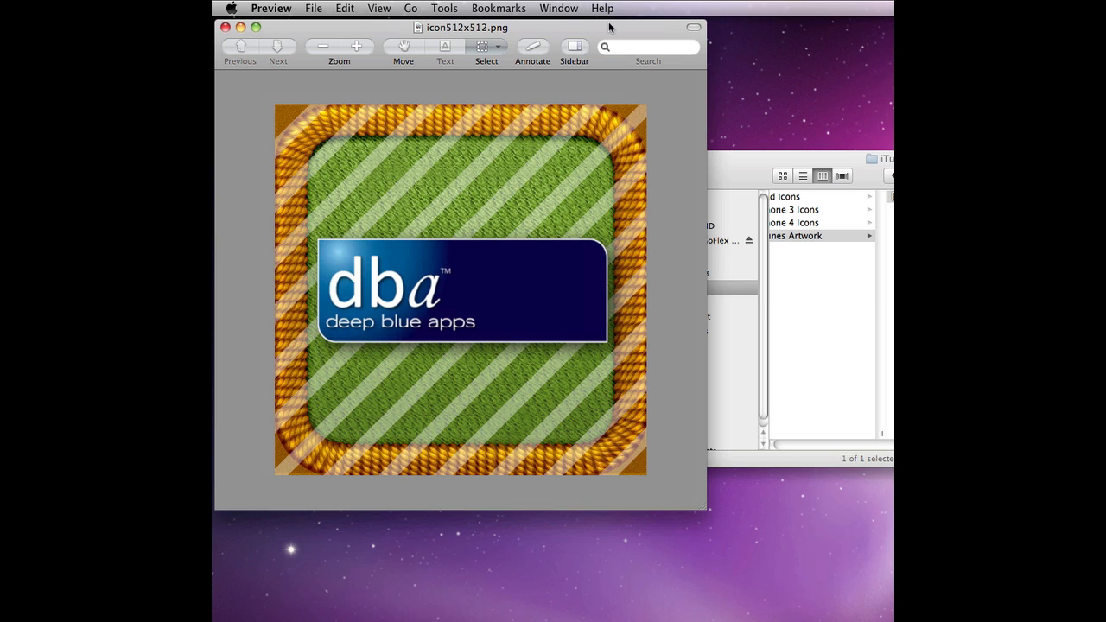